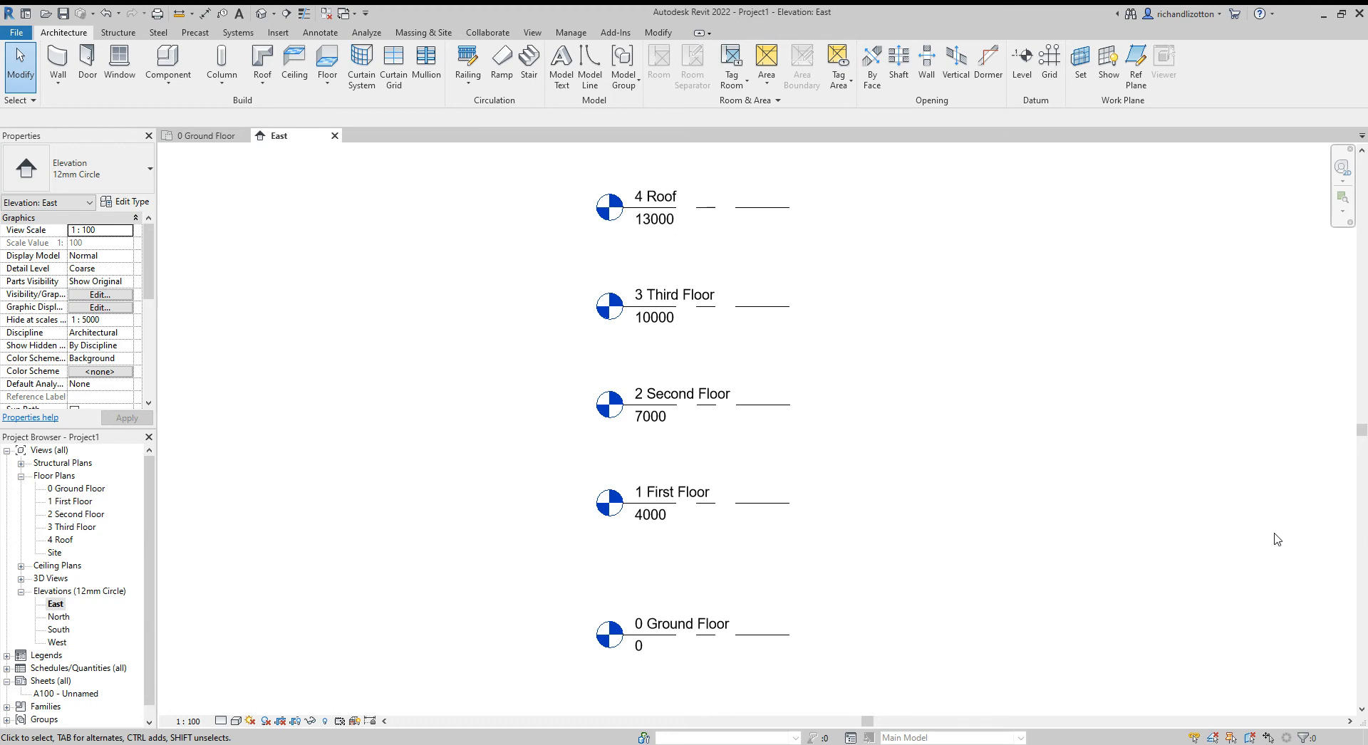
pyautogui.moveTo(1246, 530)
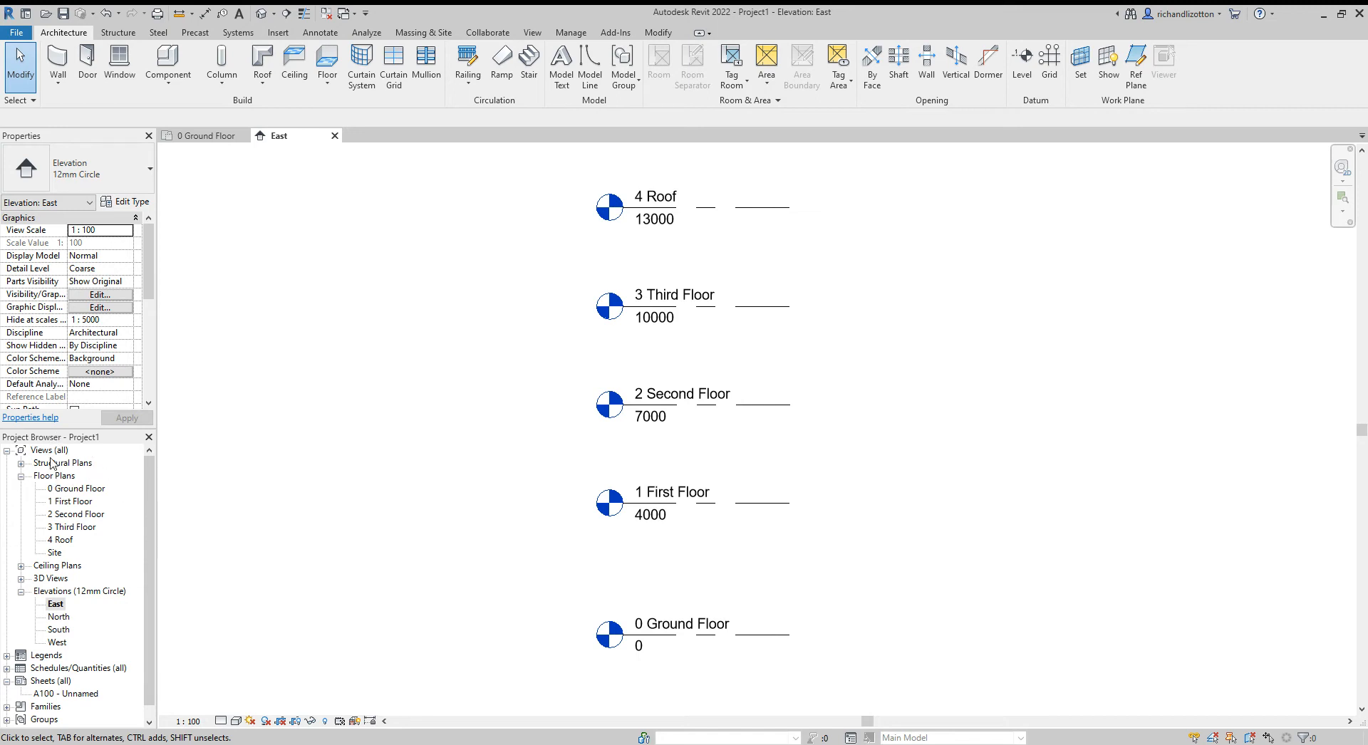
pyautogui.moveTo(70, 496)
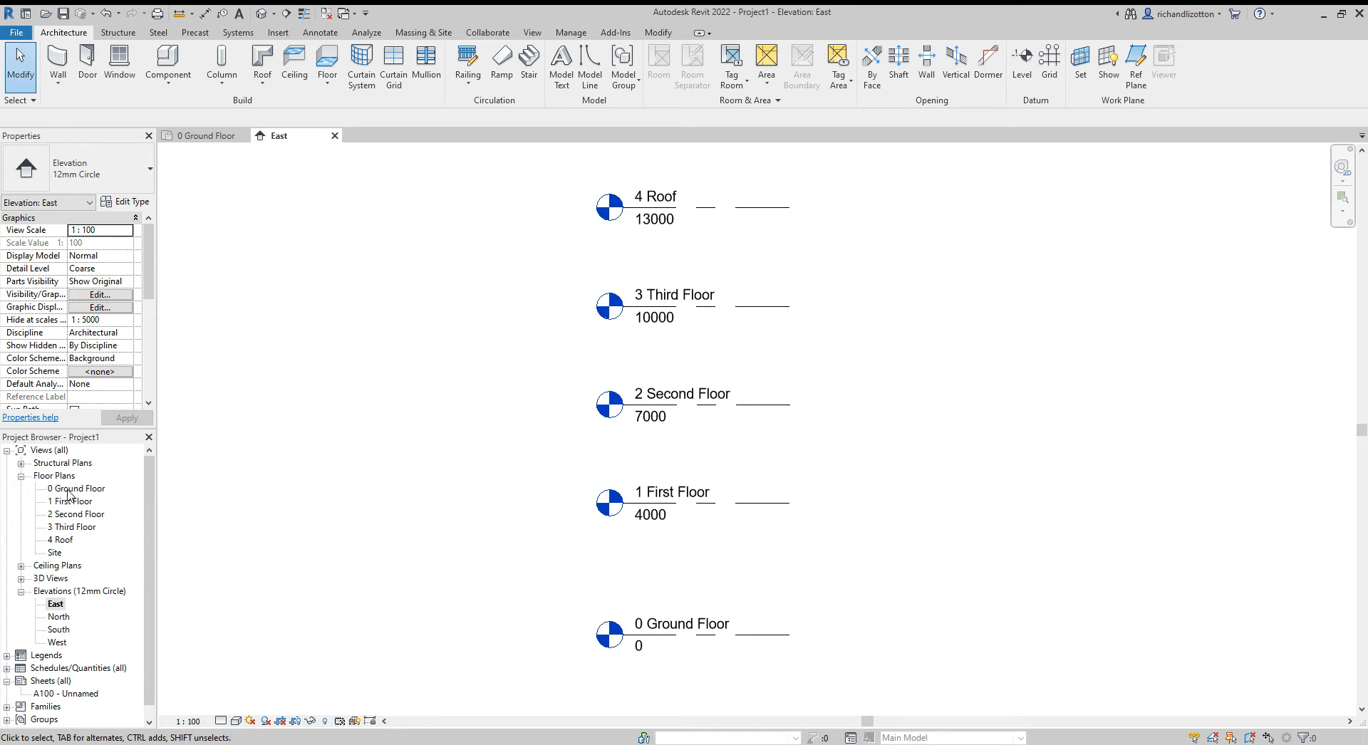
# Open the 0 Ground Floor plan view and dismiss the project save reminder.
pyautogui.doubleClick(77, 487)
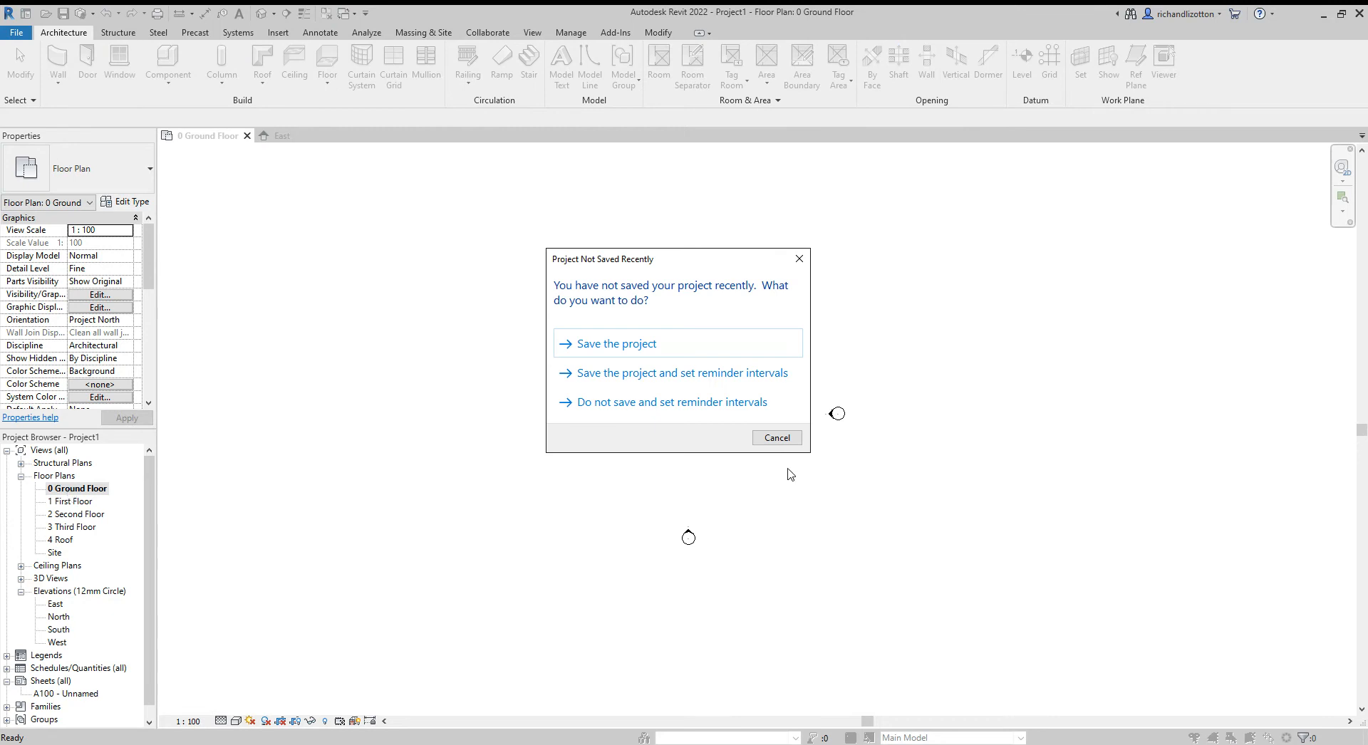
pyautogui.click(671, 401)
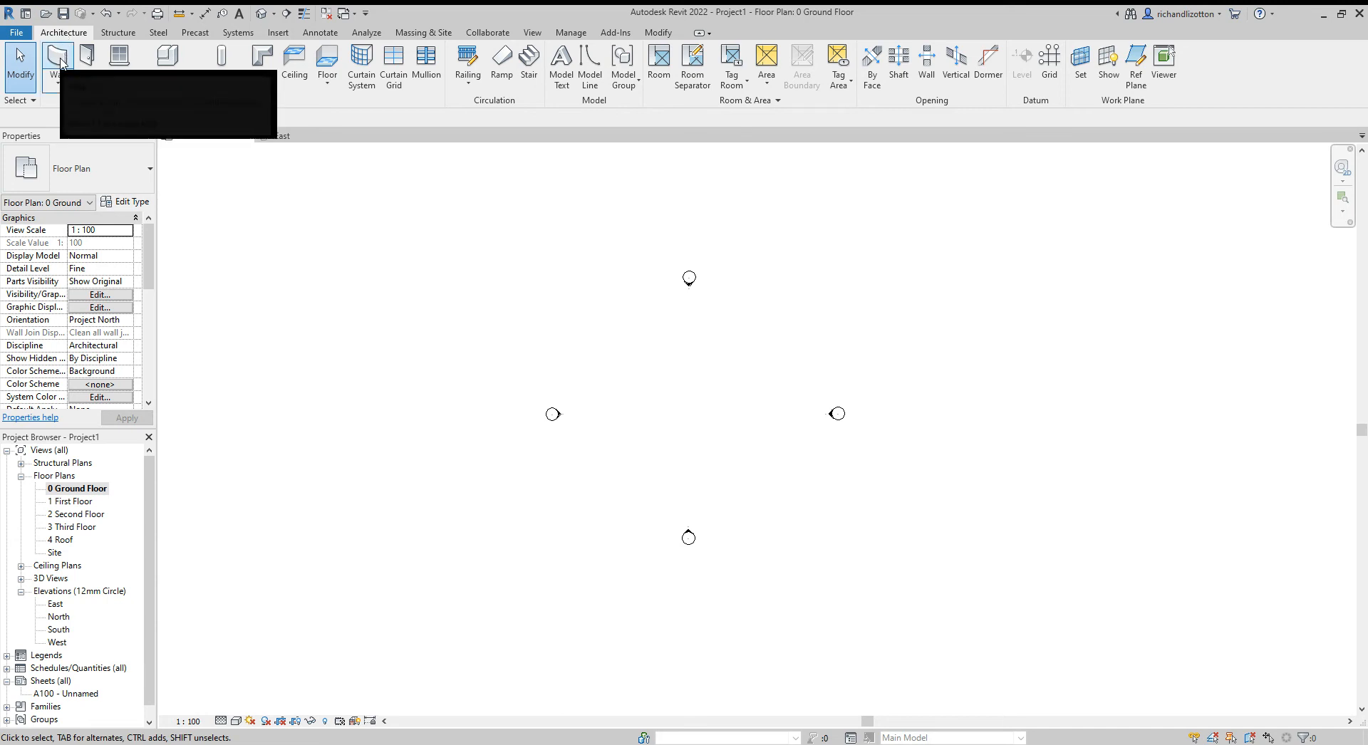
pyautogui.moveTo(57, 61)
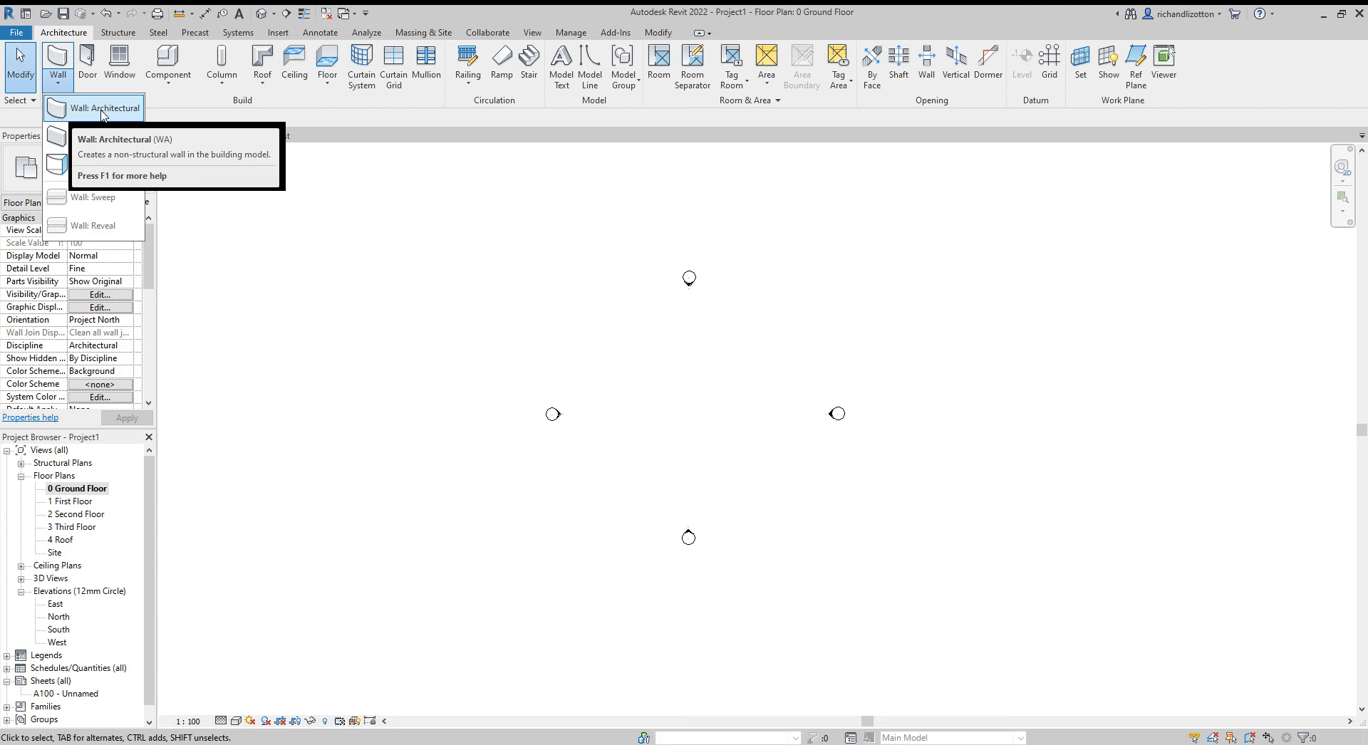
# Start the architectural Wall tool with wall height set up to level 4 Roof.
pyautogui.click(103, 108)
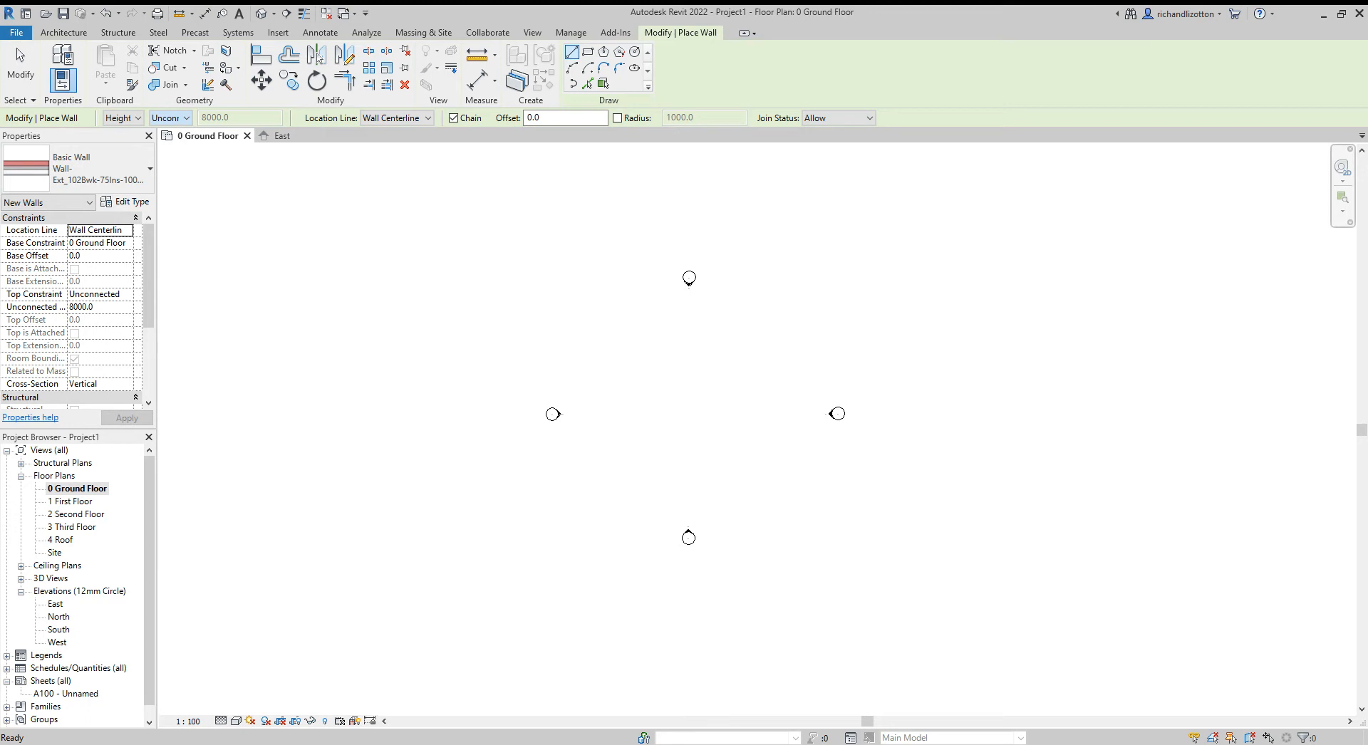
pyautogui.click(166, 118)
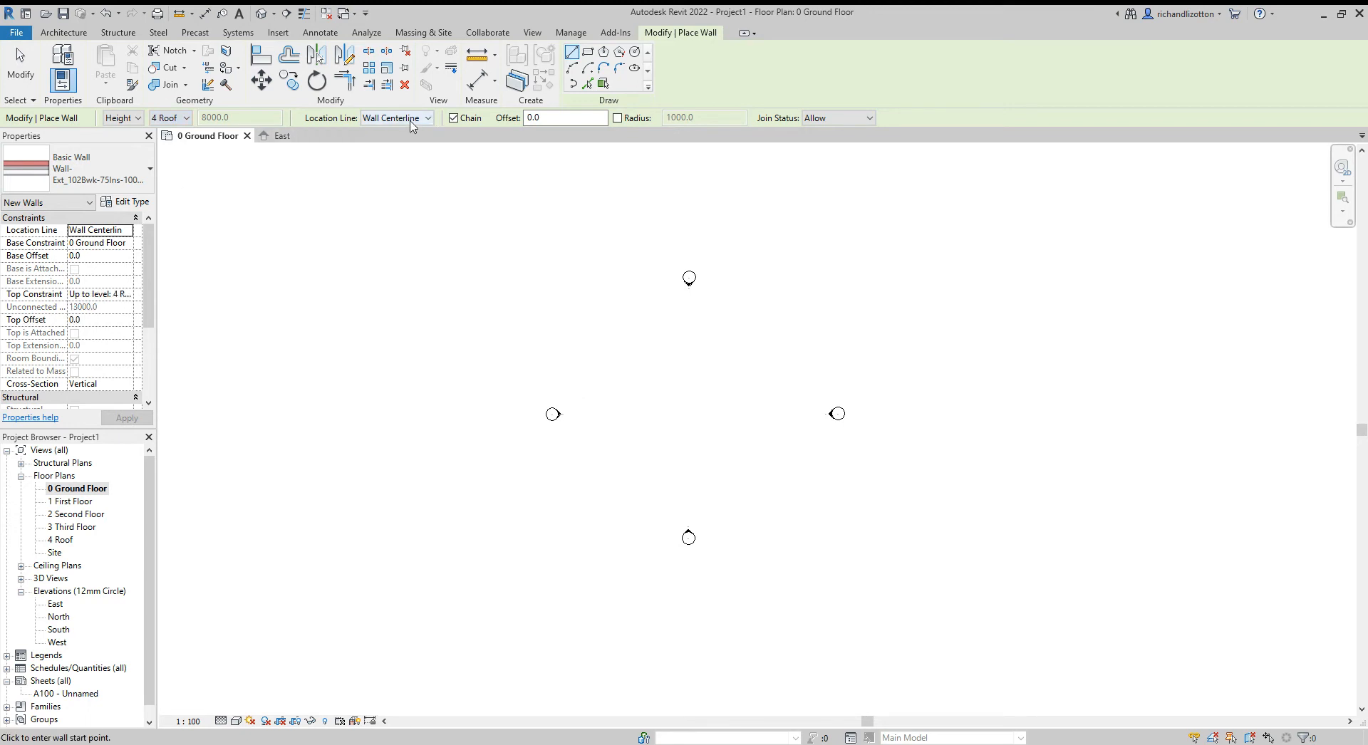
pyautogui.moveTo(506, 304)
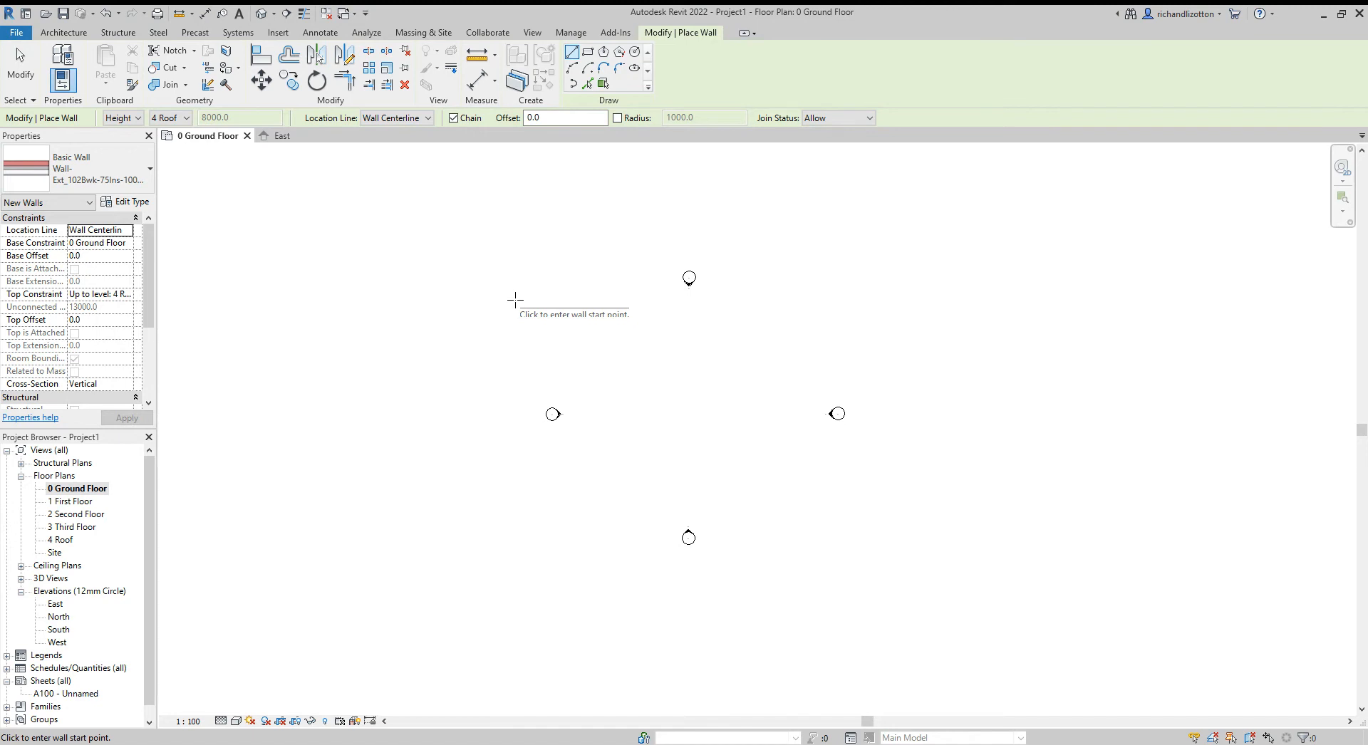
pyautogui.moveTo(514, 301)
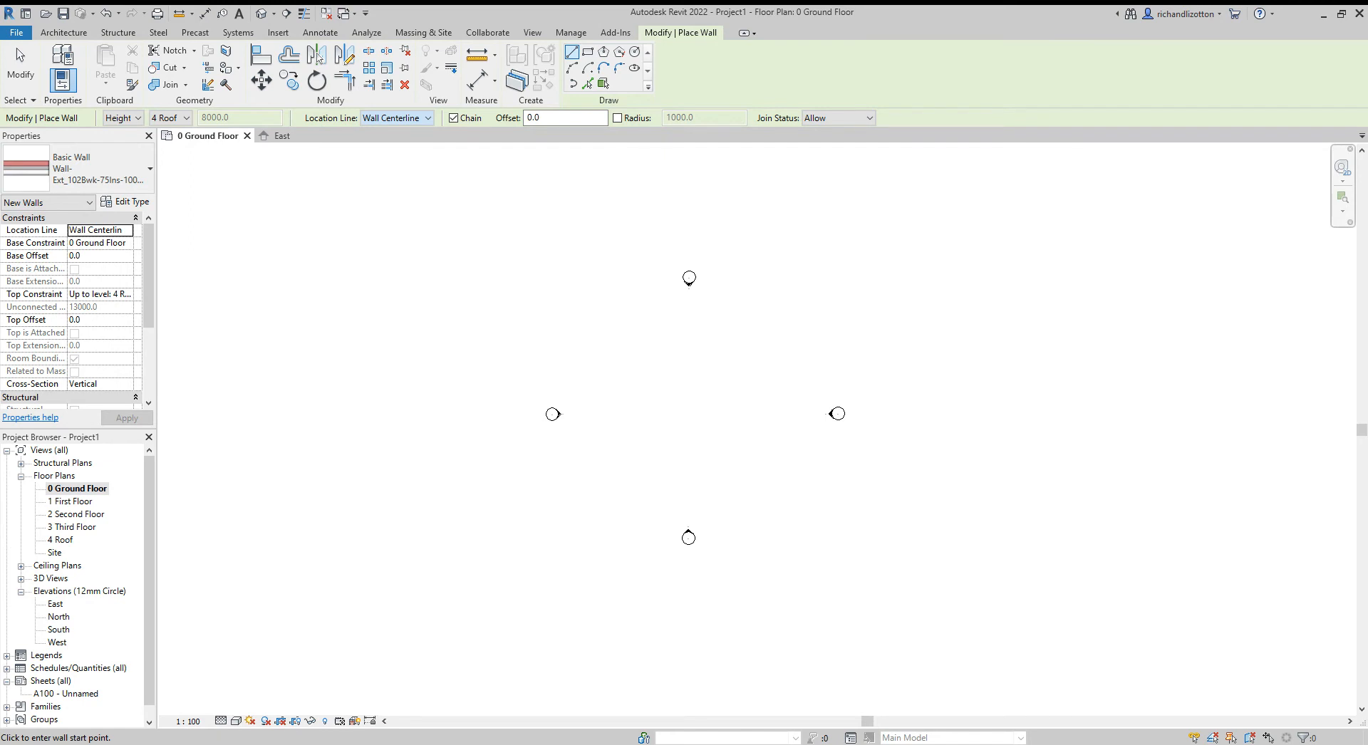
# Set the wall Location Line to Finish Face: Exterior.
pyautogui.click(427, 118)
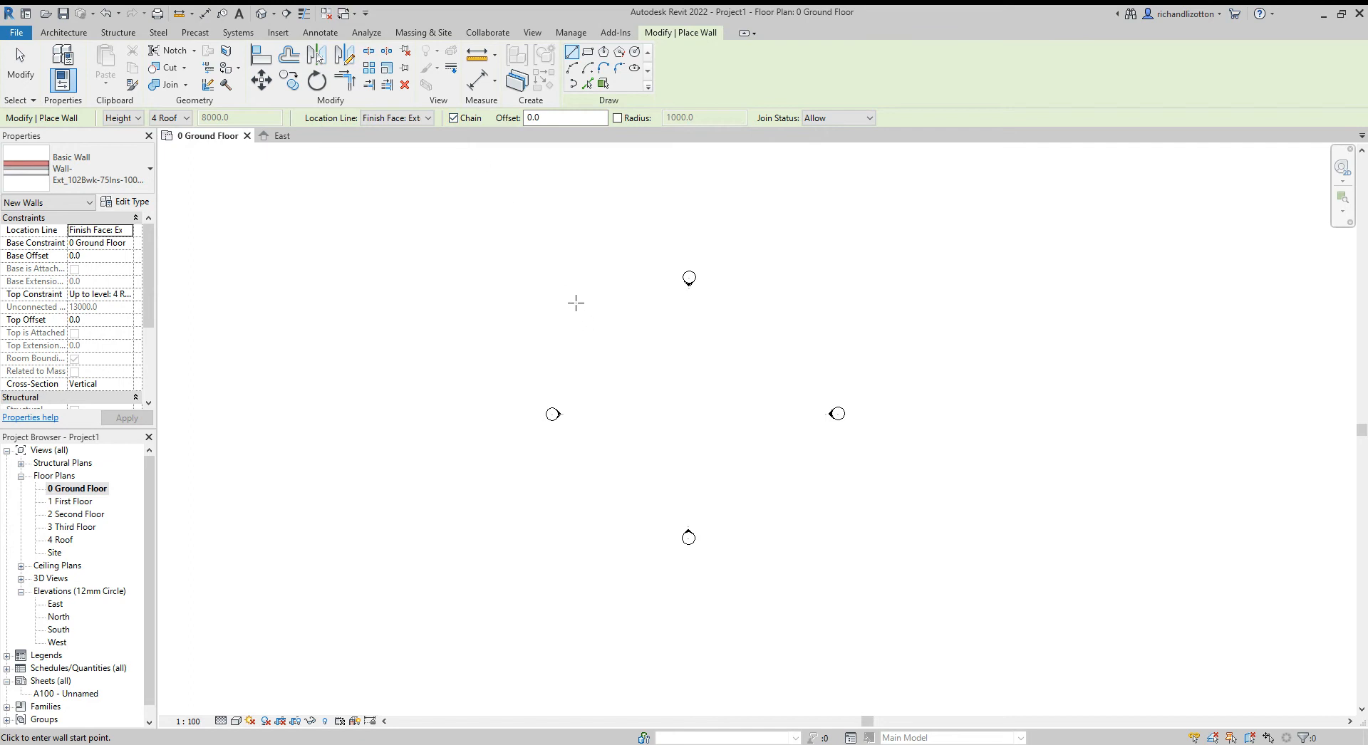
pyautogui.moveTo(830, 502)
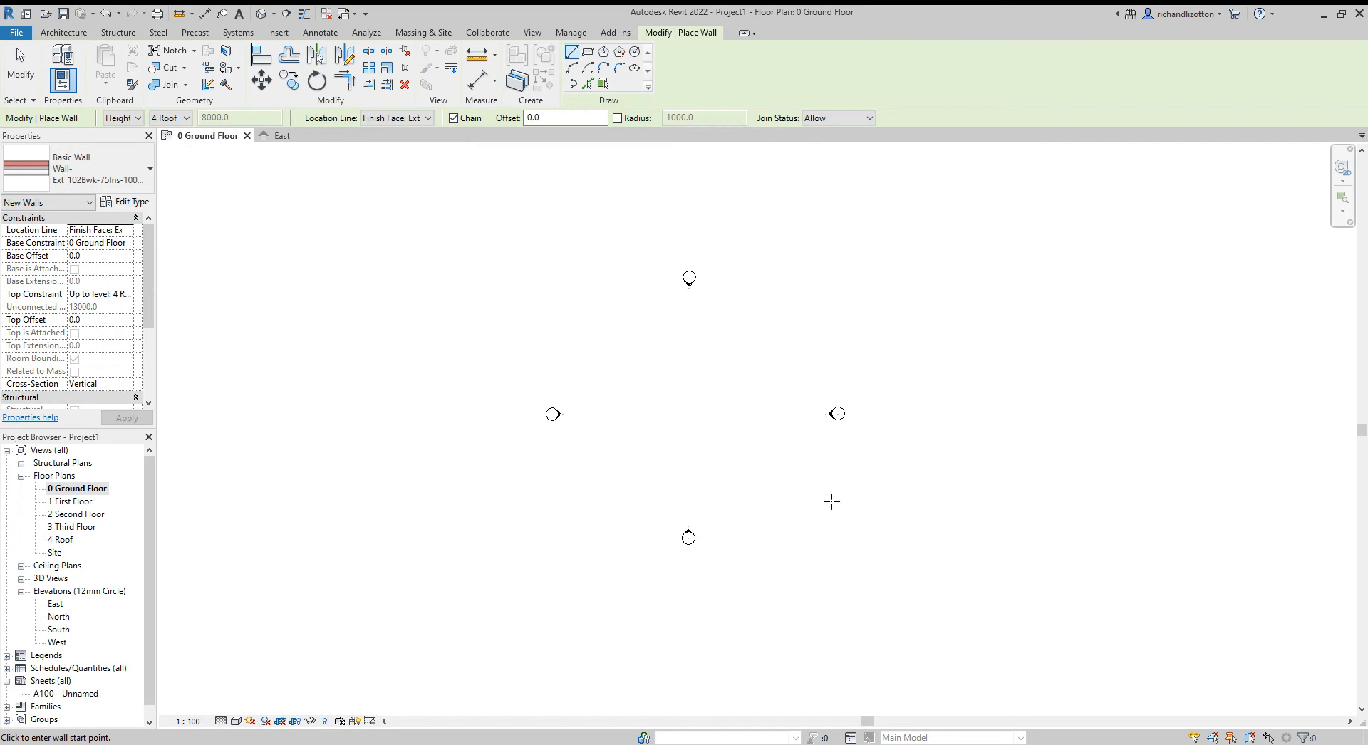
pyautogui.moveTo(617, 294)
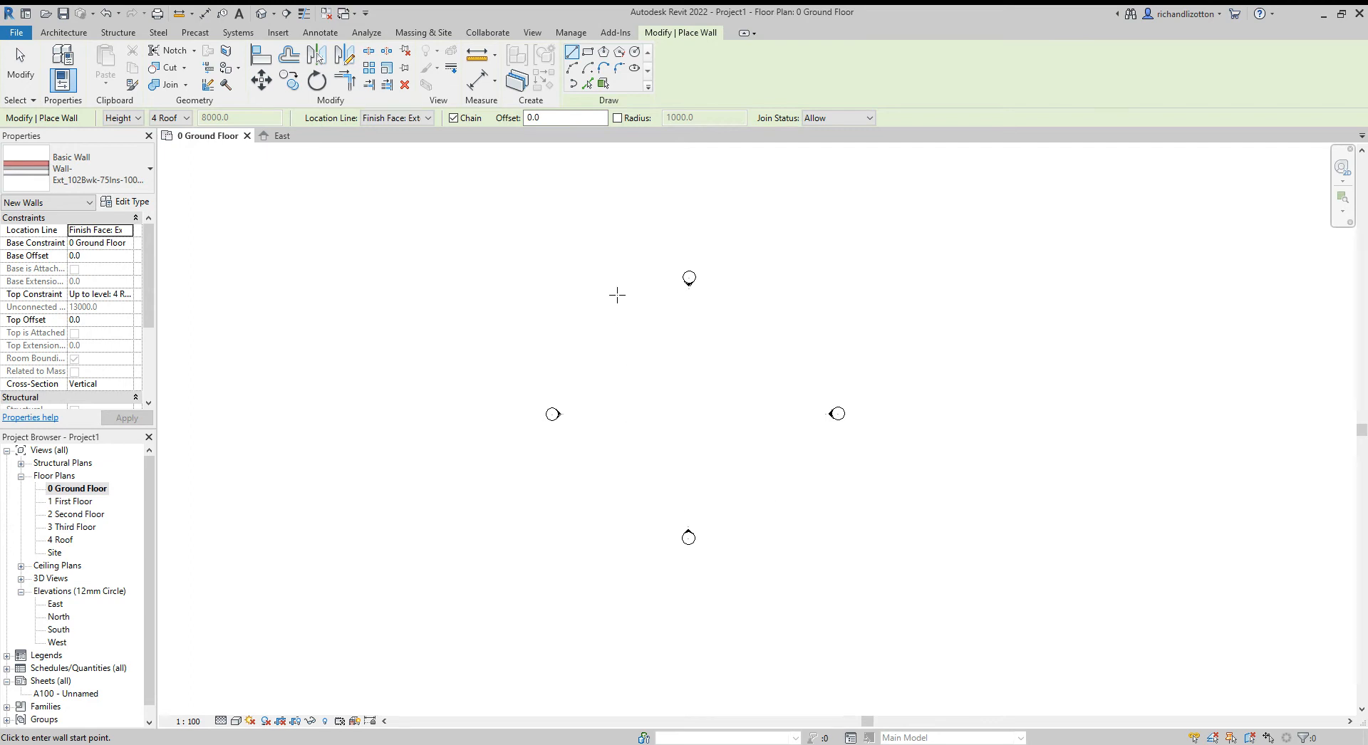
pyautogui.moveTo(628, 304)
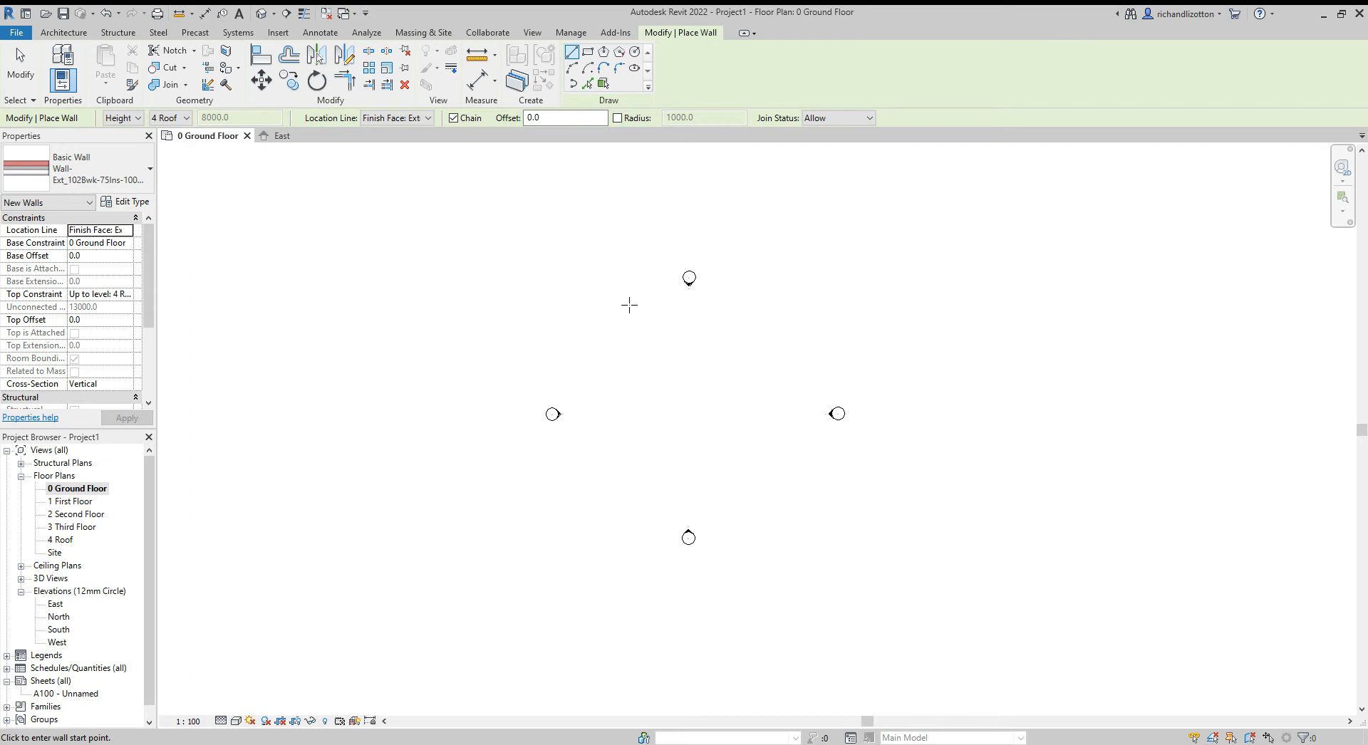
pyautogui.moveTo(787, 305)
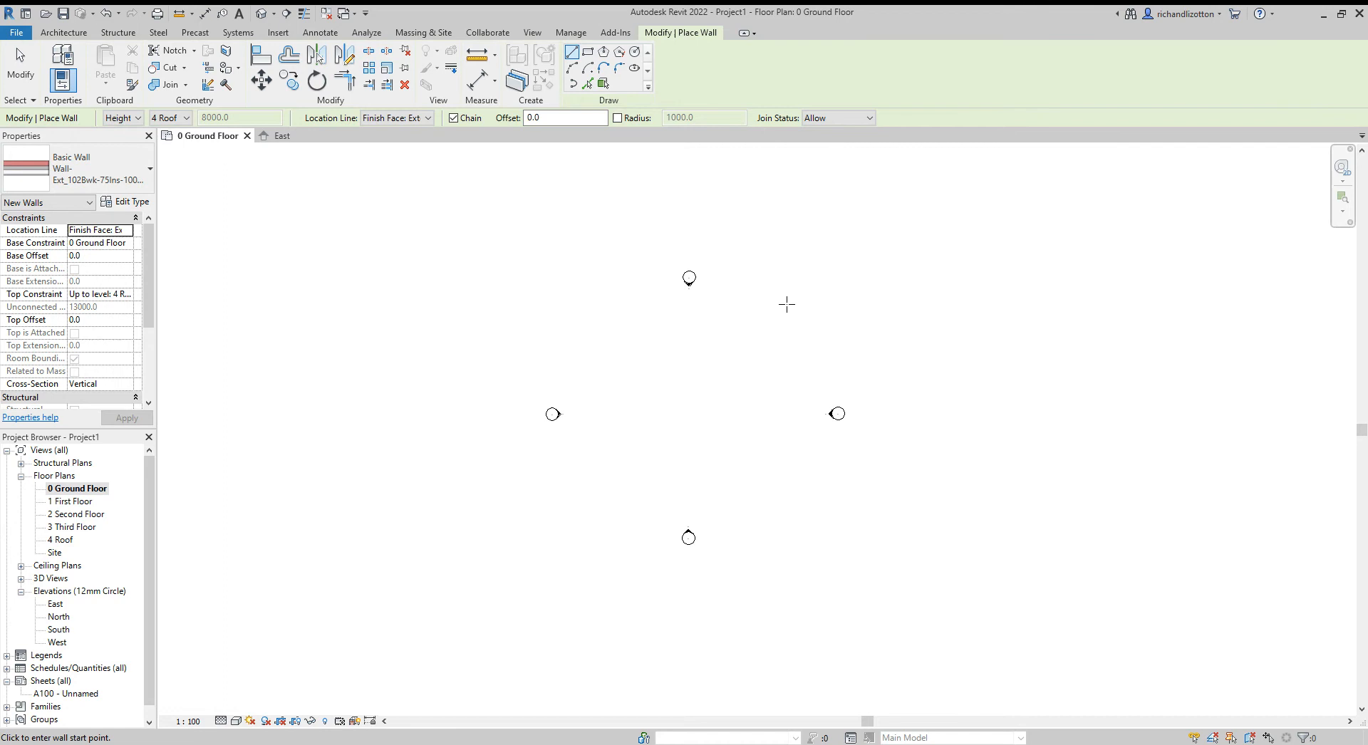
pyautogui.moveTo(566, 323)
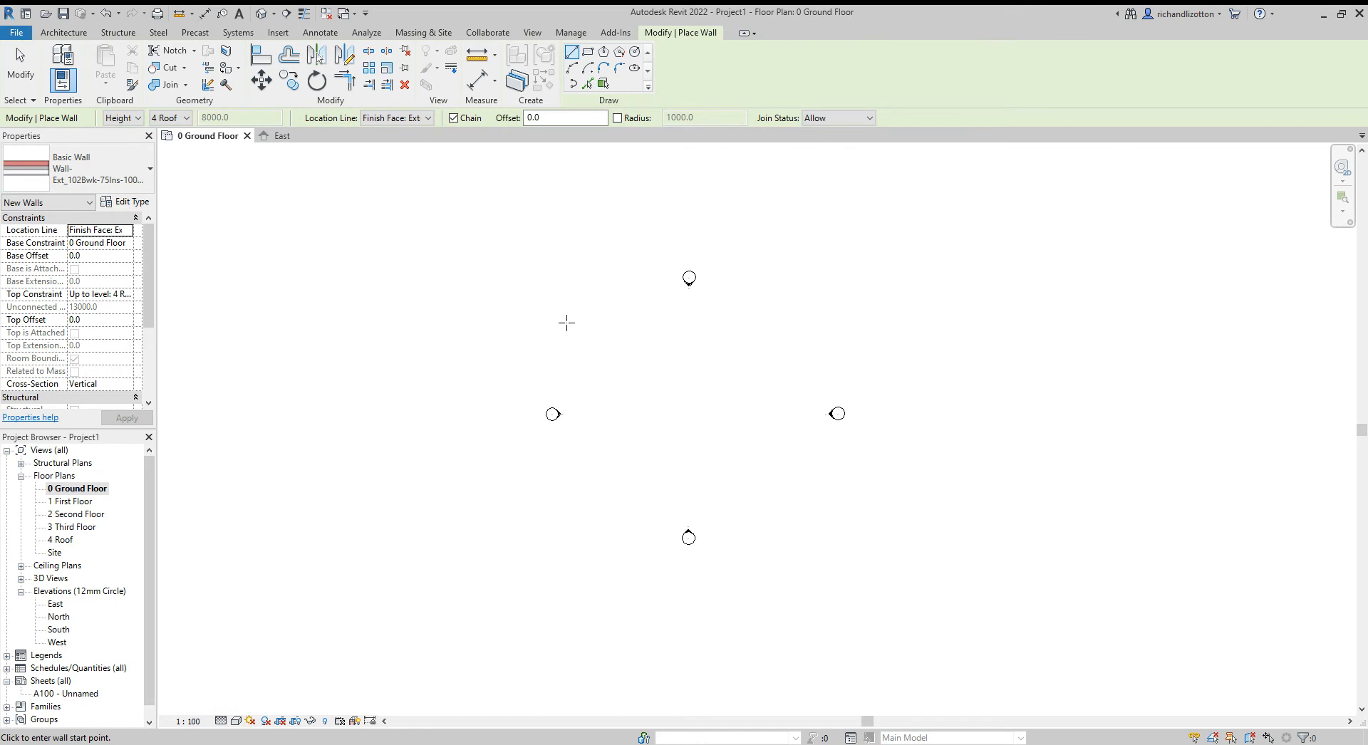
pyautogui.moveTo(611, 312)
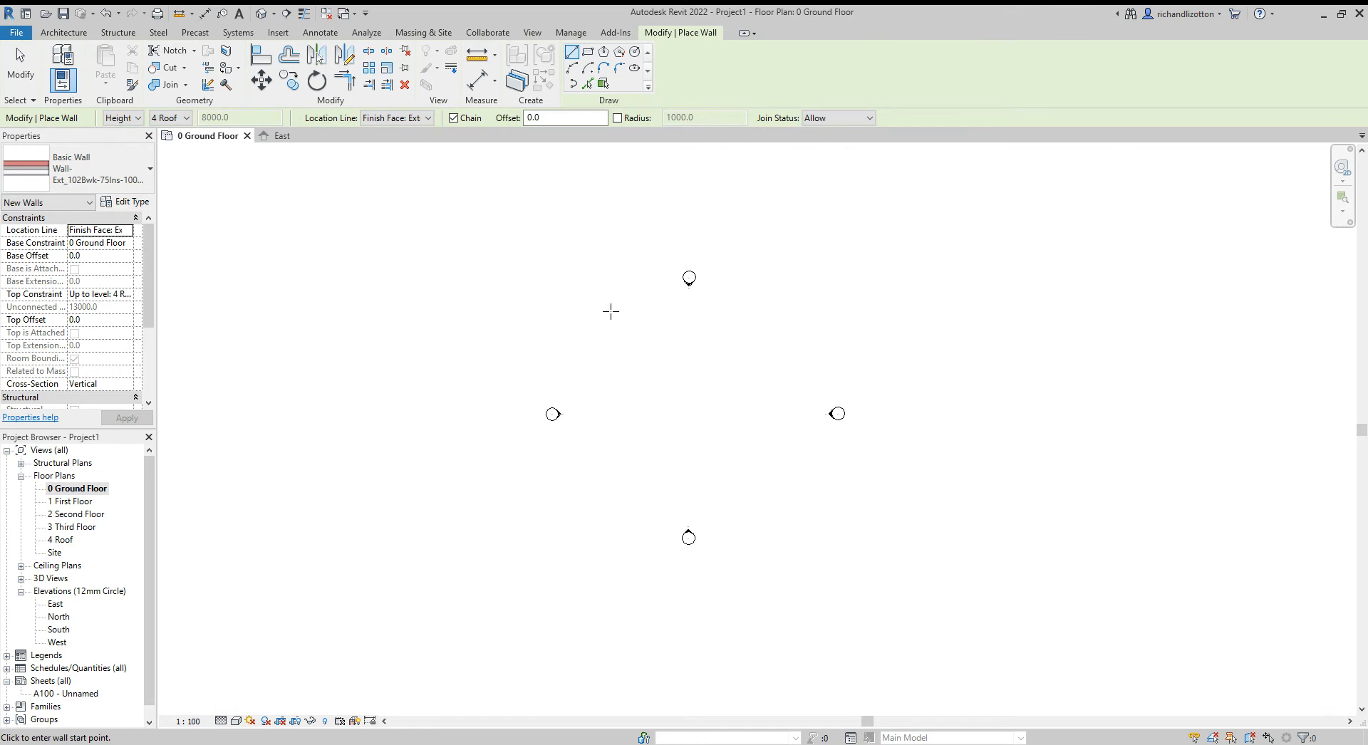
pyautogui.moveTo(537, 173)
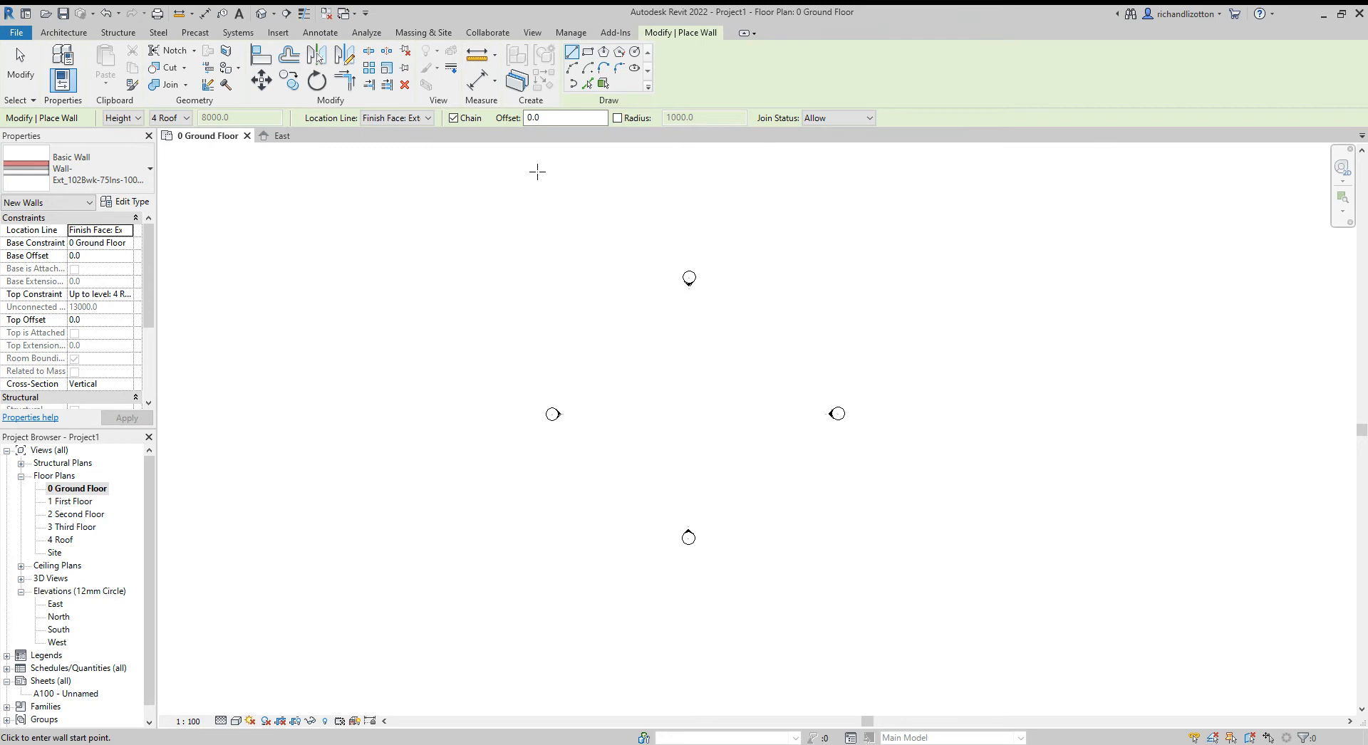
pyautogui.moveTo(568, 326)
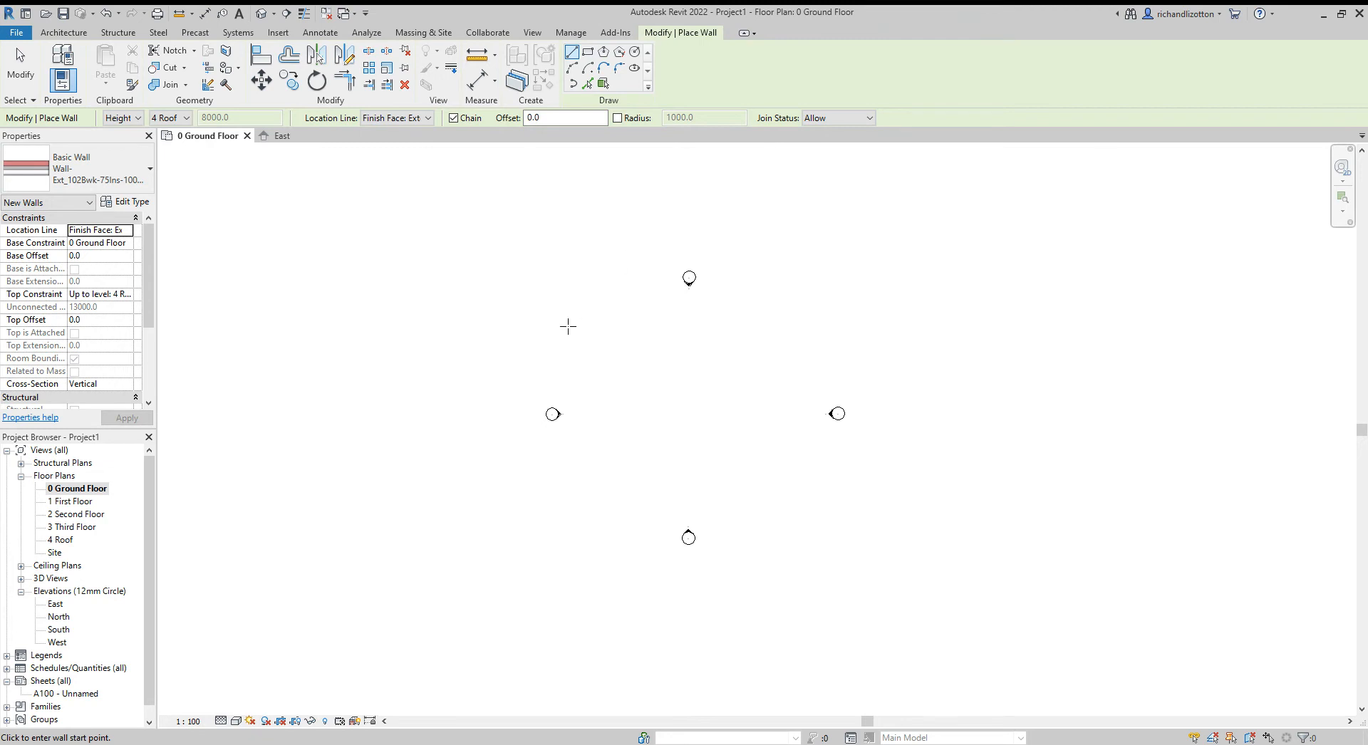
pyautogui.moveTo(483, 235)
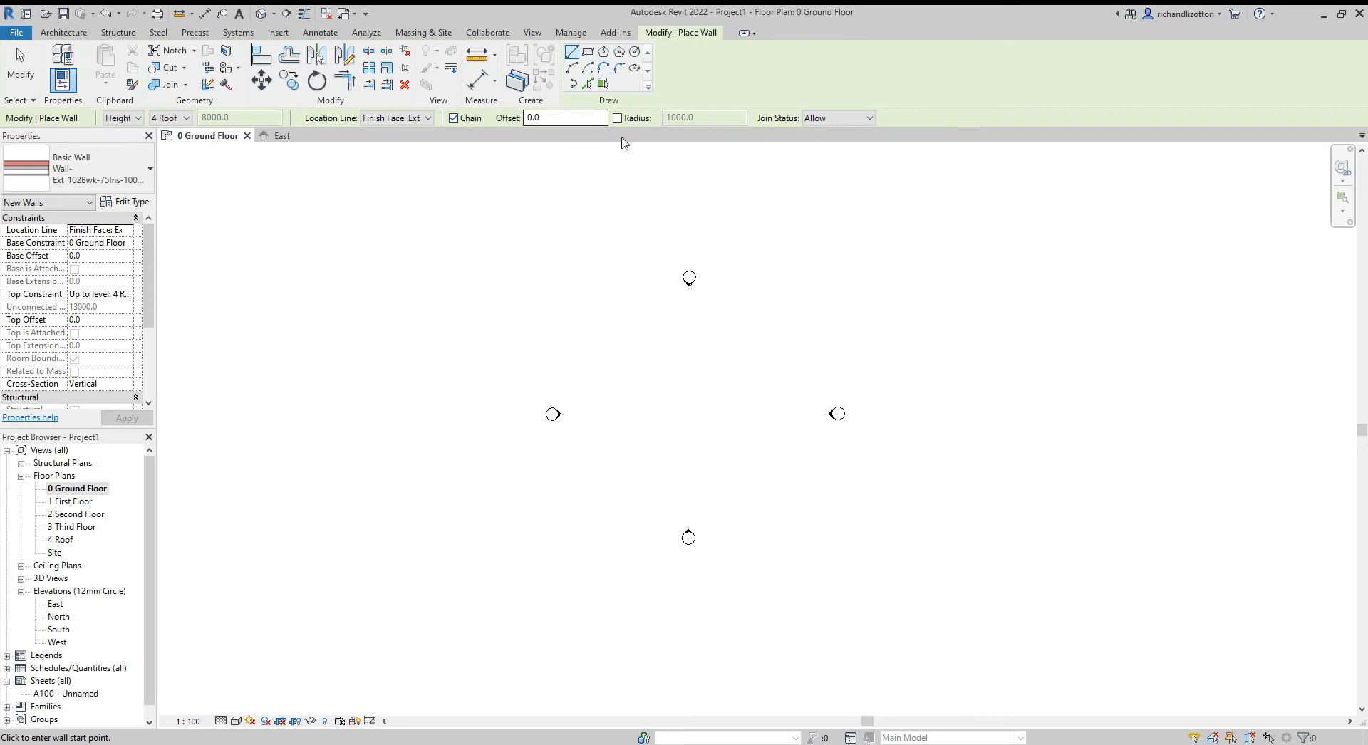
pyautogui.moveTo(504, 272)
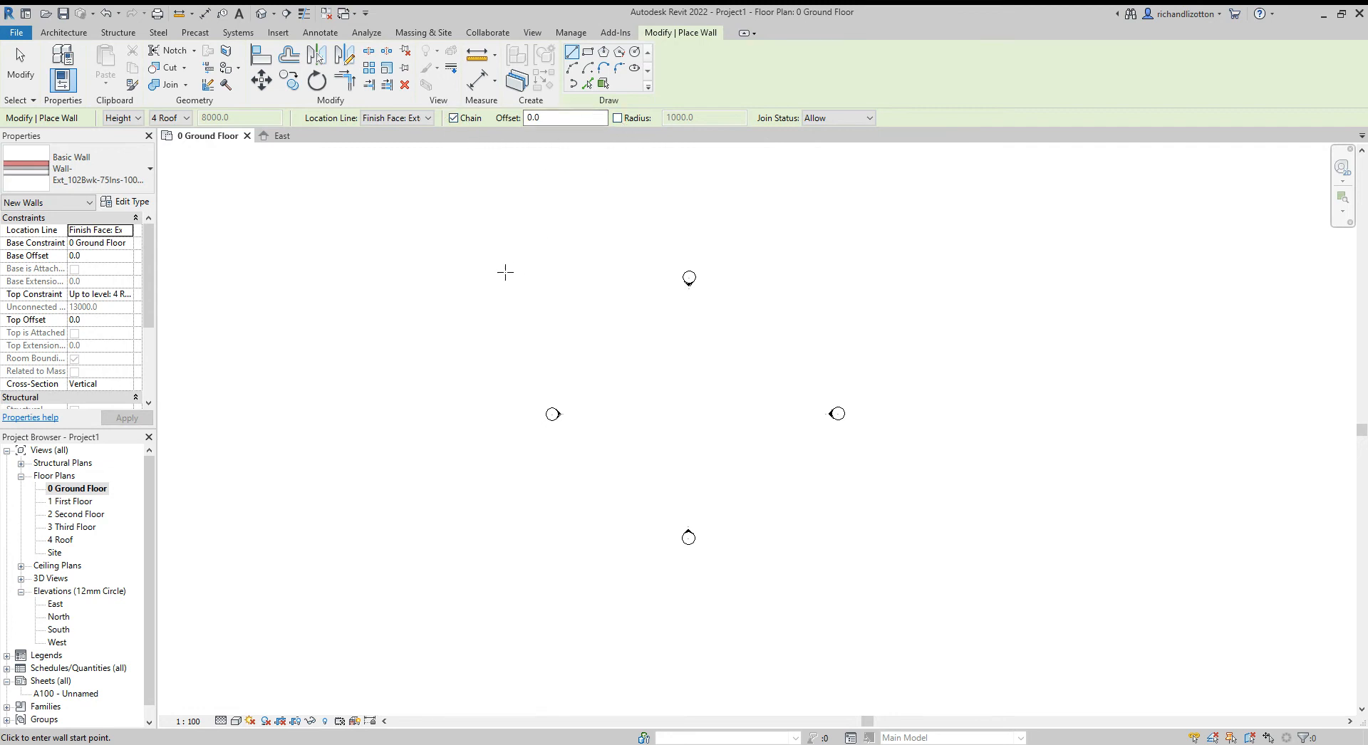
pyautogui.moveTo(256, 277)
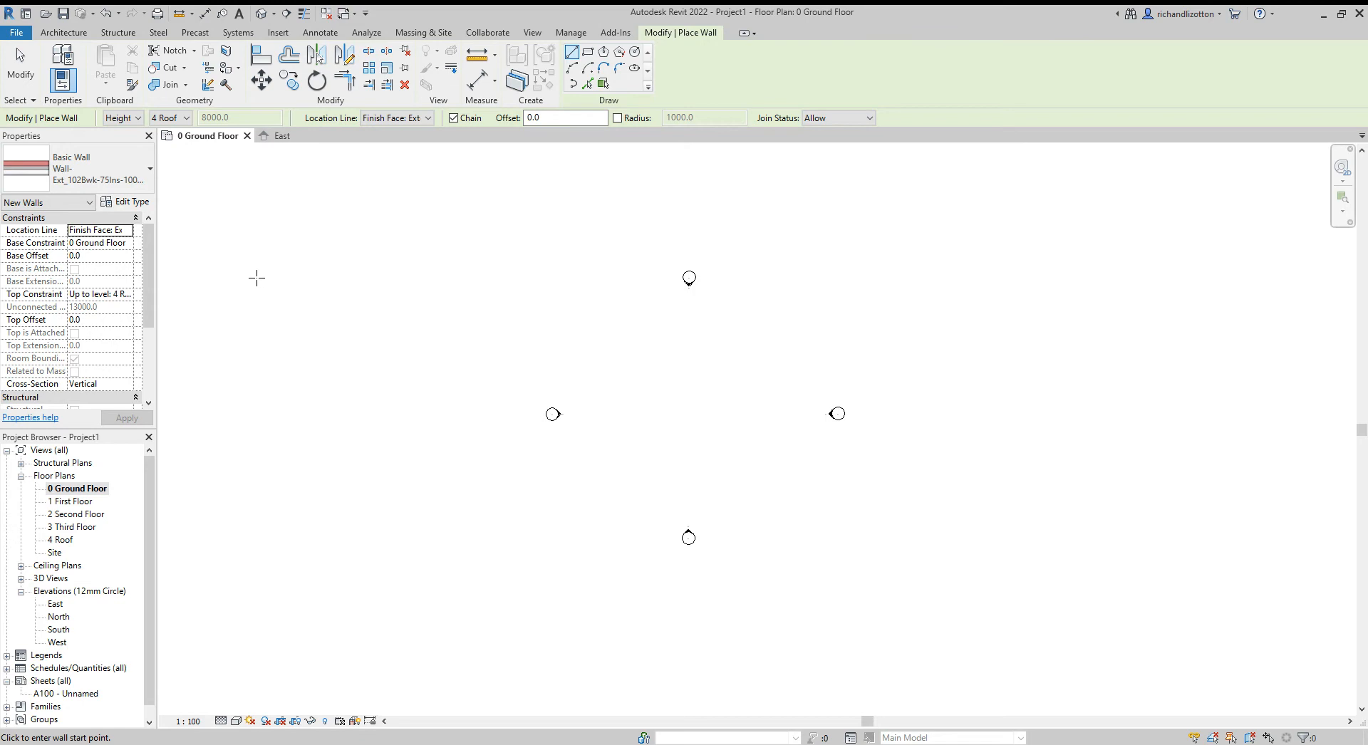
pyautogui.moveTo(239, 272)
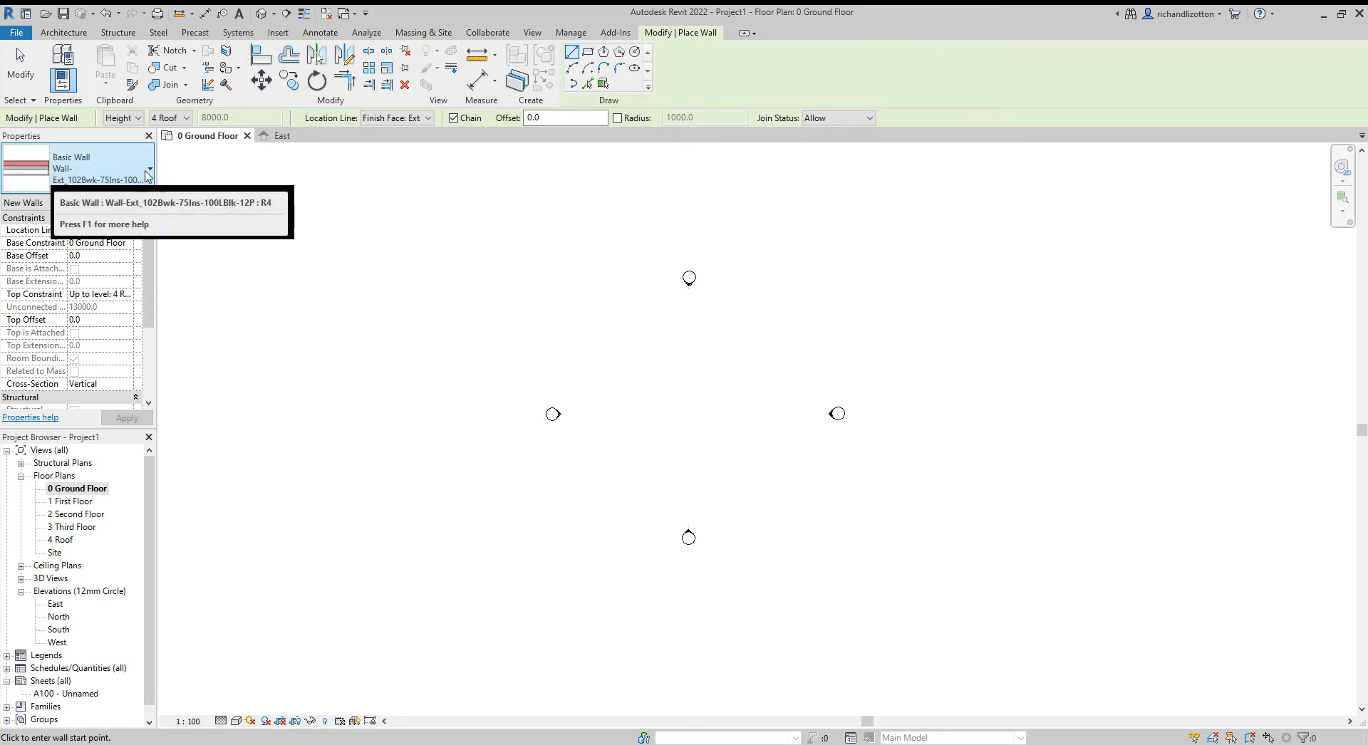
# Browse the Basic Wall types and make Wall-Ext_102Bwk-75Ins-100LBlk-12P the current wall type.
pyautogui.click(148, 172)
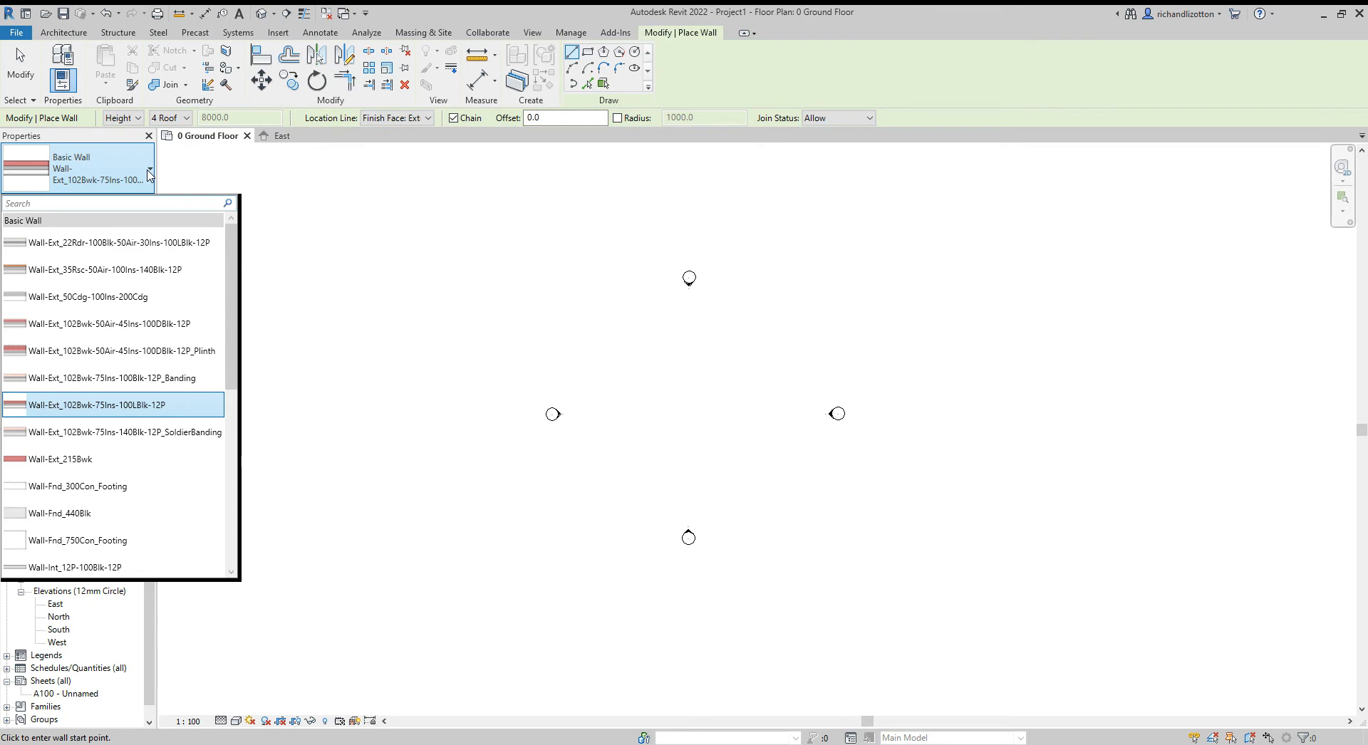
pyautogui.moveTo(114, 269)
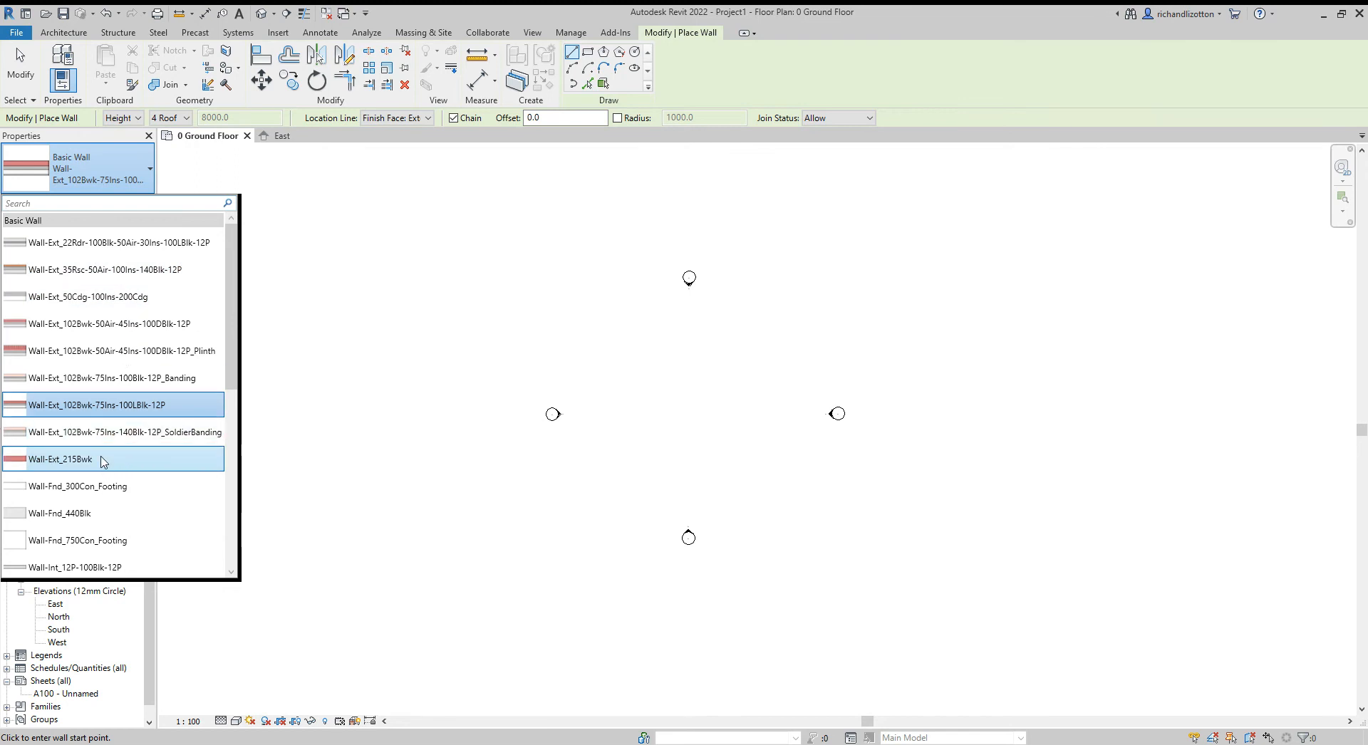
pyautogui.click(95, 404)
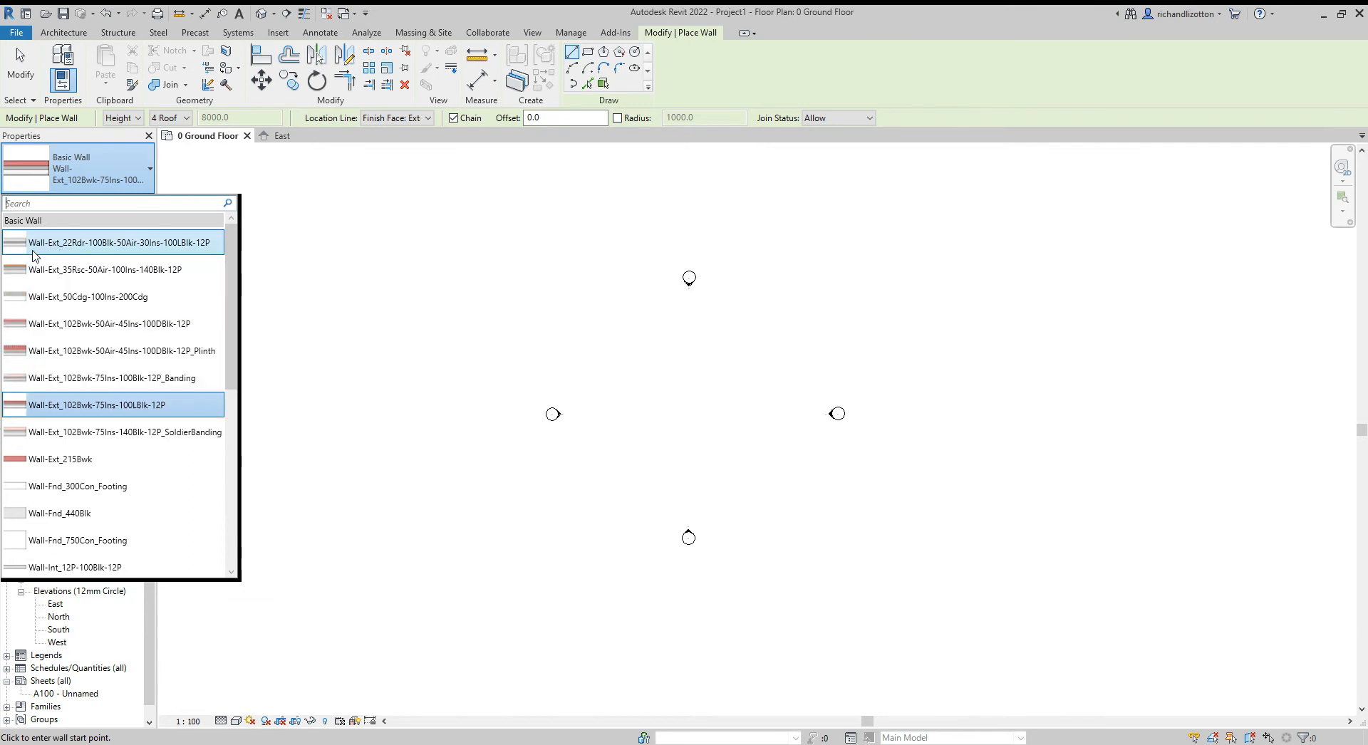
pyautogui.moveTo(58, 253)
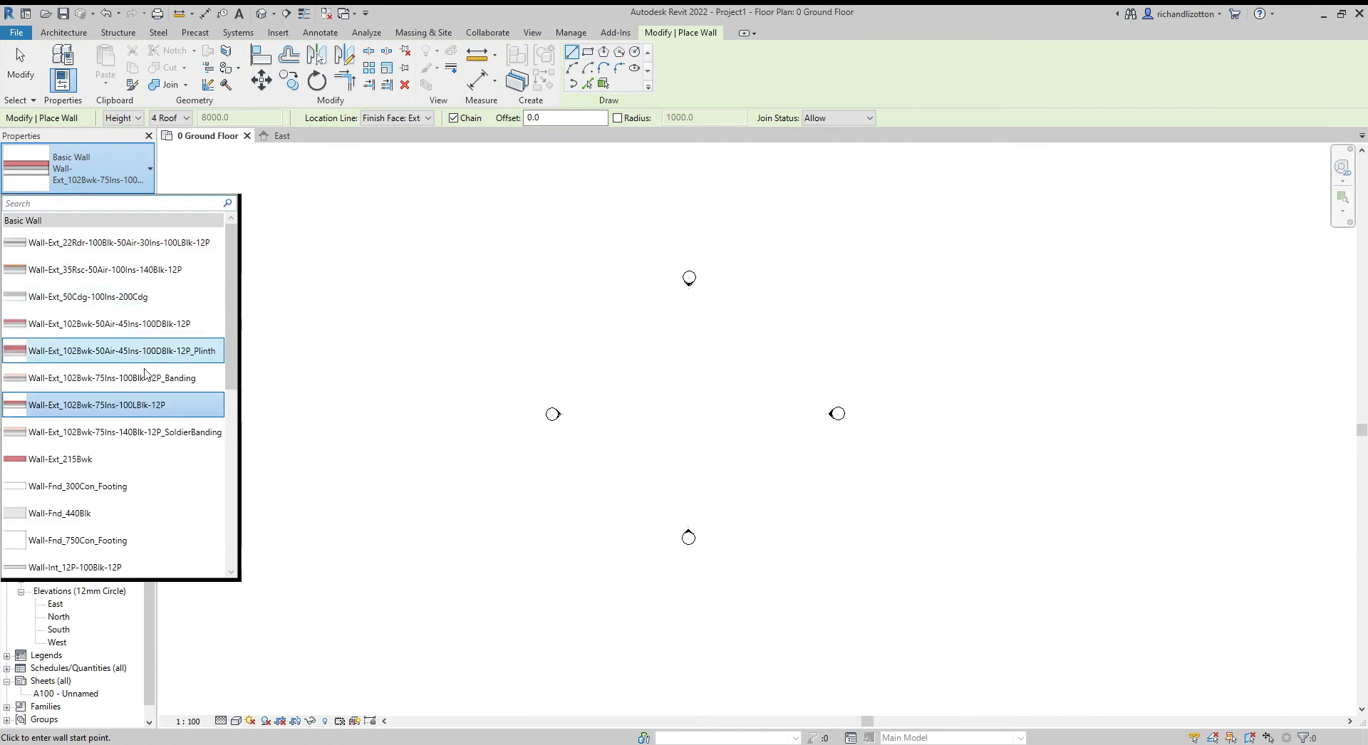
pyautogui.click(96, 405)
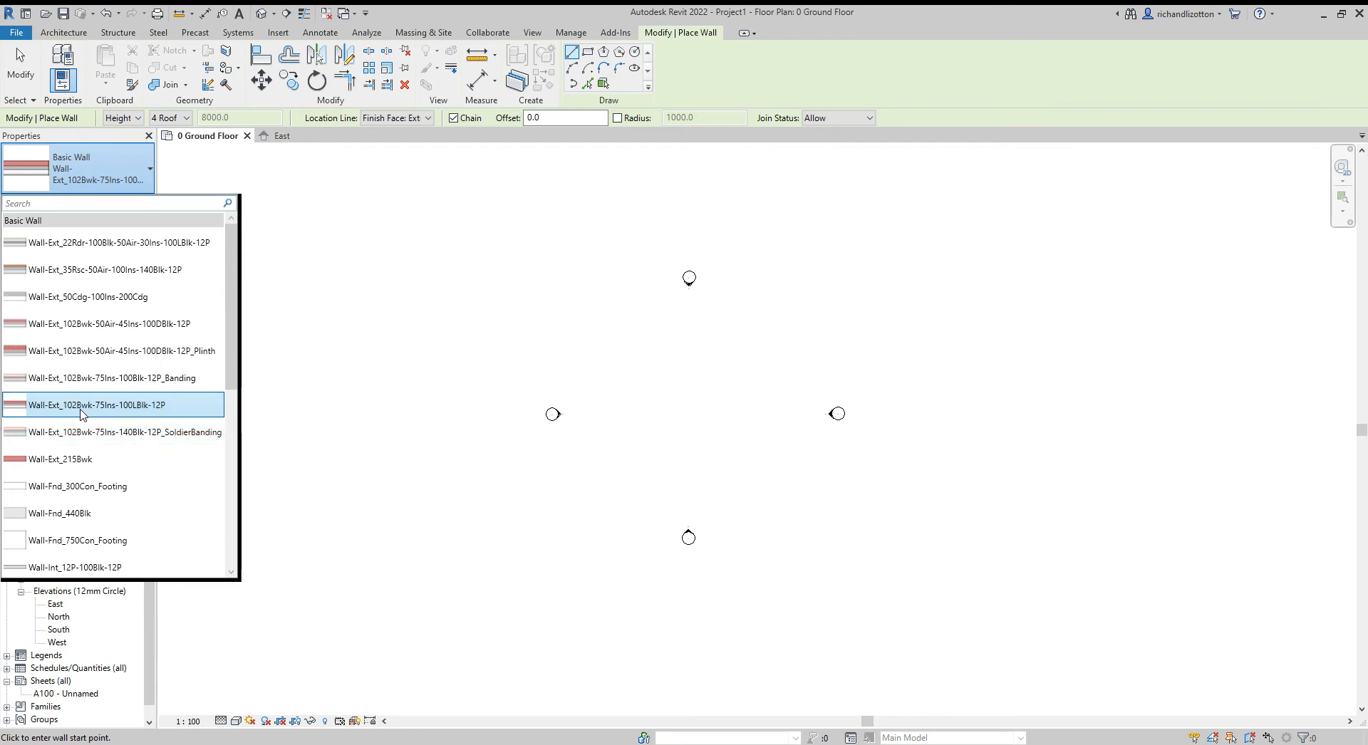
pyautogui.moveTo(96, 404)
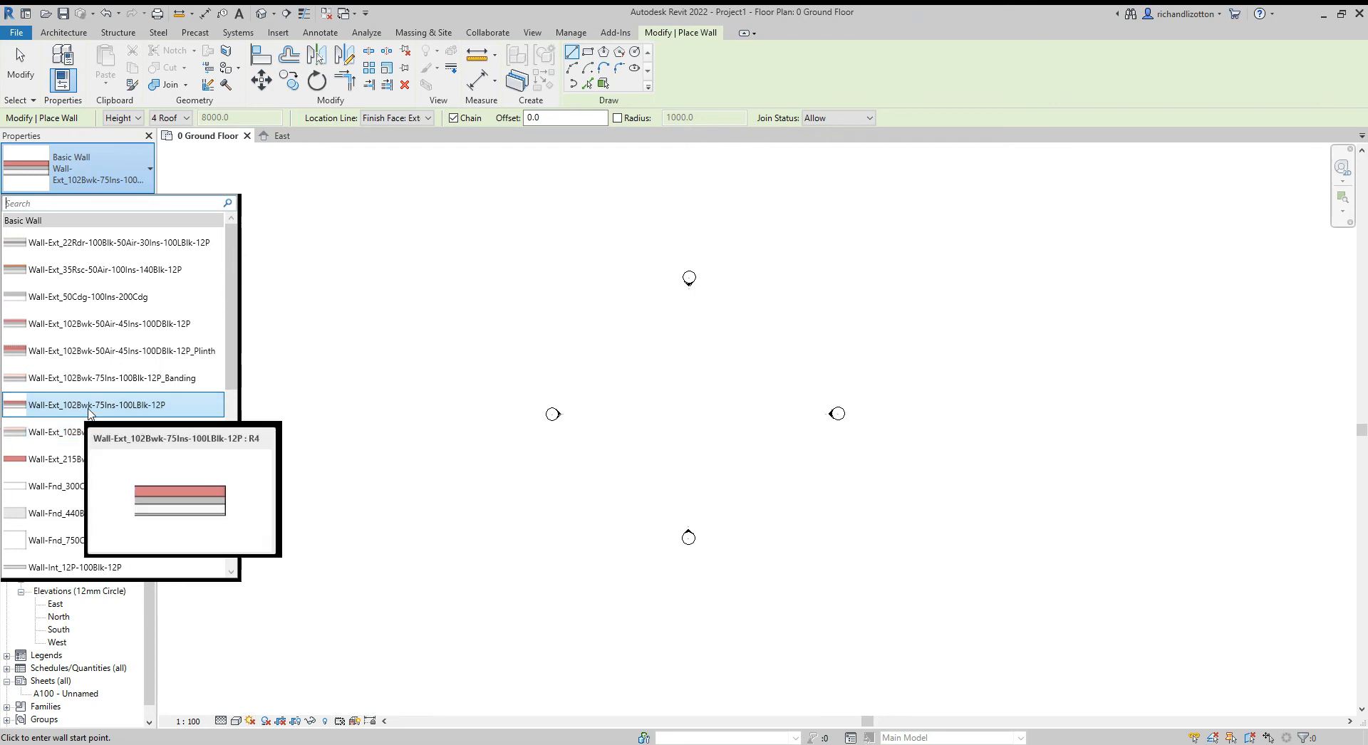
pyautogui.moveTo(111, 410)
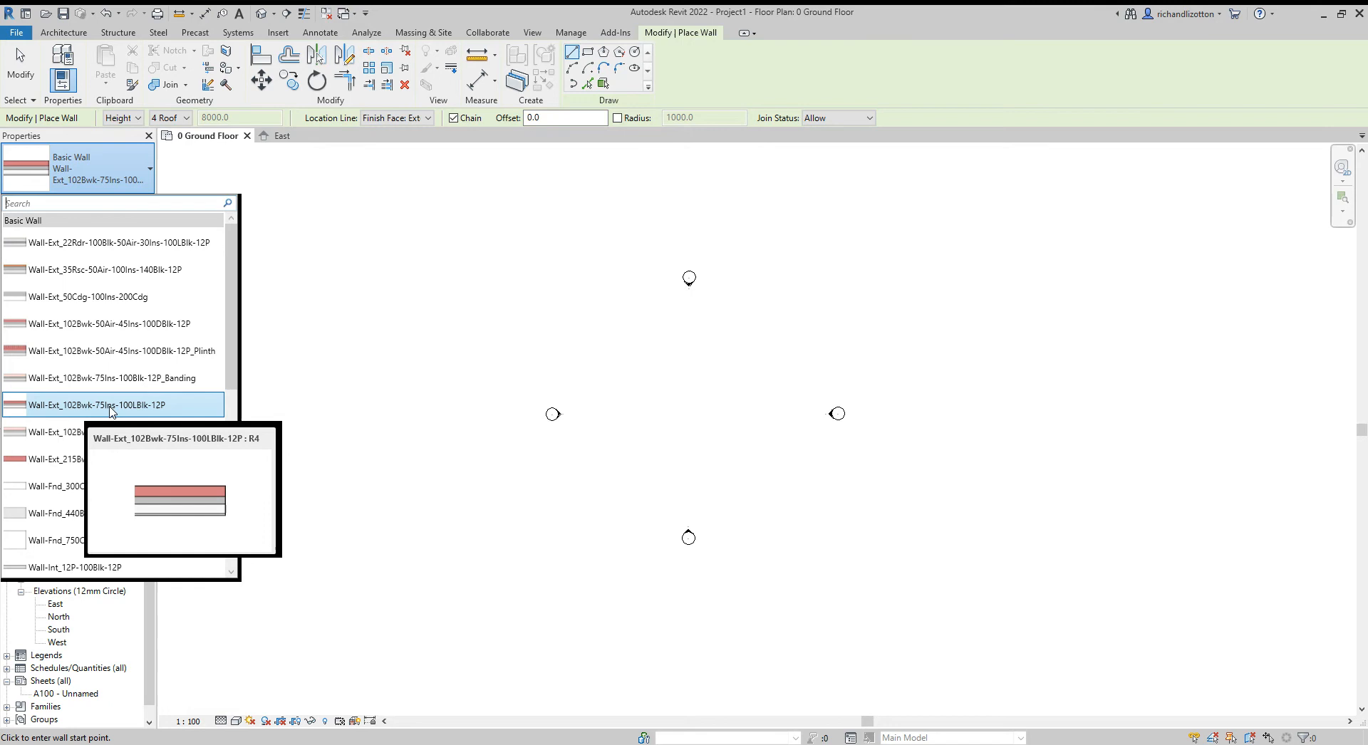
pyautogui.moveTo(138, 413)
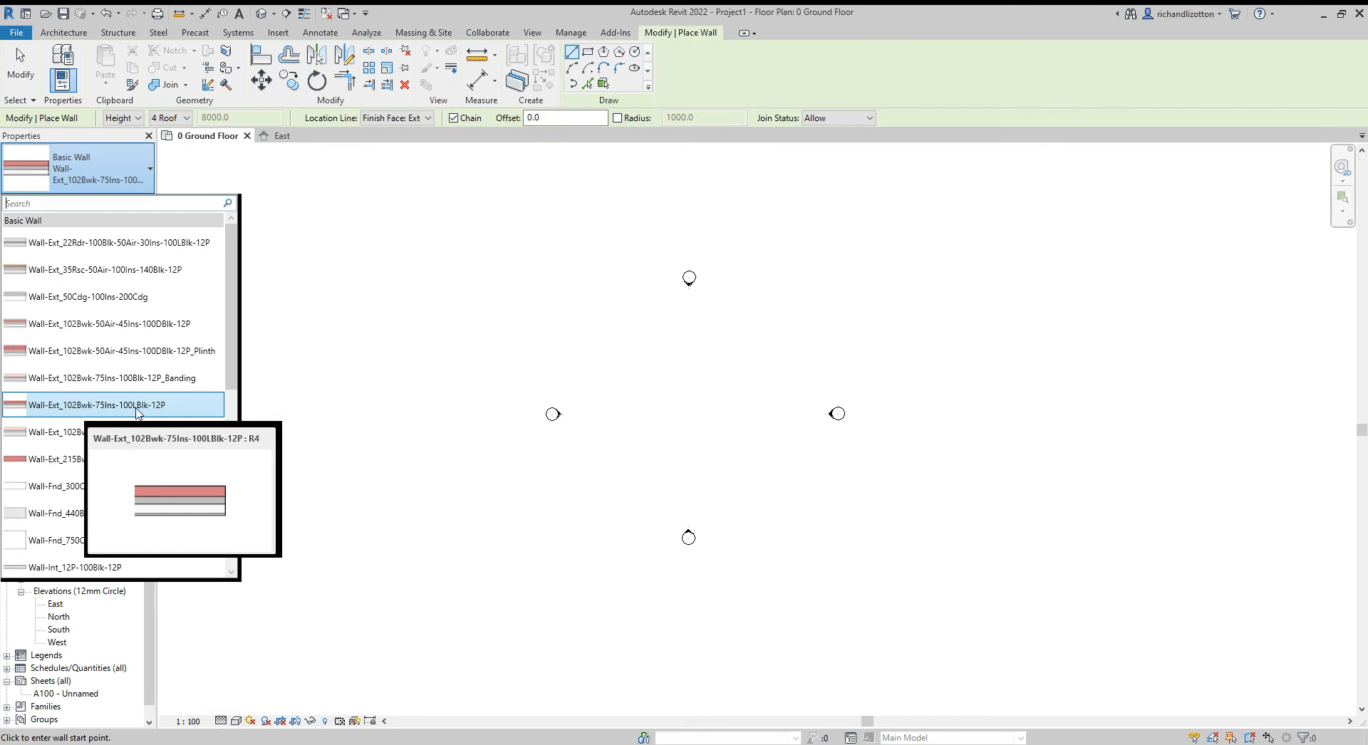
pyautogui.moveTo(161, 413)
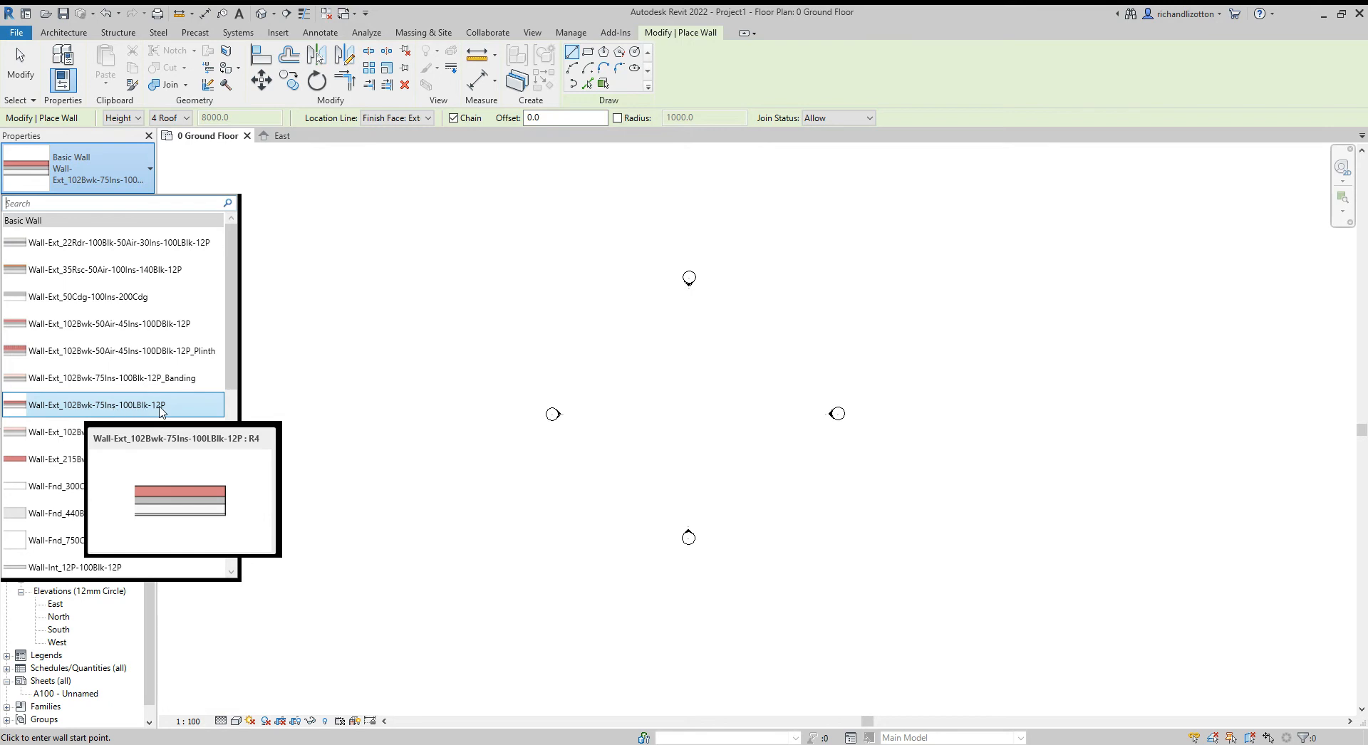
pyautogui.moveTo(170, 409)
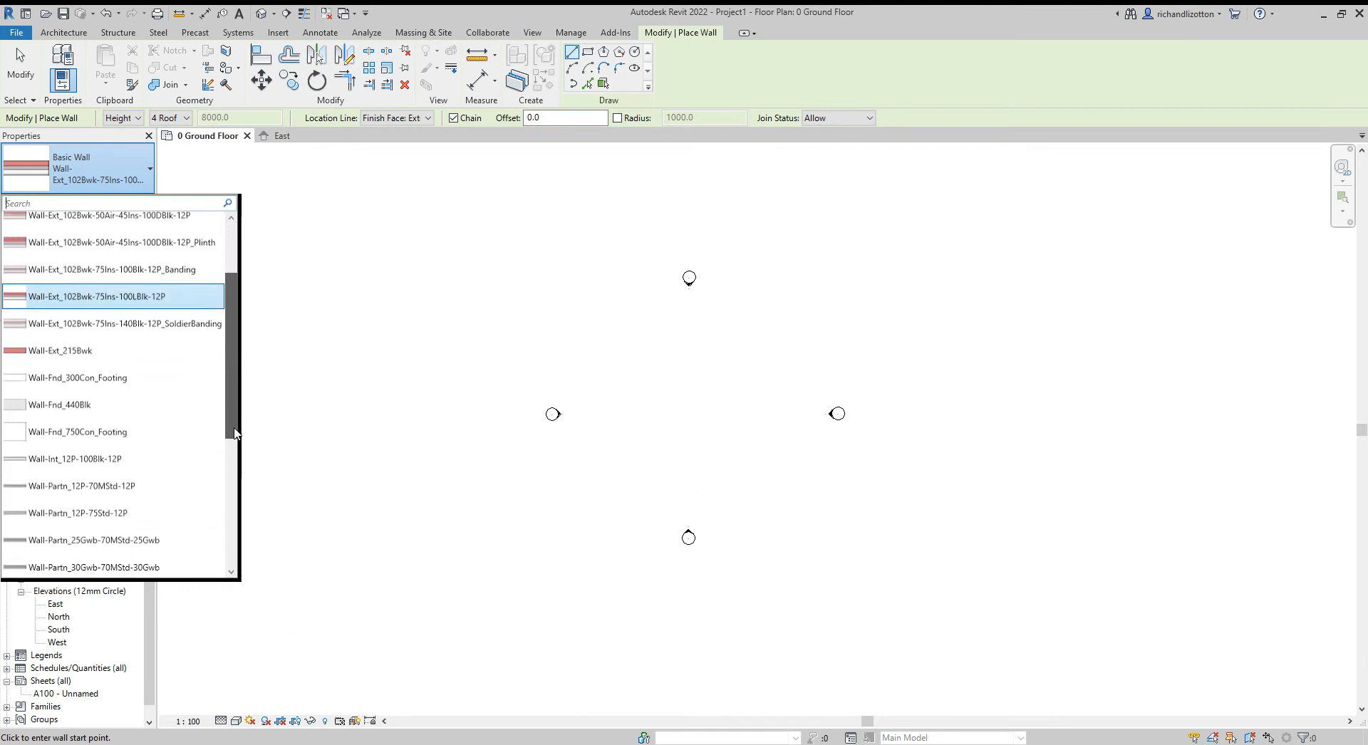
pyautogui.scroll(-3)
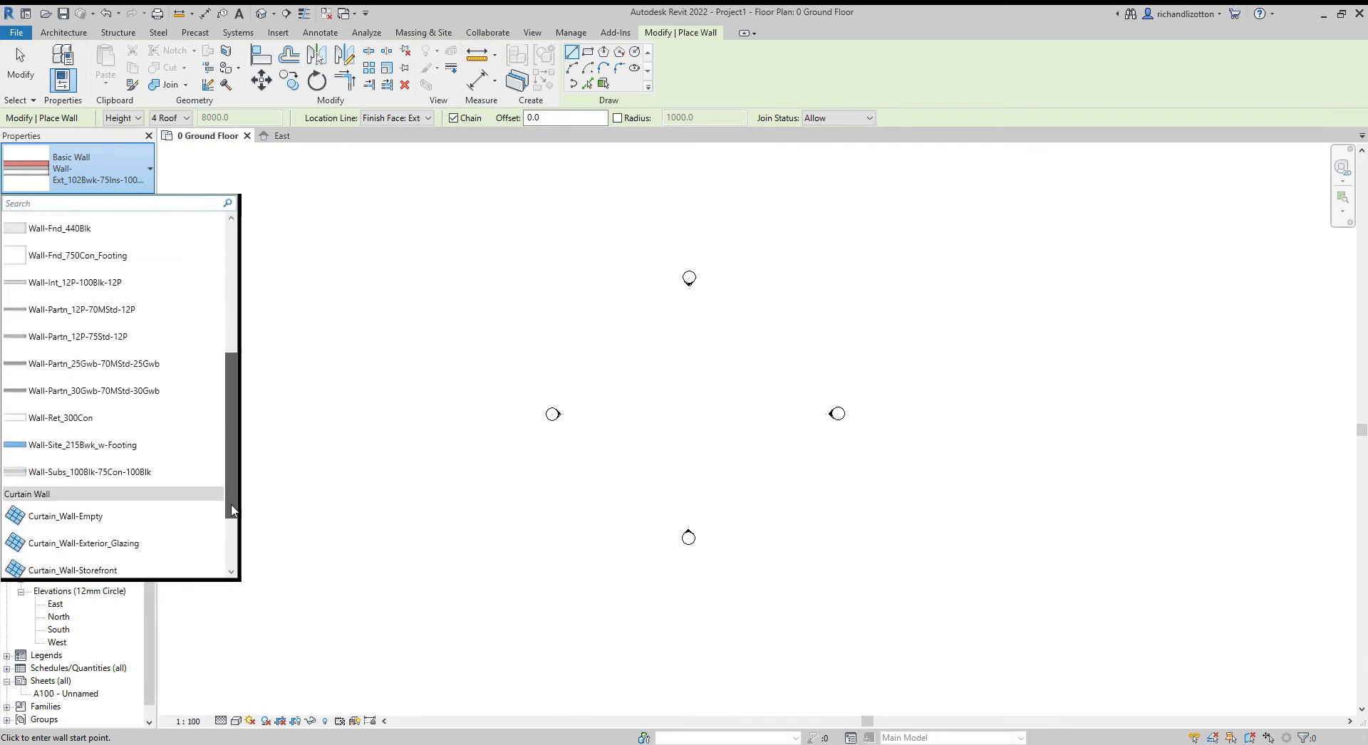
pyautogui.click(78, 336)
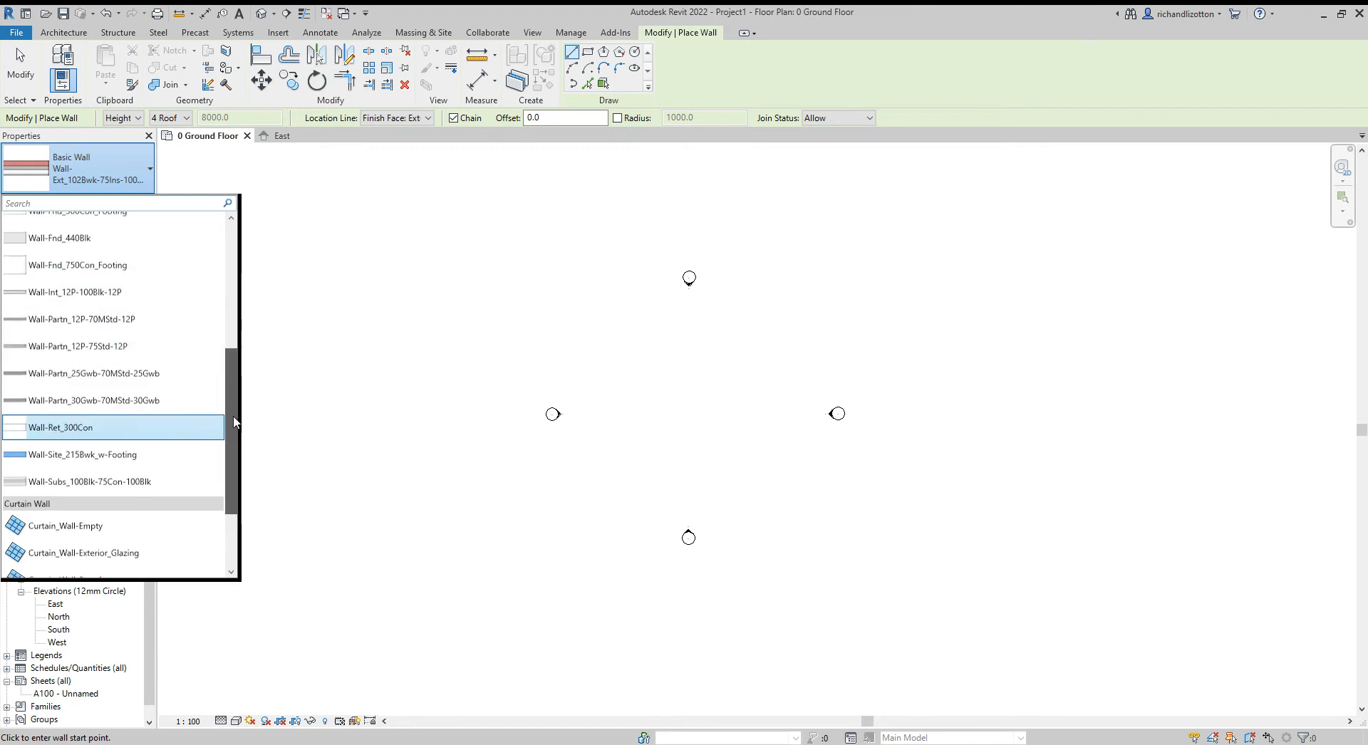
pyautogui.scroll(3)
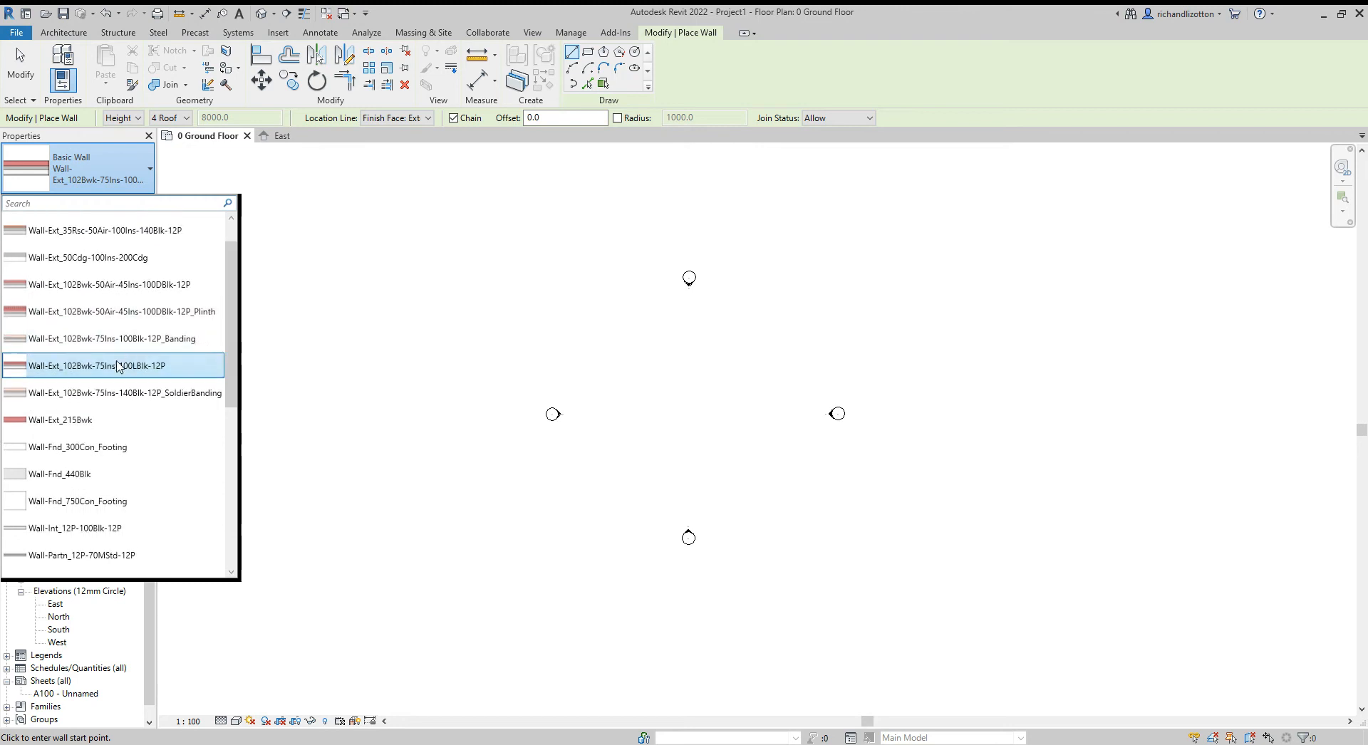
pyautogui.moveTo(95, 366)
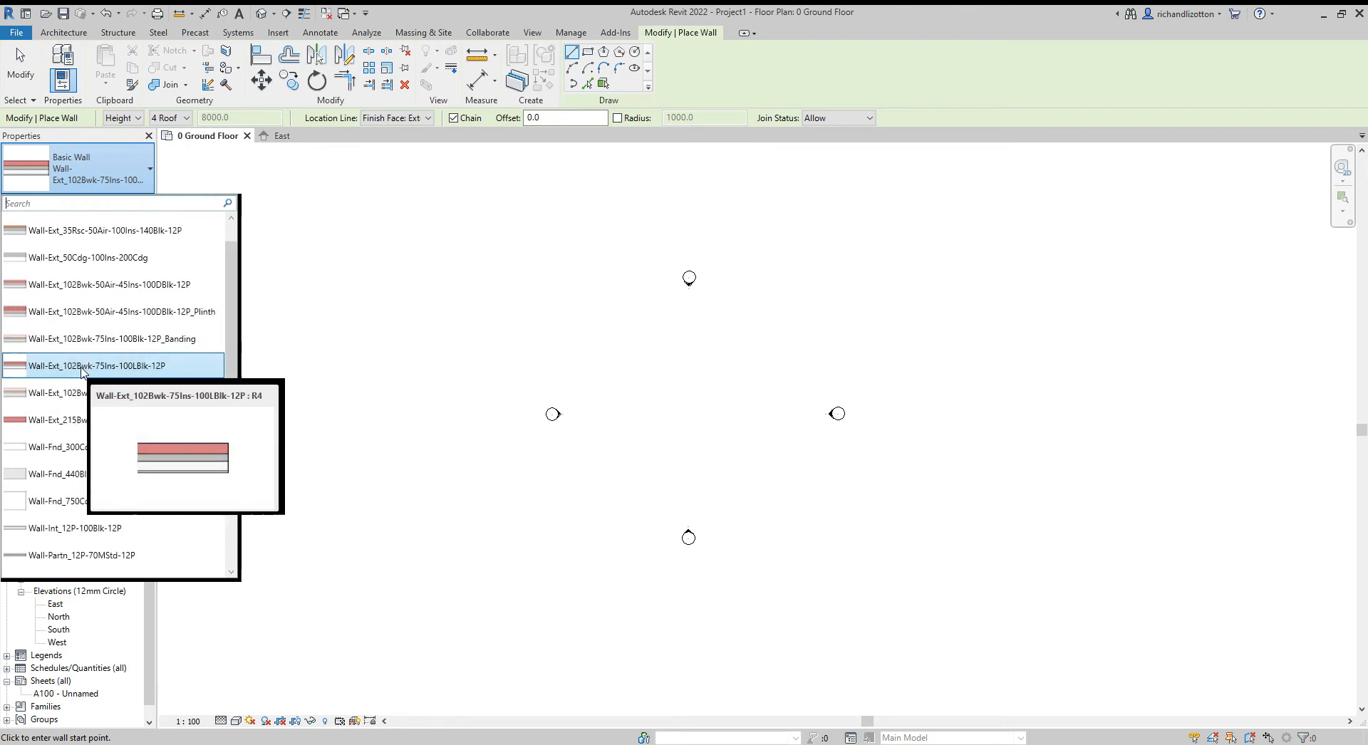
pyautogui.click(95, 366)
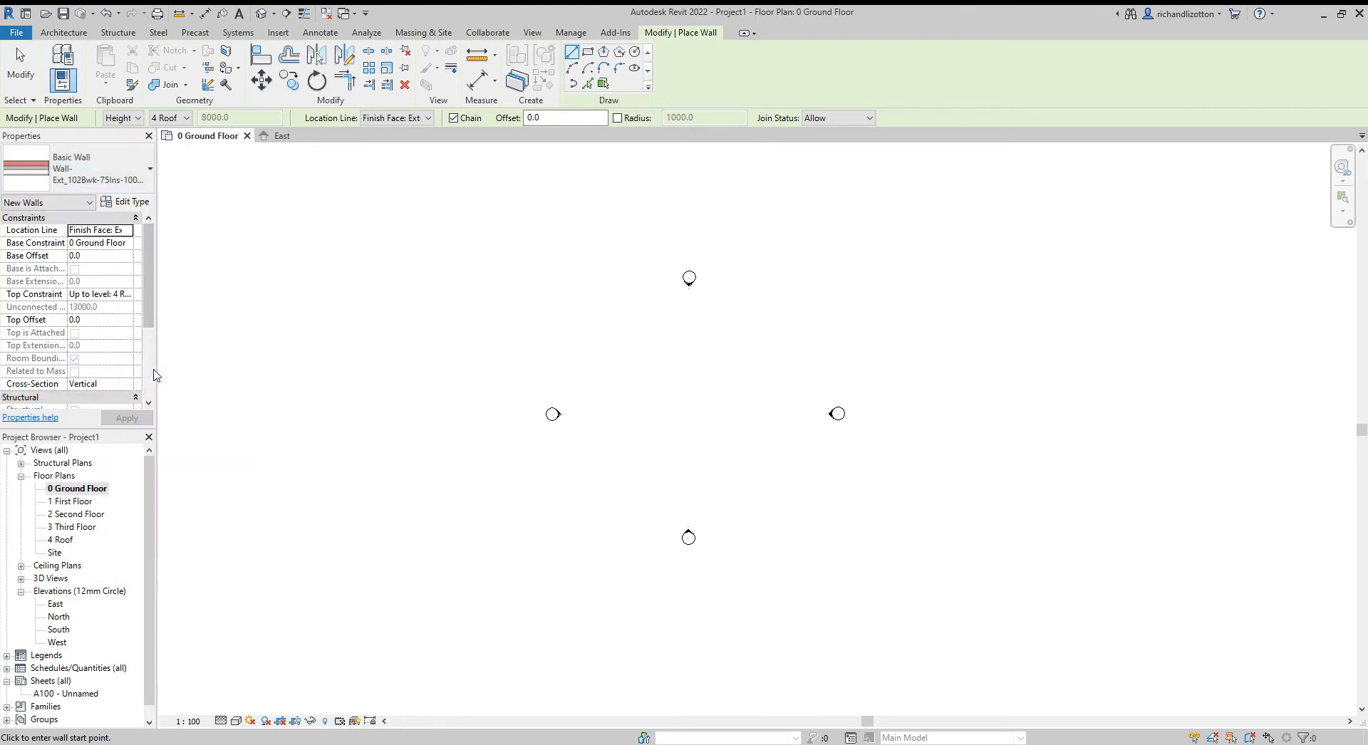
pyautogui.moveTo(204, 231)
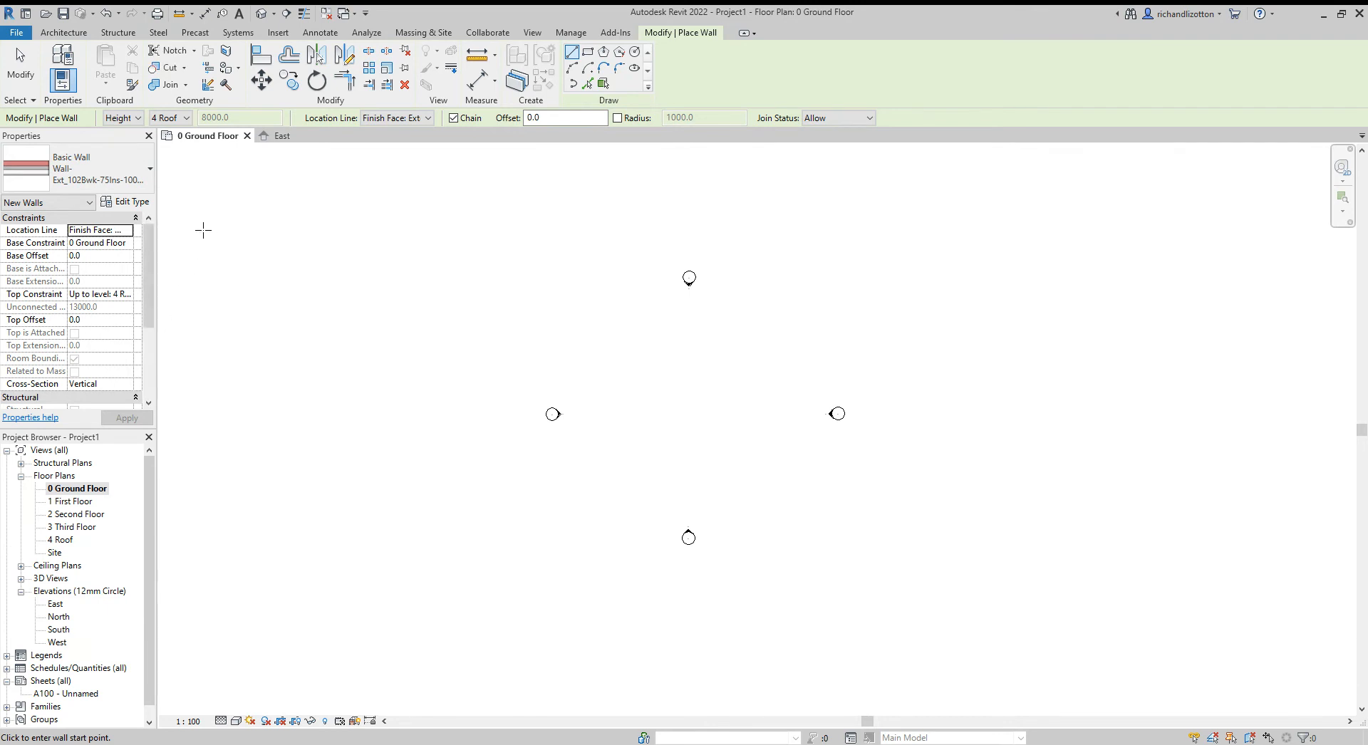
pyautogui.moveTo(126, 207)
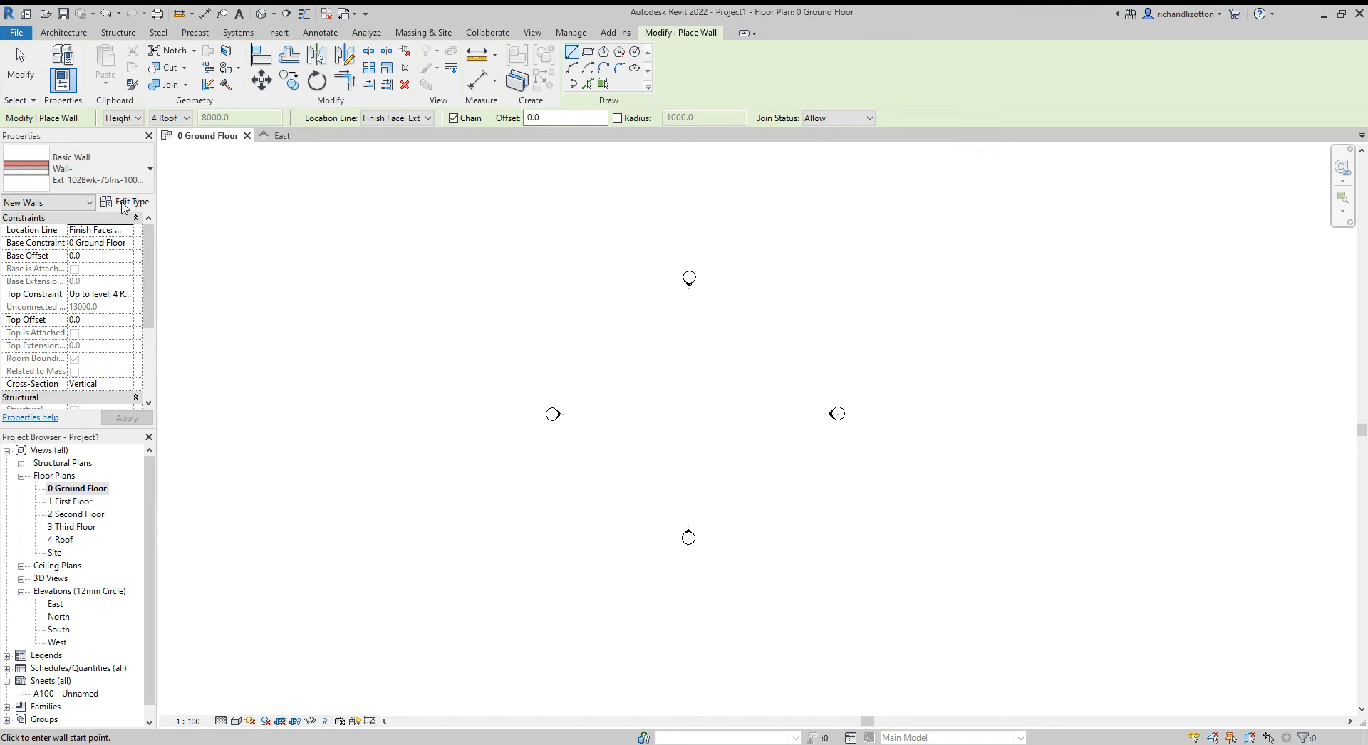
# Duplicate the wall type as Wall-Ext_102Bwk-50air-100Ins-100LBlk-12P via its Type Properties.
pyautogui.click(127, 201)
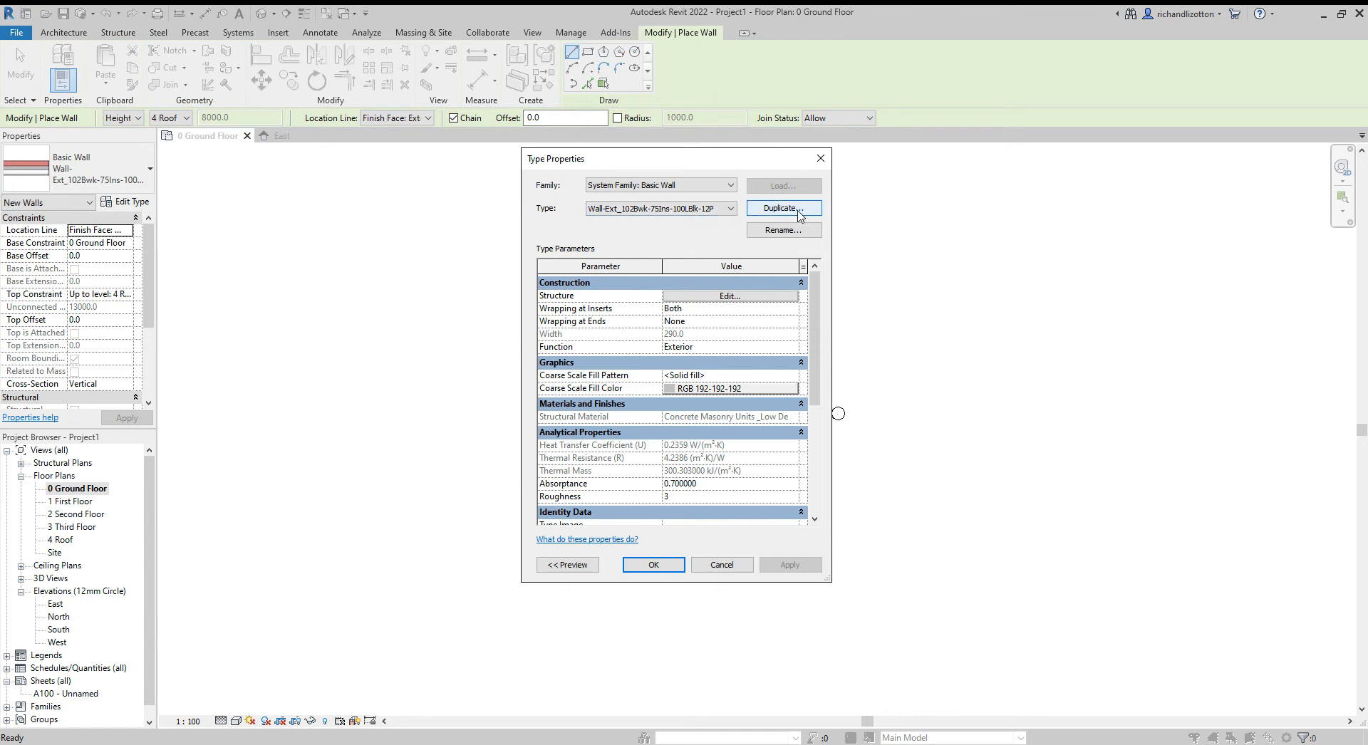
pyautogui.click(783, 208)
pyautogui.write('Vall-Ext_102Bwk-100Ins-100LBlk-12')
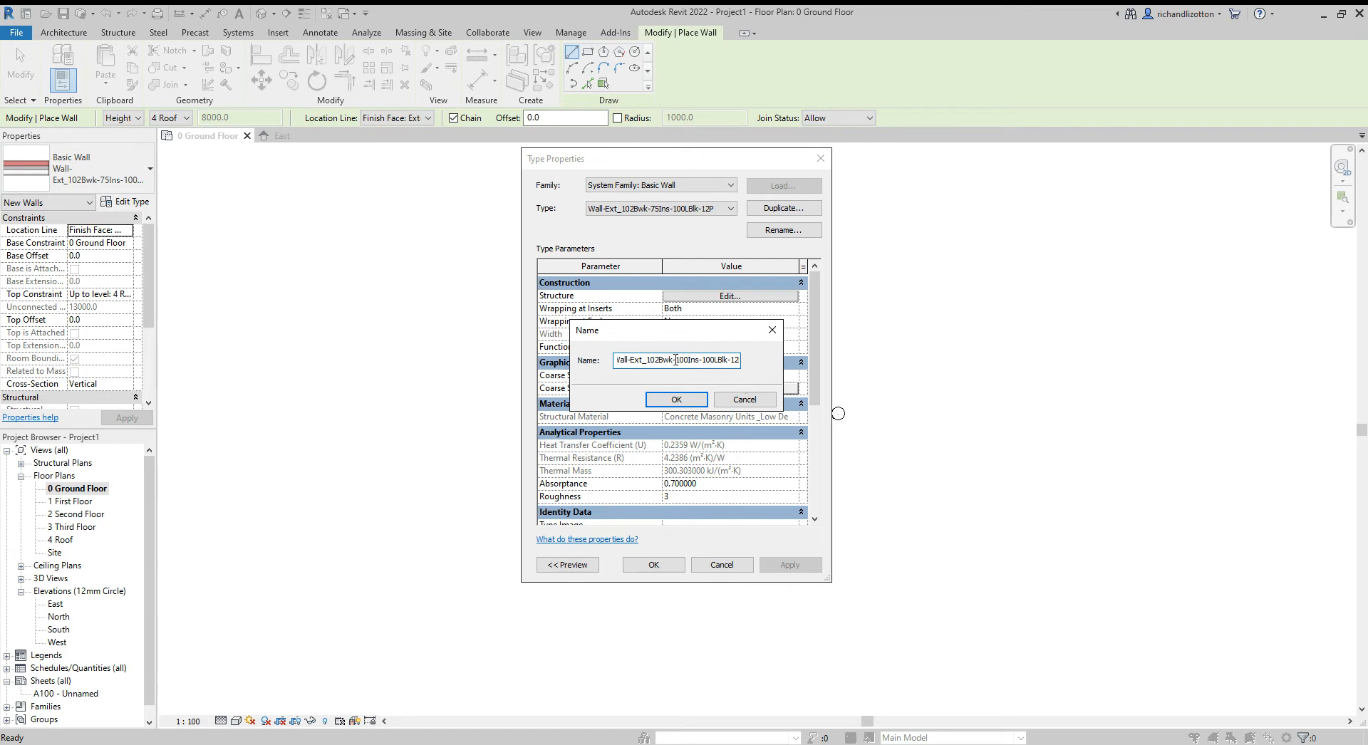
pyautogui.write('50air')
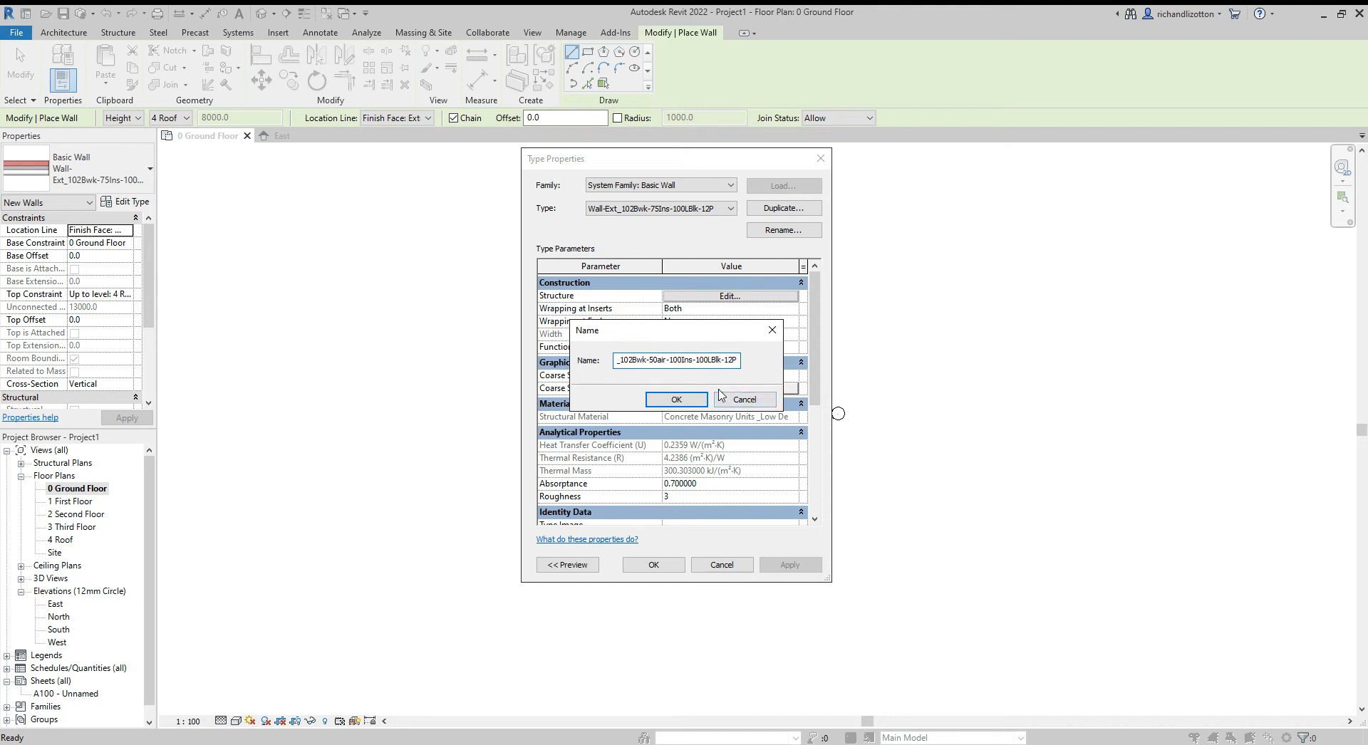
pyautogui.click(675, 399)
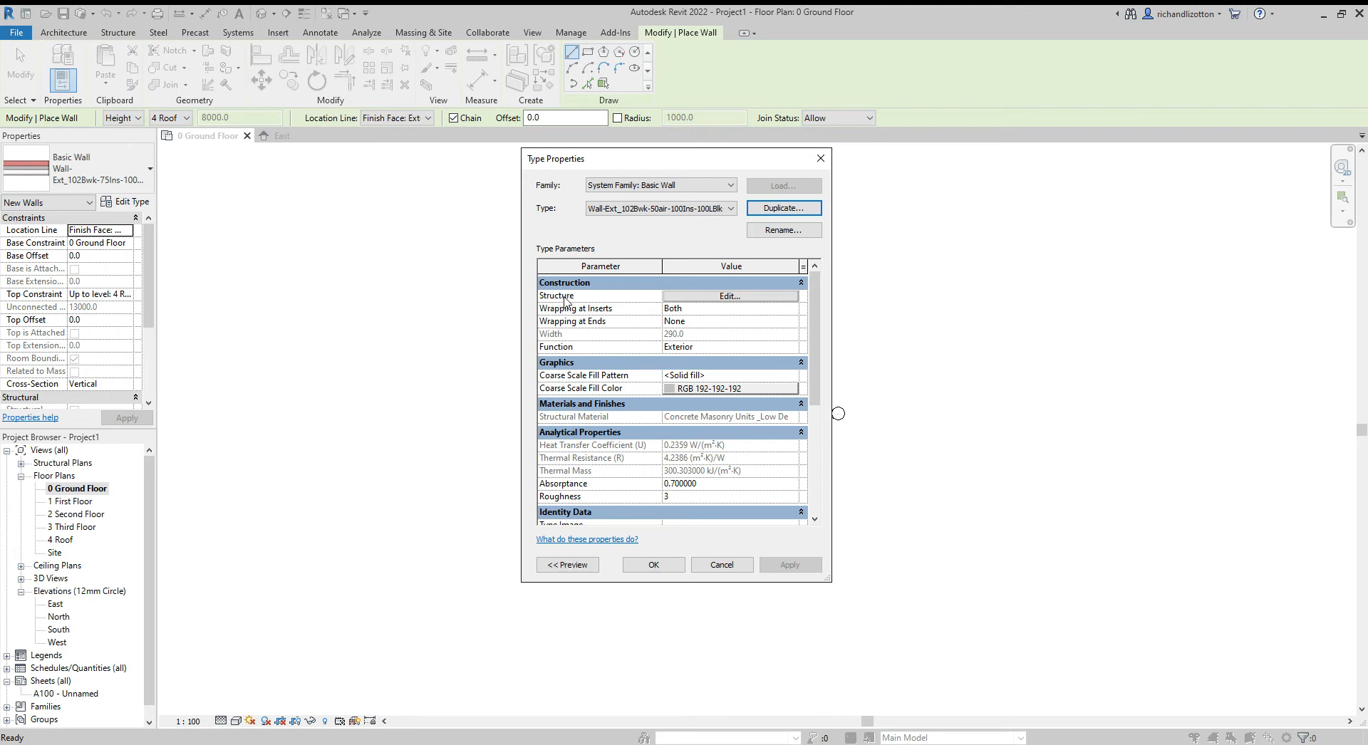
pyautogui.moveTo(658, 301)
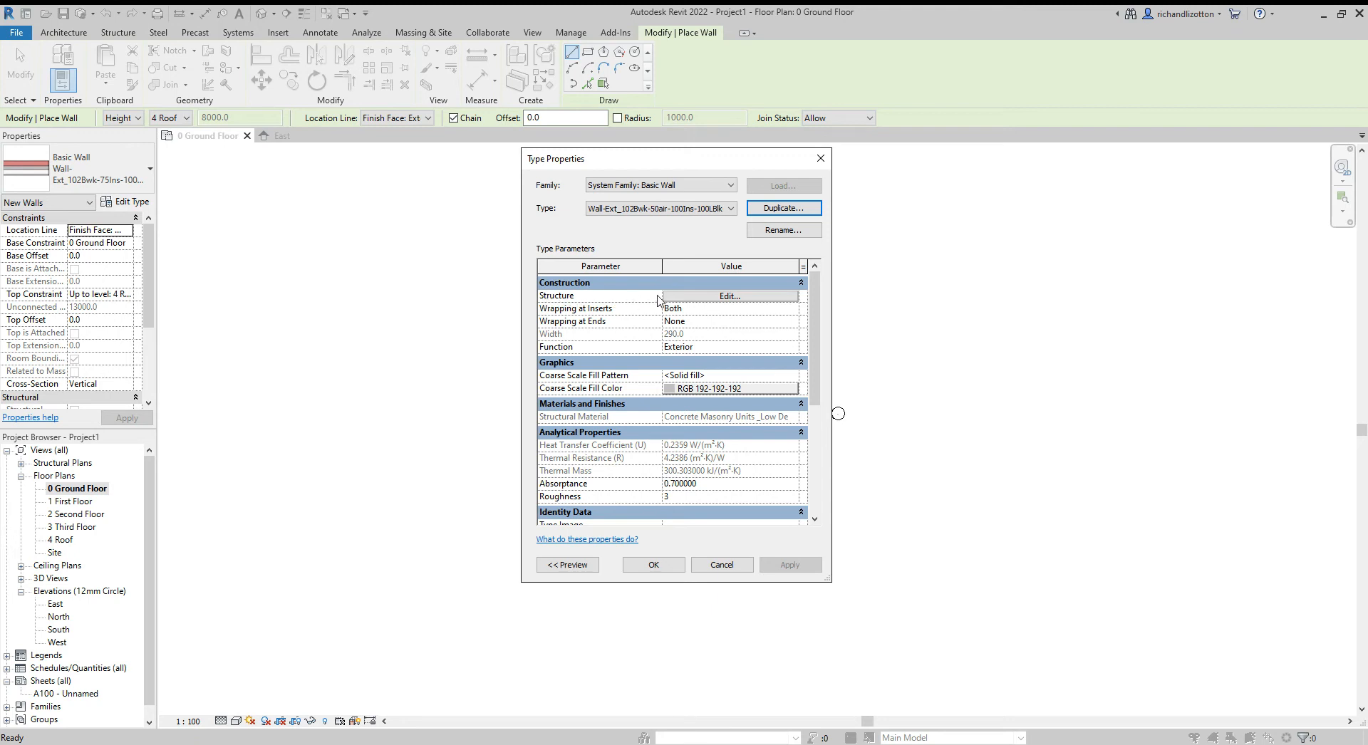
pyautogui.moveTo(744, 300)
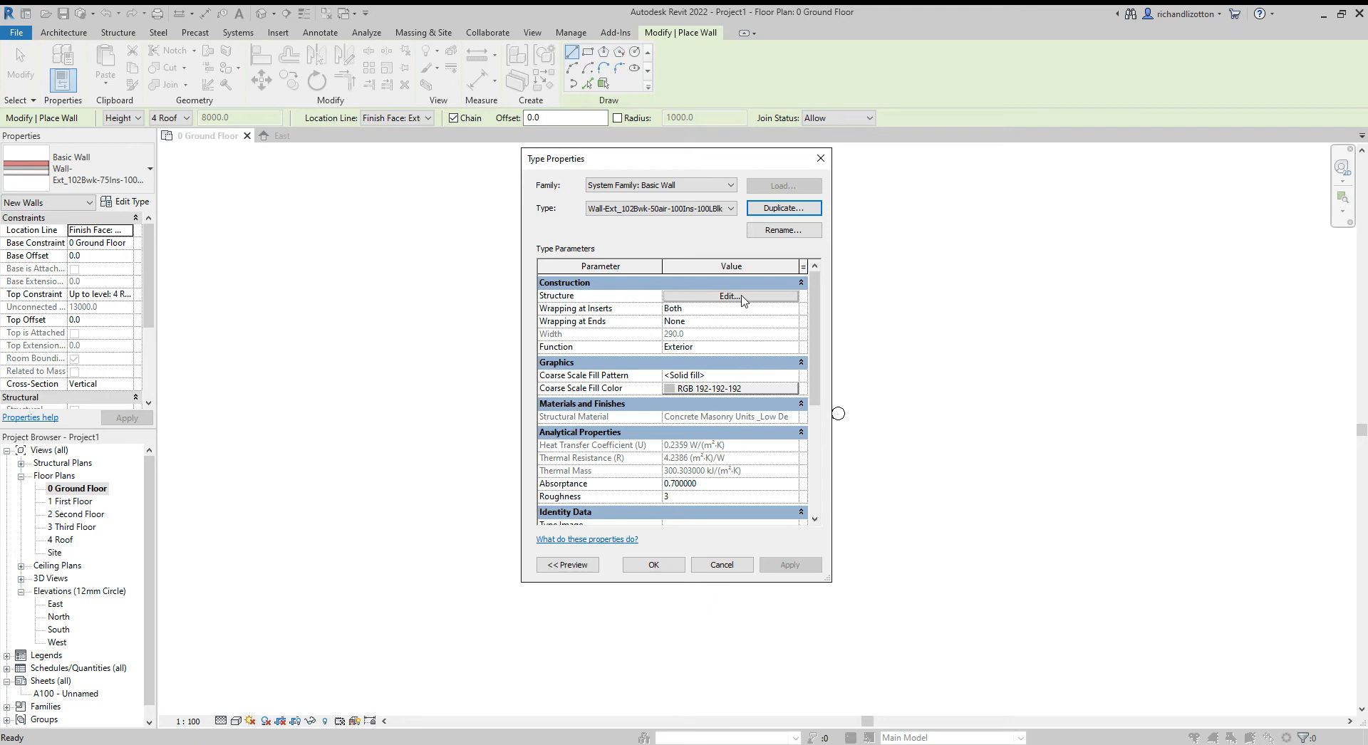
# In Edit Assembly, move the Brick layer to the outermost position of the wall build-up.
pyautogui.click(729, 296)
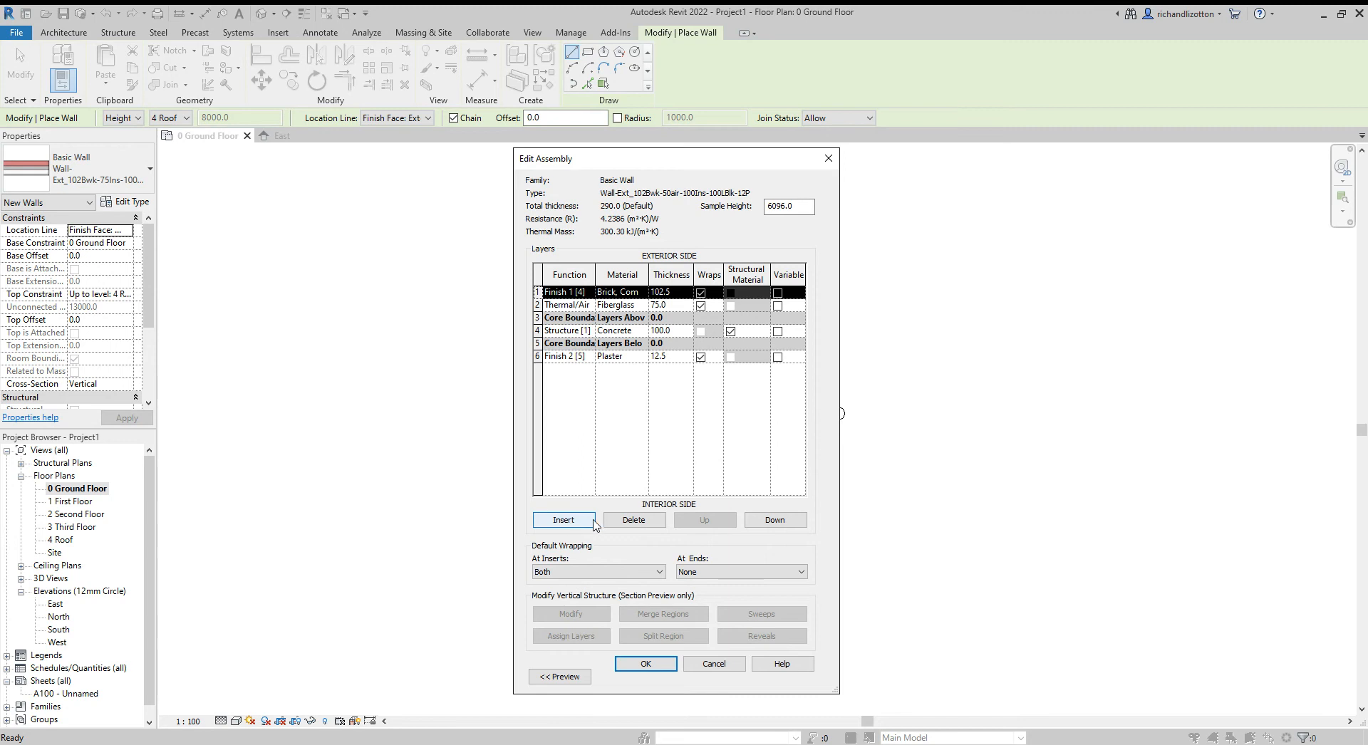
pyautogui.moveTo(775, 520)
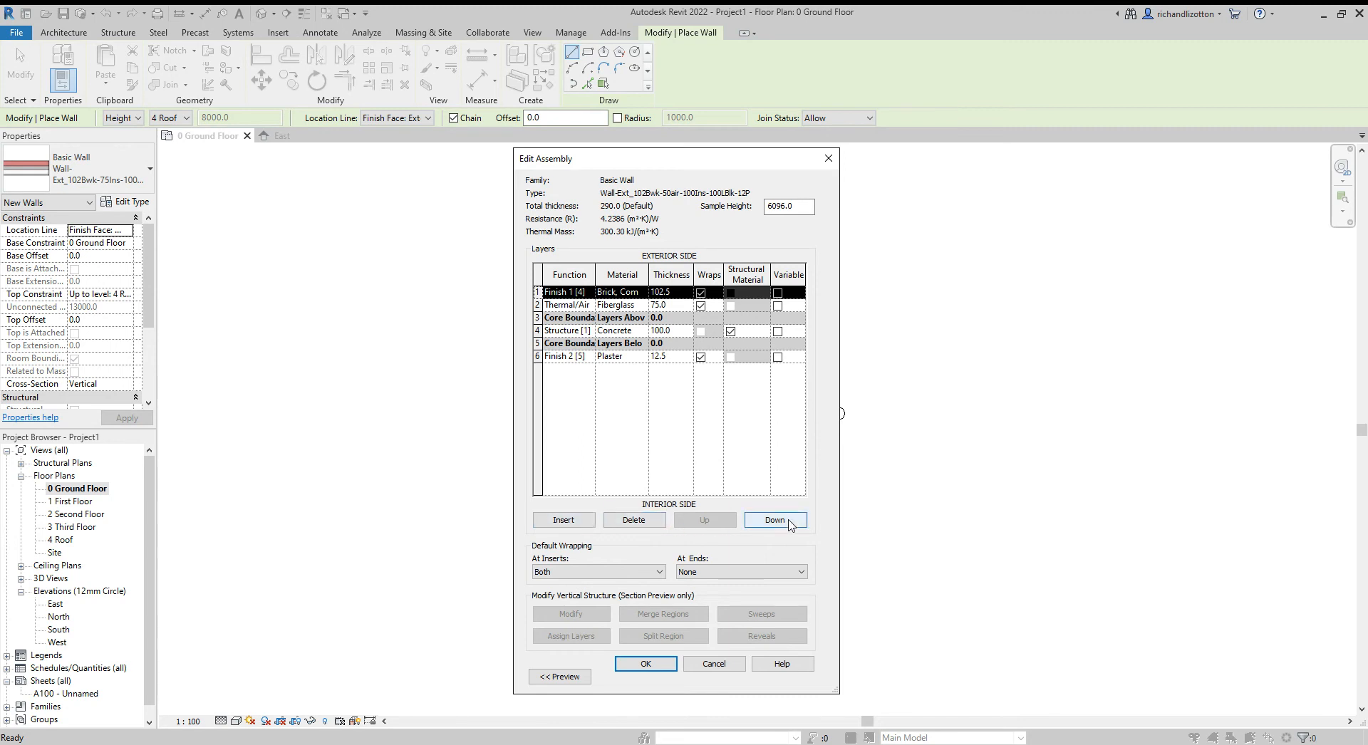
pyautogui.moveTo(752, 528)
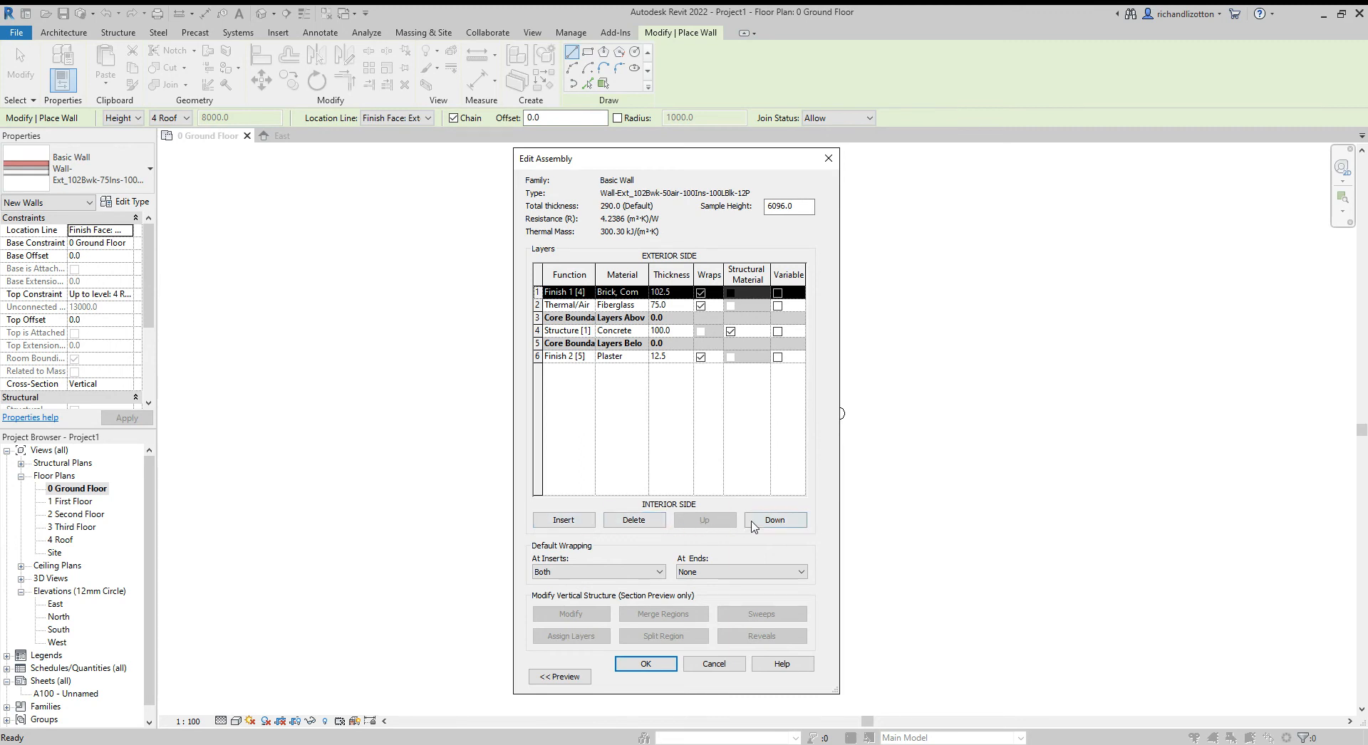
pyautogui.click(774, 520)
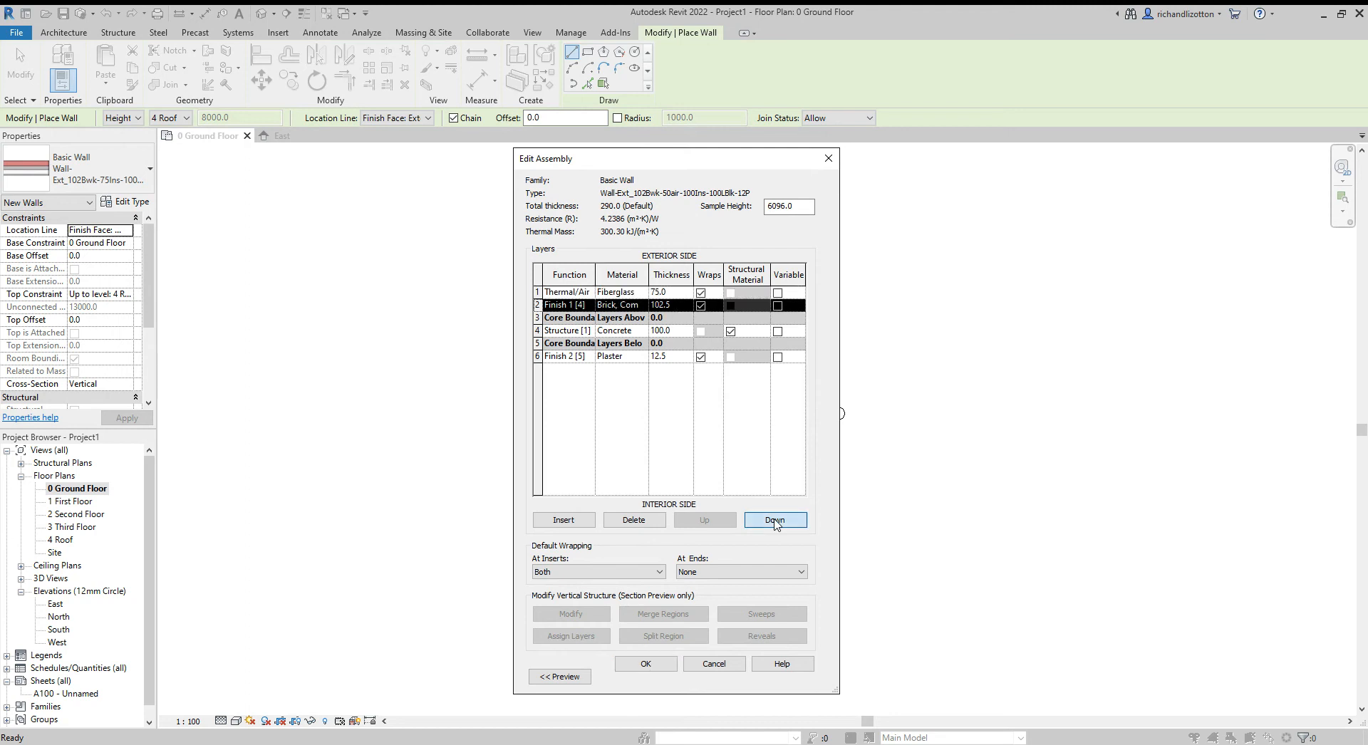
pyautogui.moveTo(705, 520)
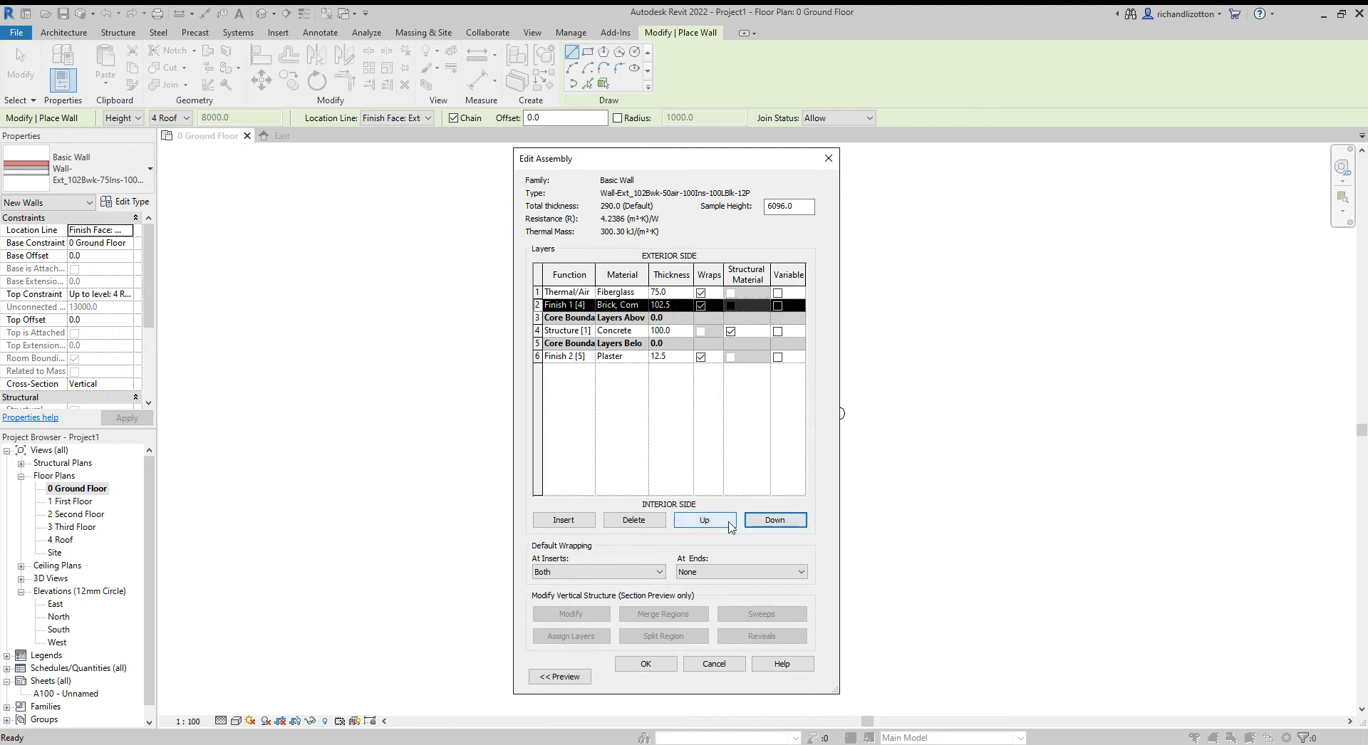
pyautogui.click(705, 520)
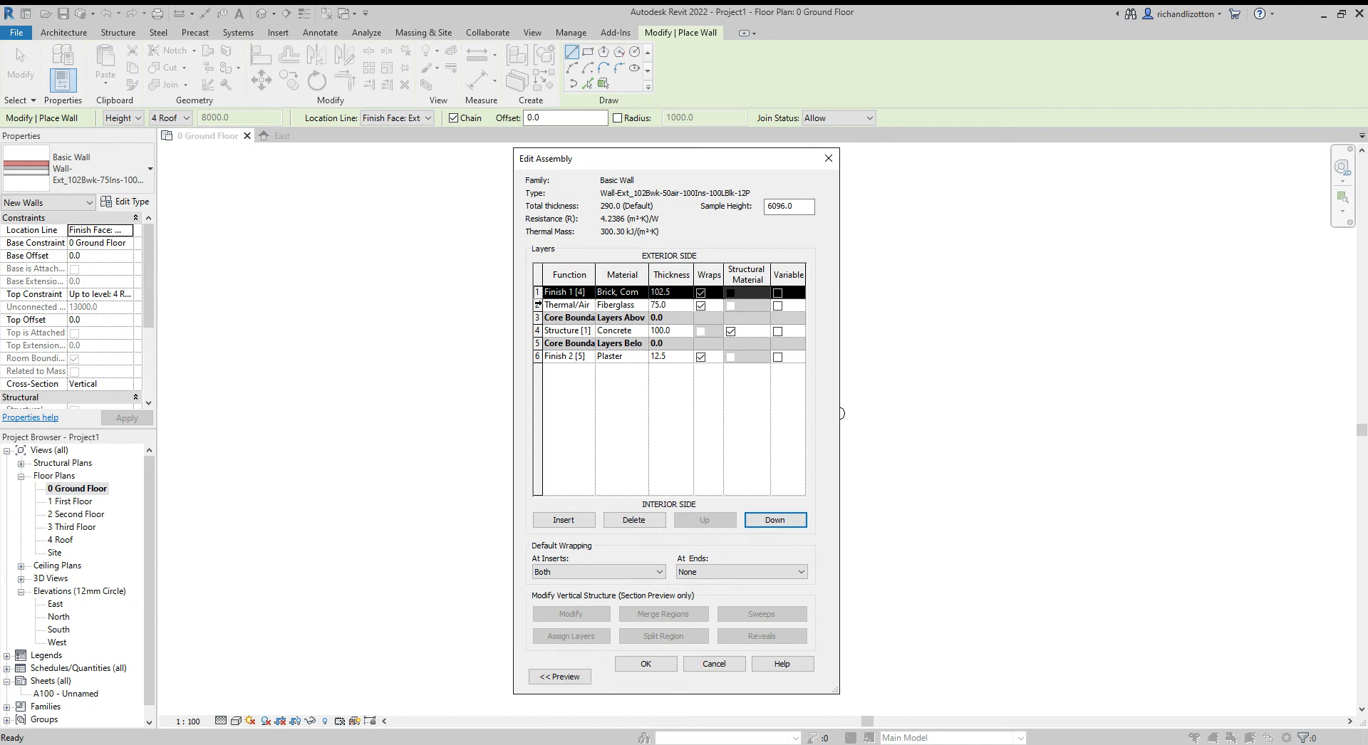
pyautogui.click(567, 305)
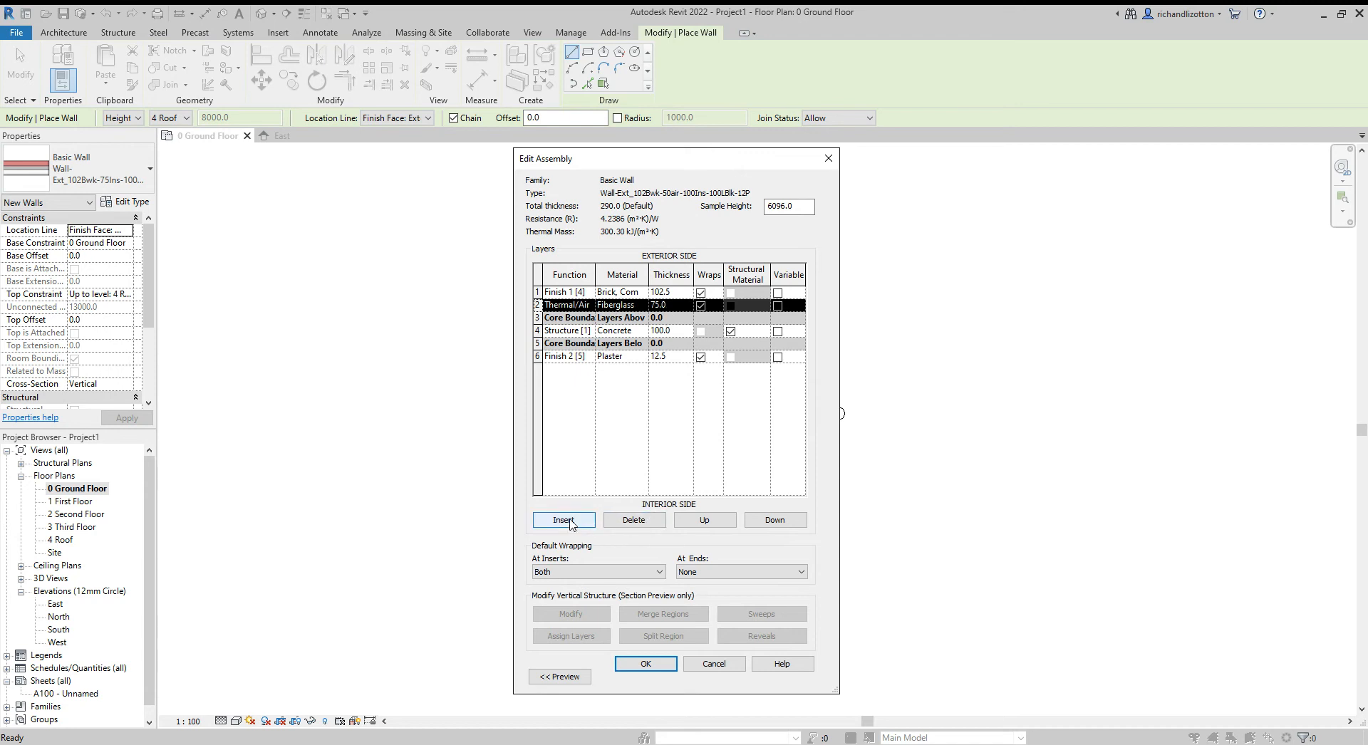
# Insert a new Thermal/Air layer above the Fiberglass and start choosing its material.
pyautogui.click(564, 520)
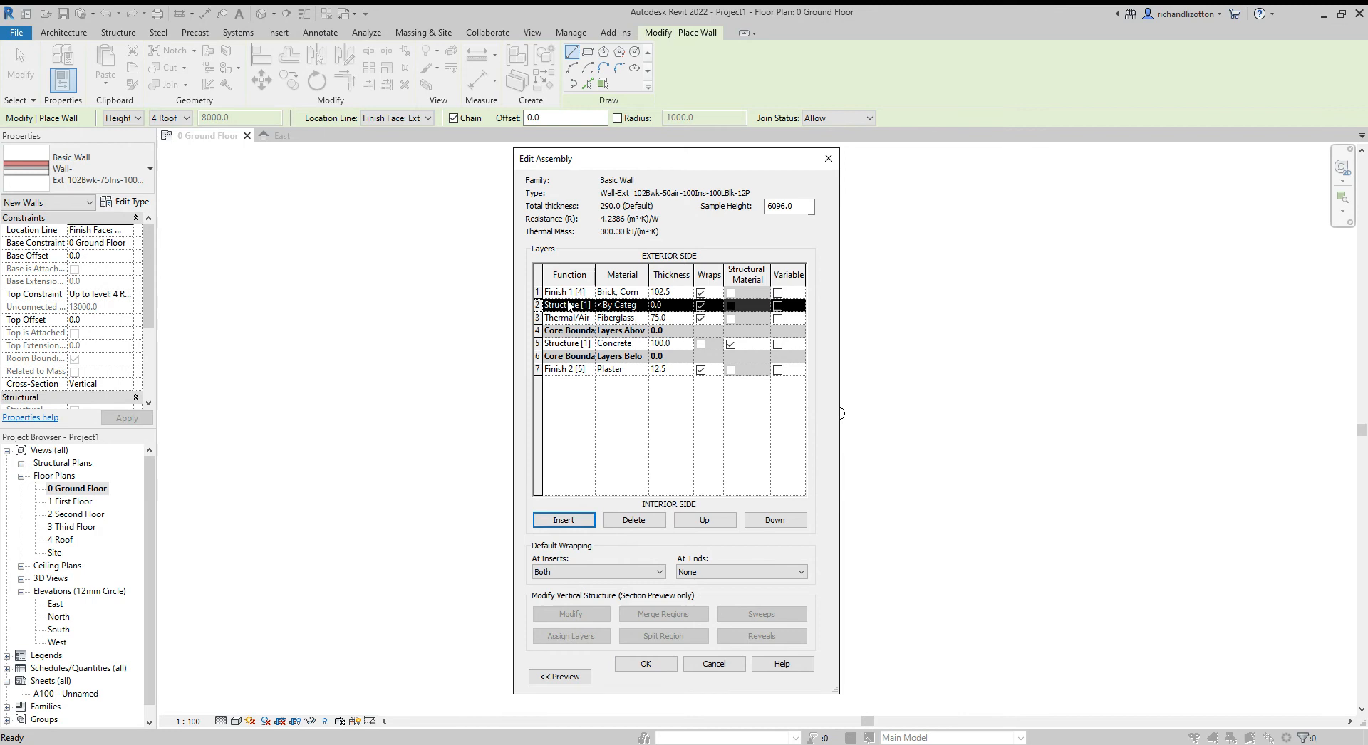
pyautogui.click(567, 305)
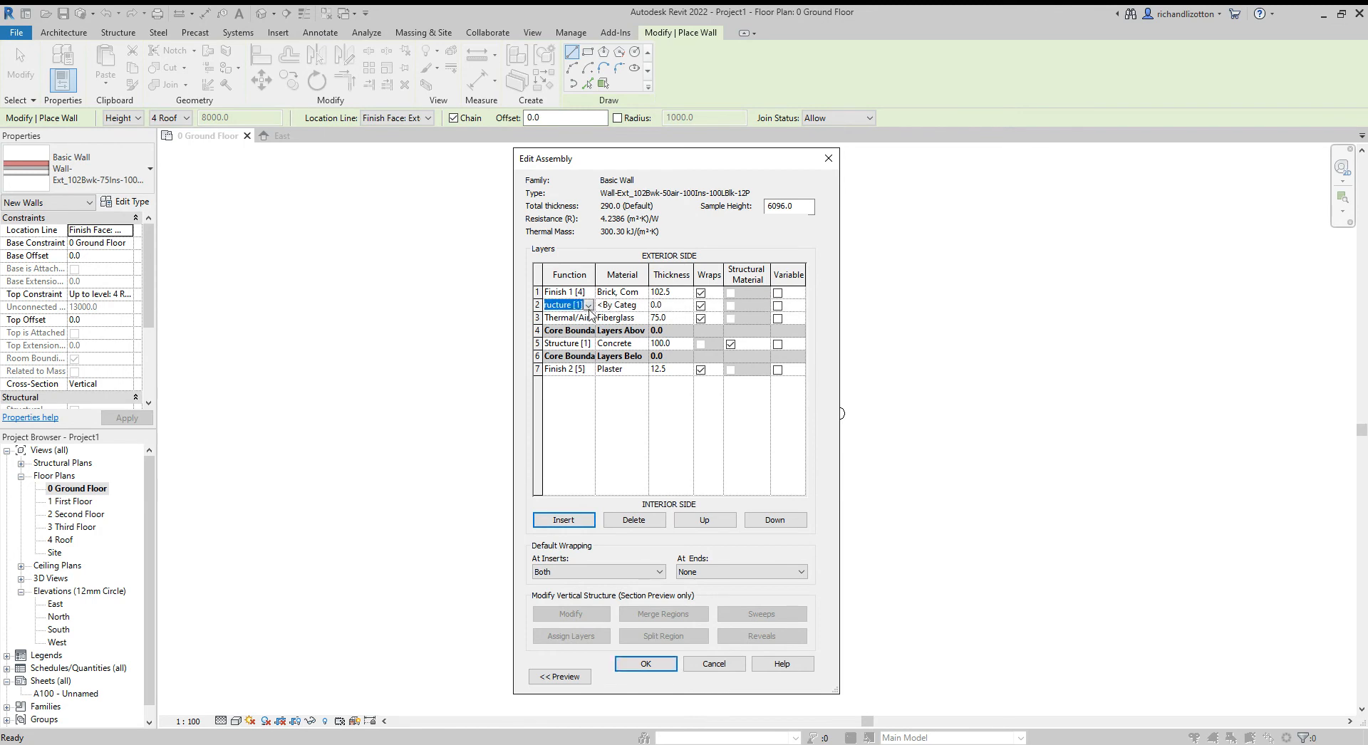
pyautogui.click(567, 305)
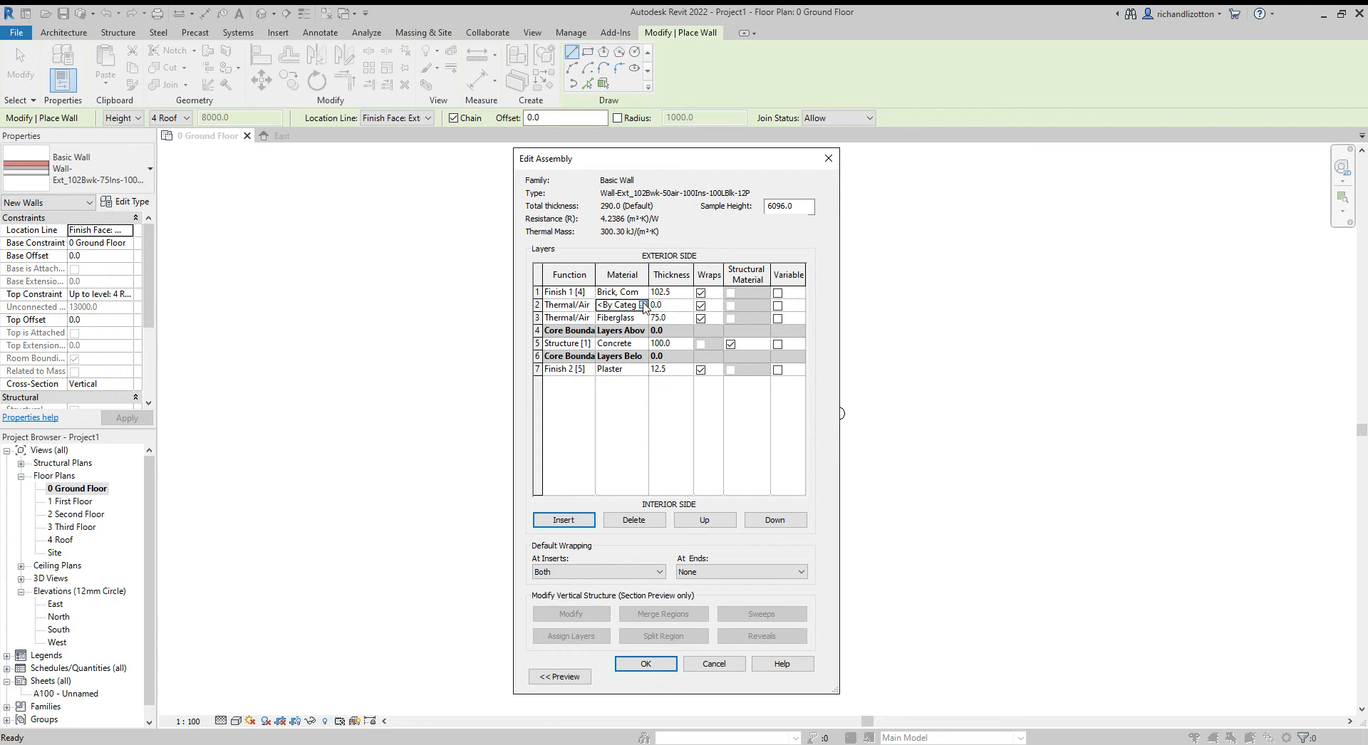
pyautogui.click(621, 305)
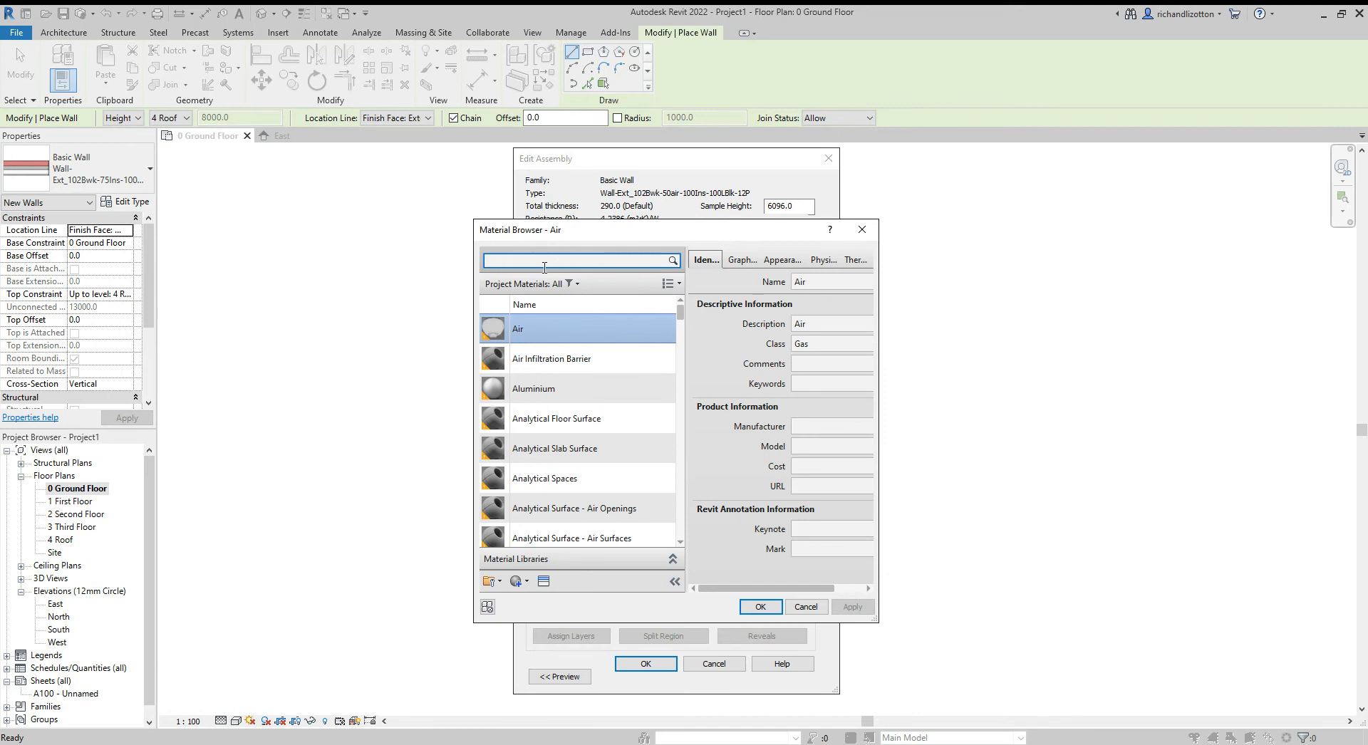
pyautogui.moveTo(540, 332)
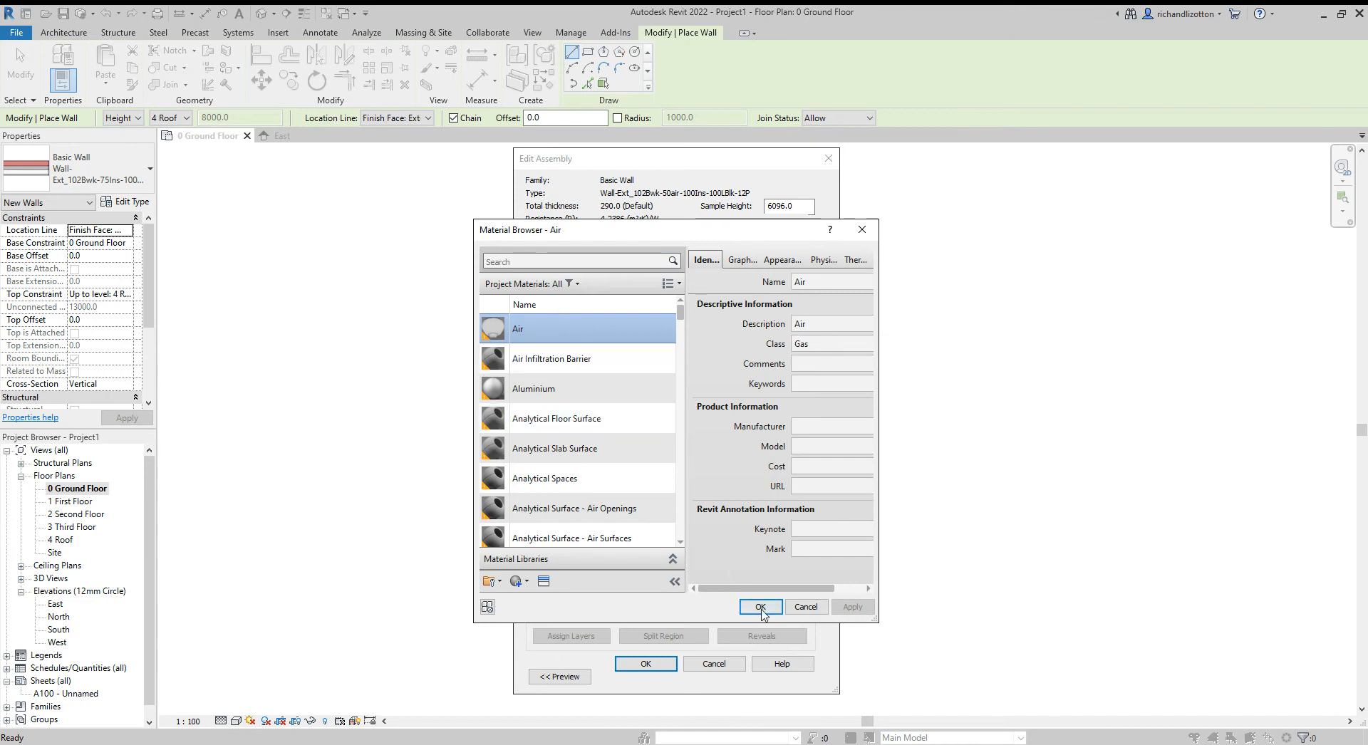
# Confirm Air as the material of the new cavity layer in the Material Browser.
pyautogui.click(760, 607)
pyautogui.write('100')
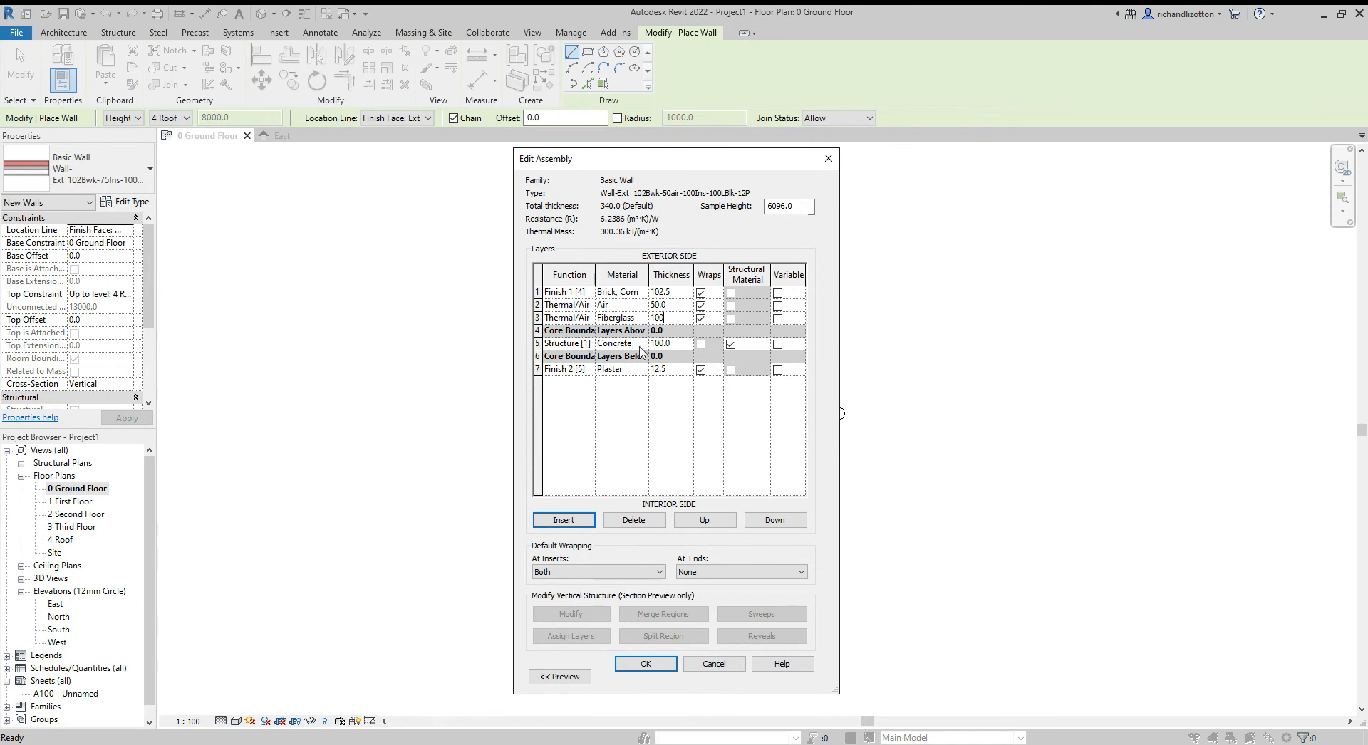
pyautogui.moveTo(674, 353)
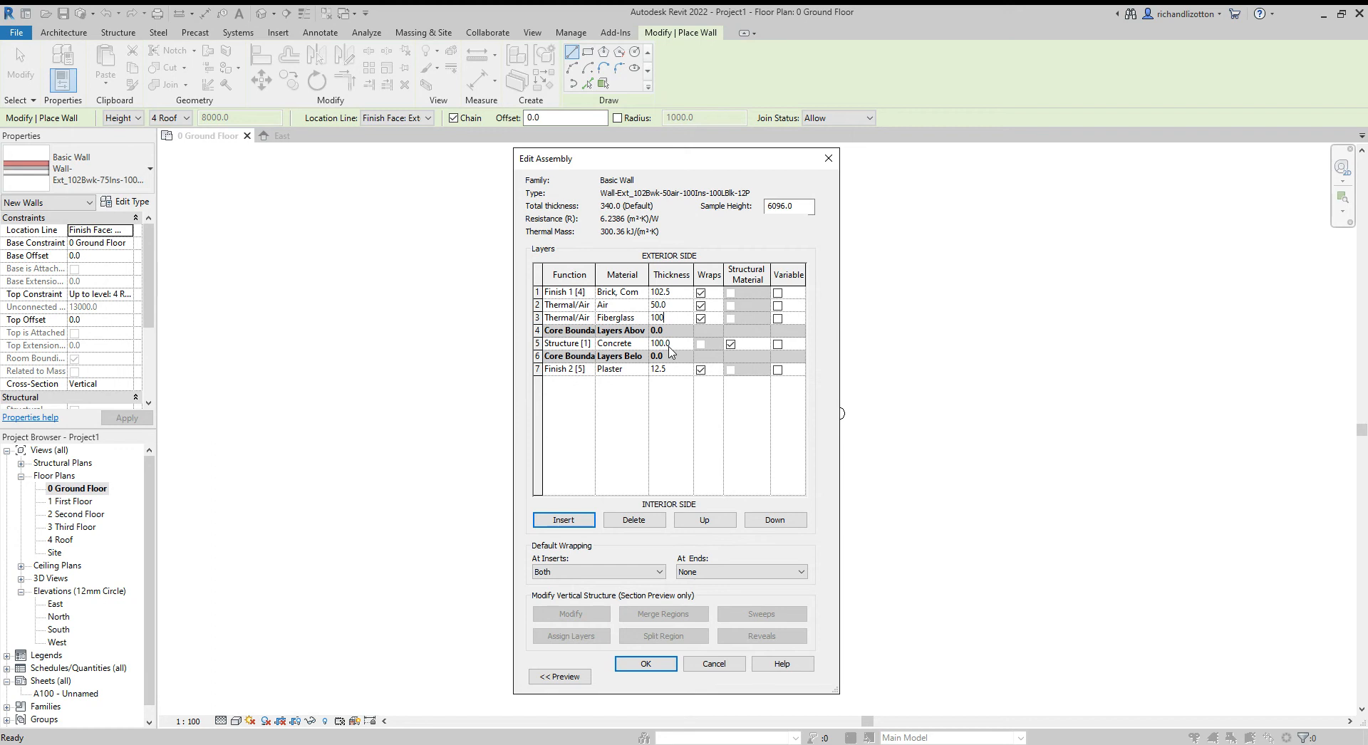
pyautogui.moveTo(638, 349)
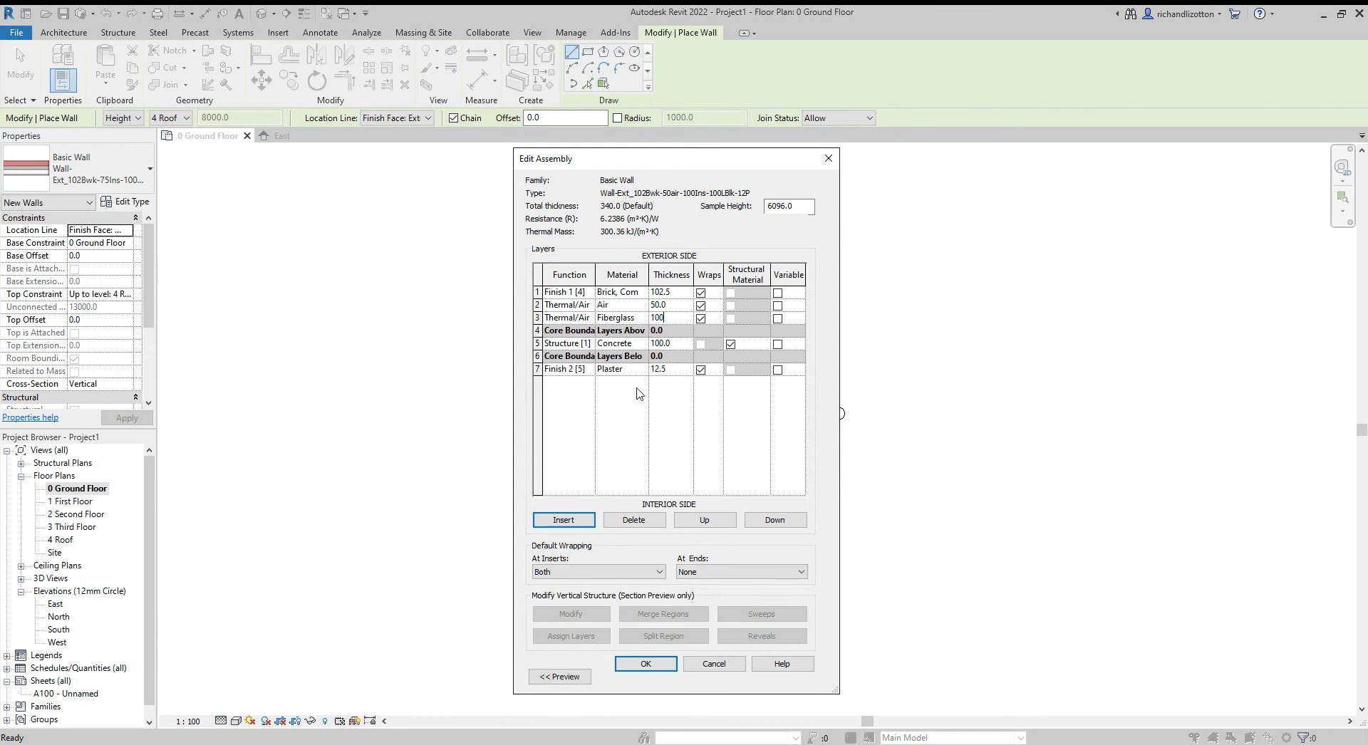
pyautogui.moveTo(657, 411)
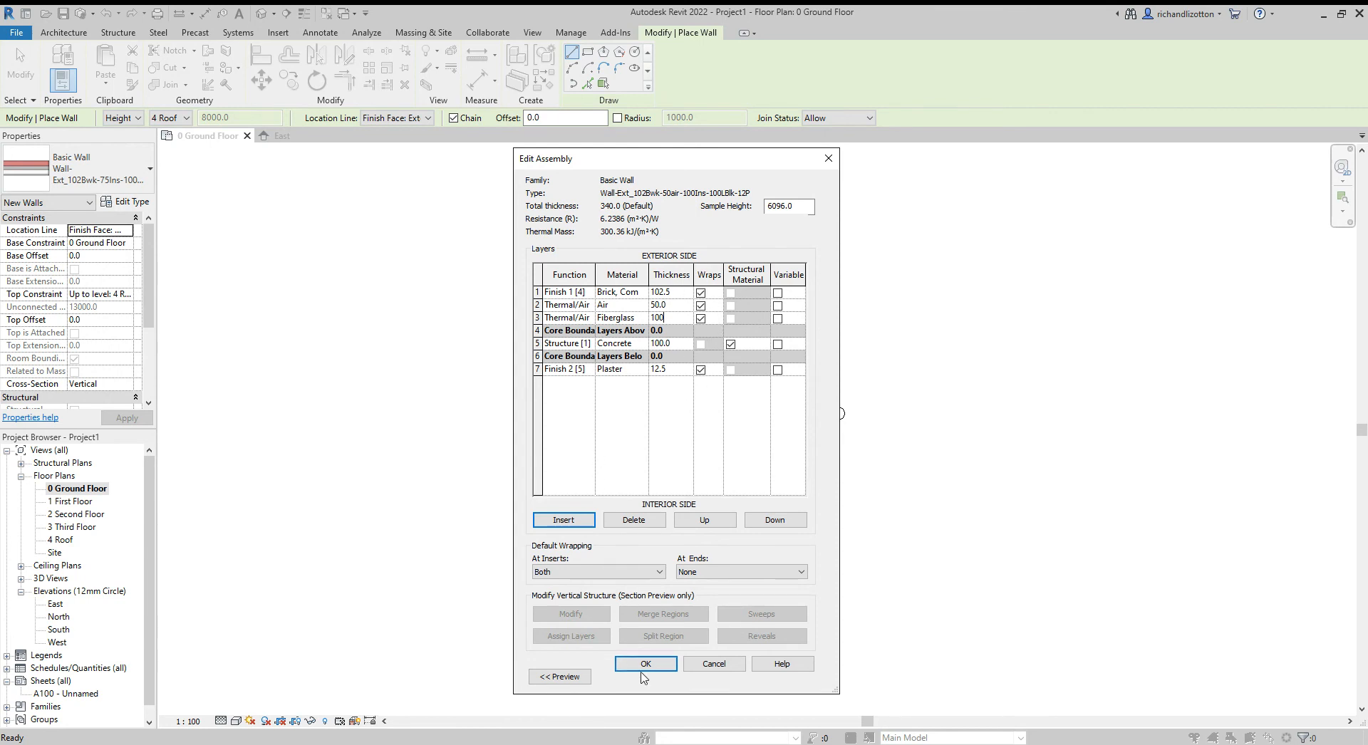
# Accept the layer build-up with 50 mm air and 100 mm fiberglass, closing Edit Assembly.
pyautogui.click(644, 664)
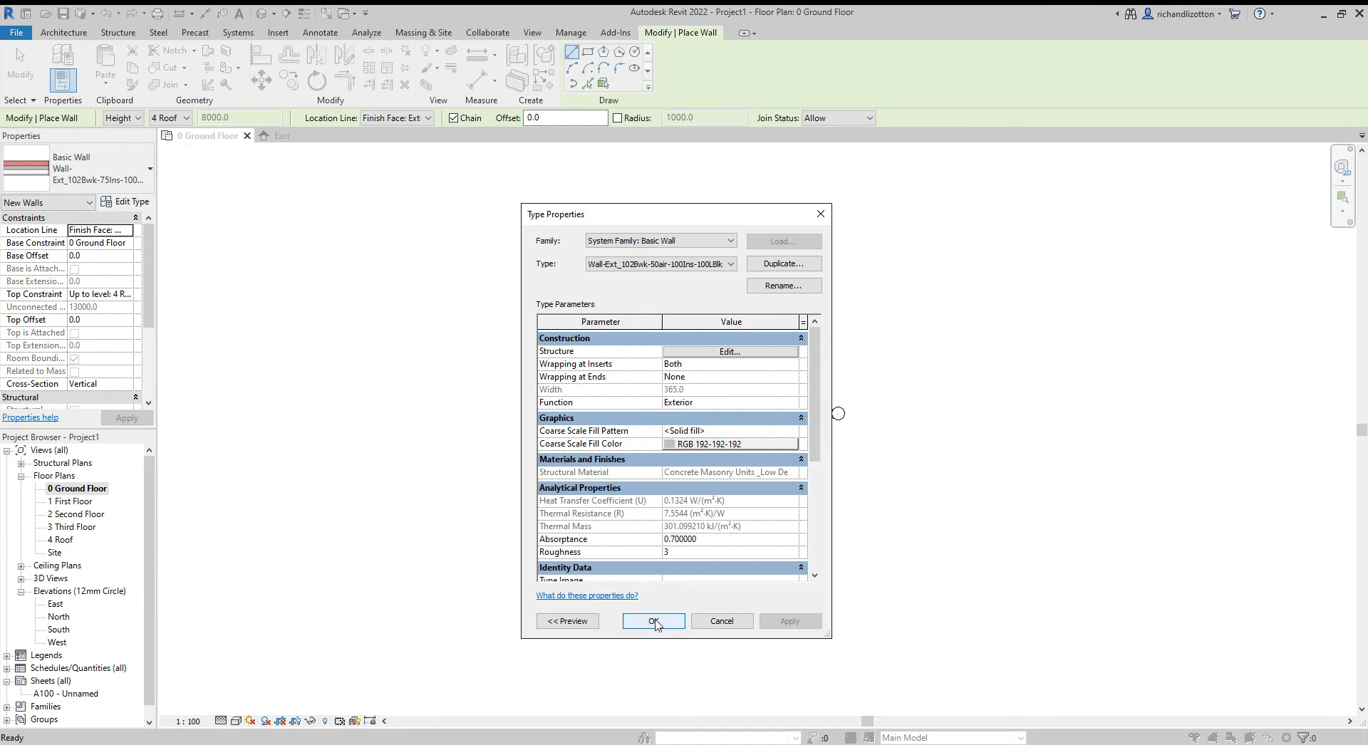
# Accept the new wall type and draw a closed 40000 mm long rectangle of walls on the plan.
pyautogui.click(652, 620)
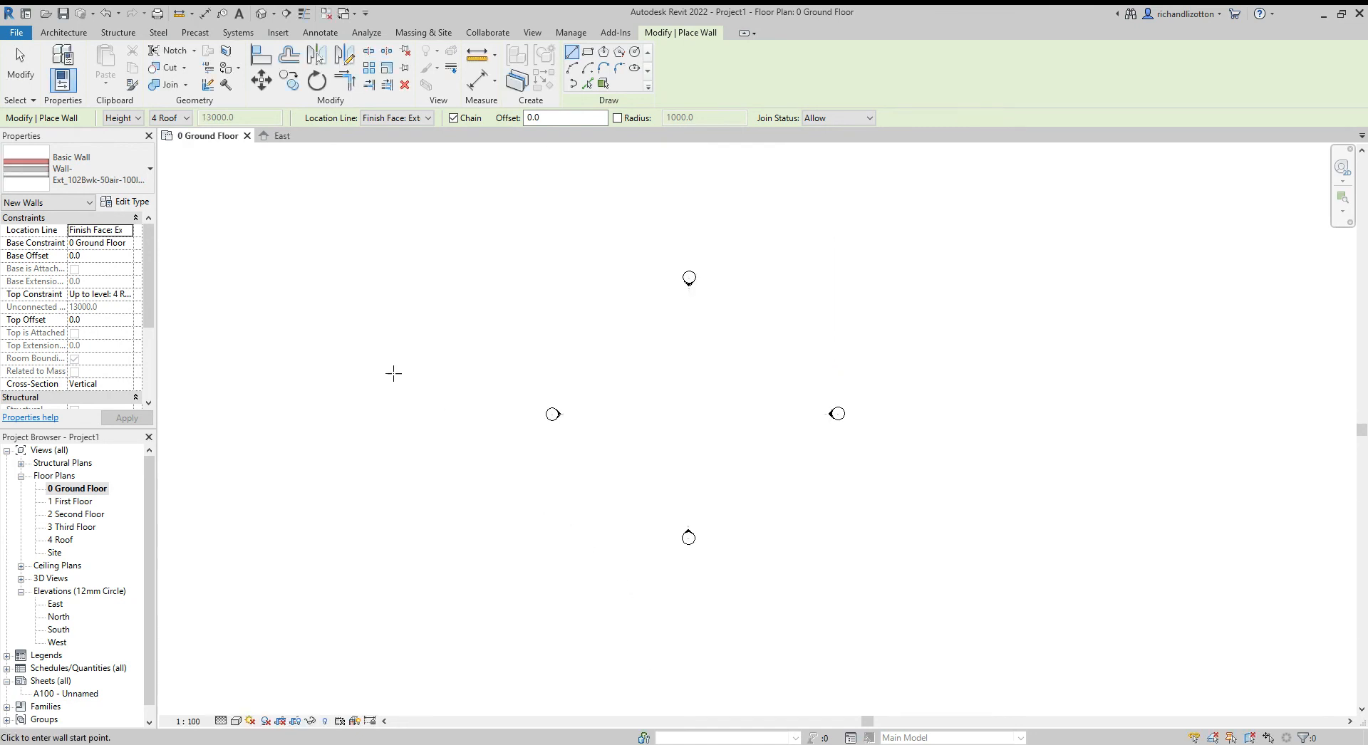
pyautogui.moveTo(346, 259)
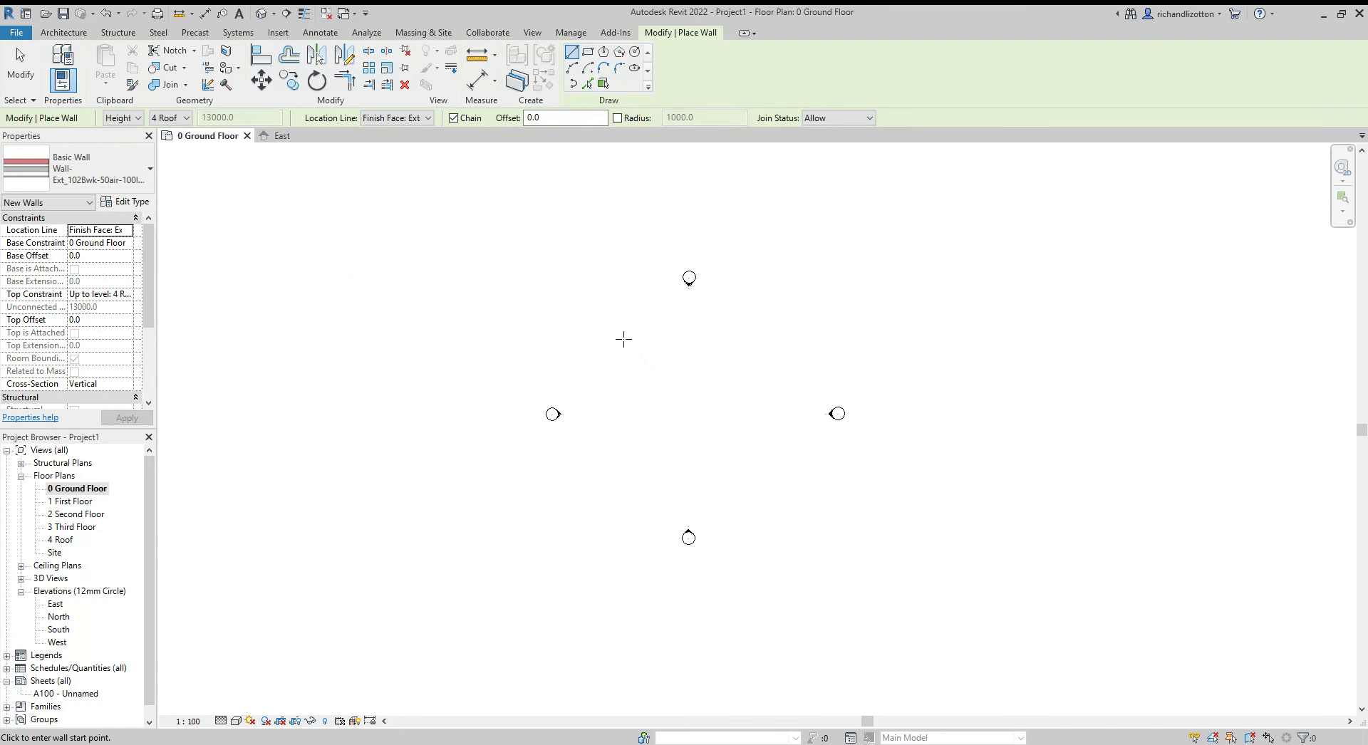
pyautogui.moveTo(600, 324)
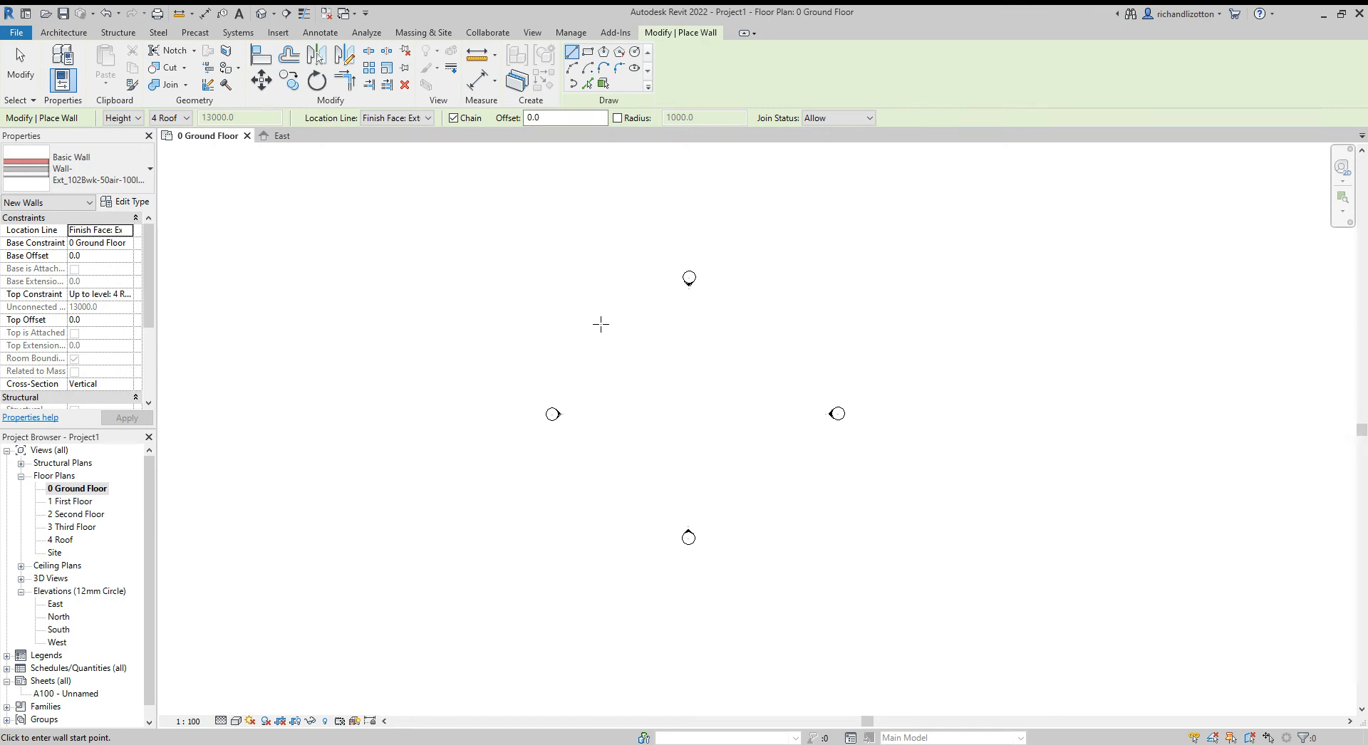
pyautogui.moveTo(554, 416)
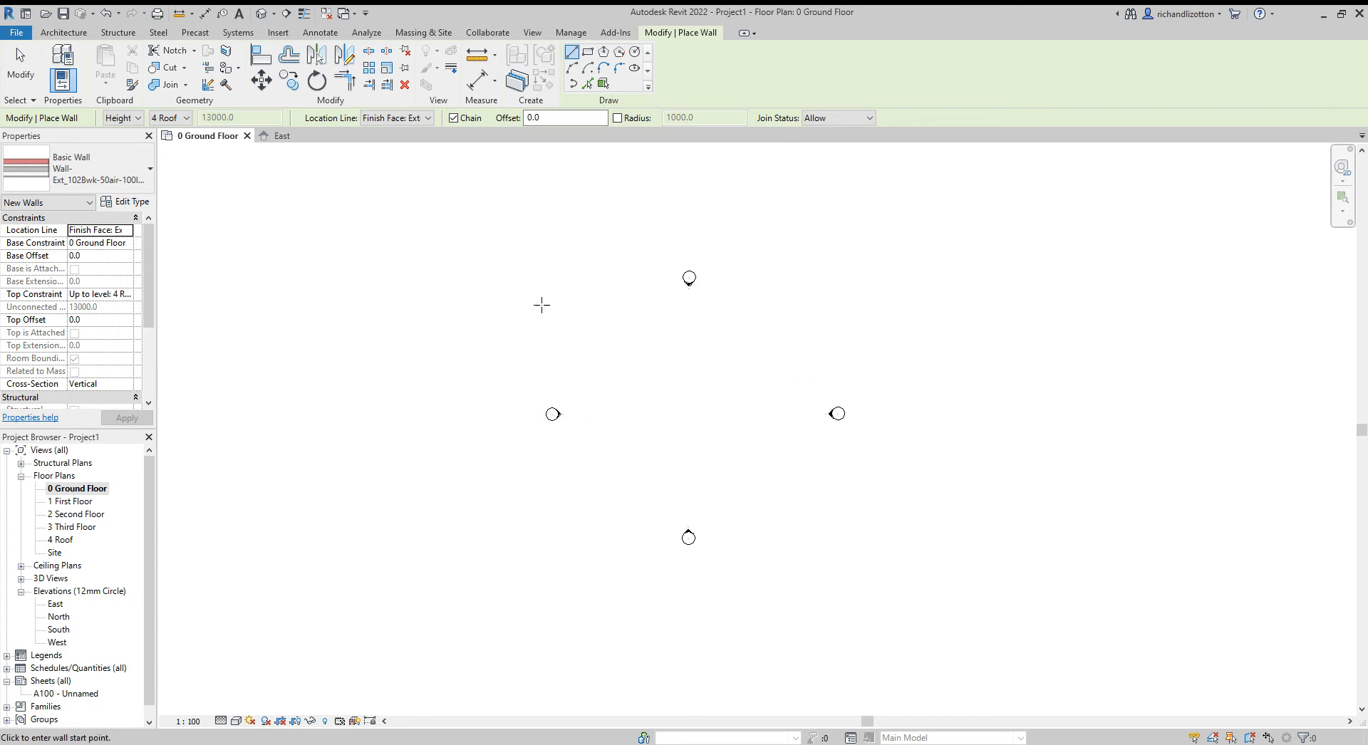
pyautogui.moveTo(453, 240)
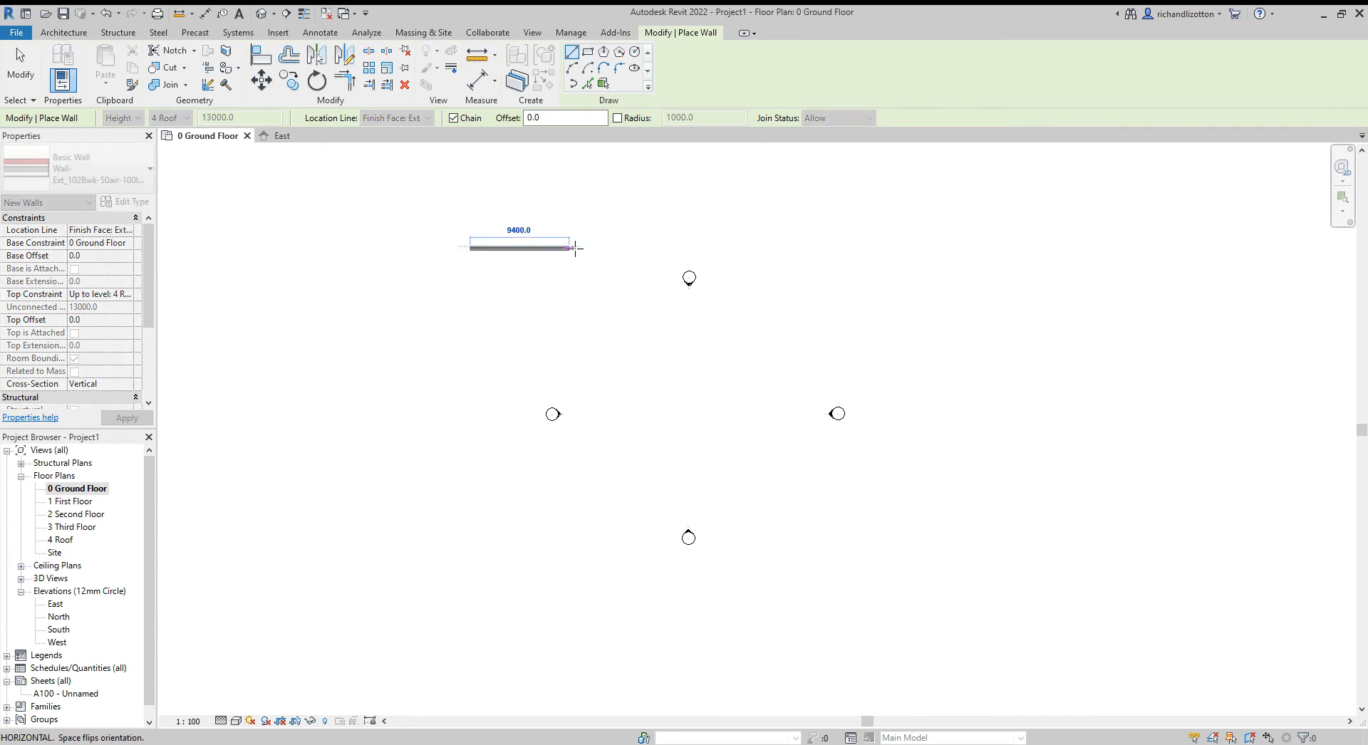
pyautogui.moveTo(466, 201)
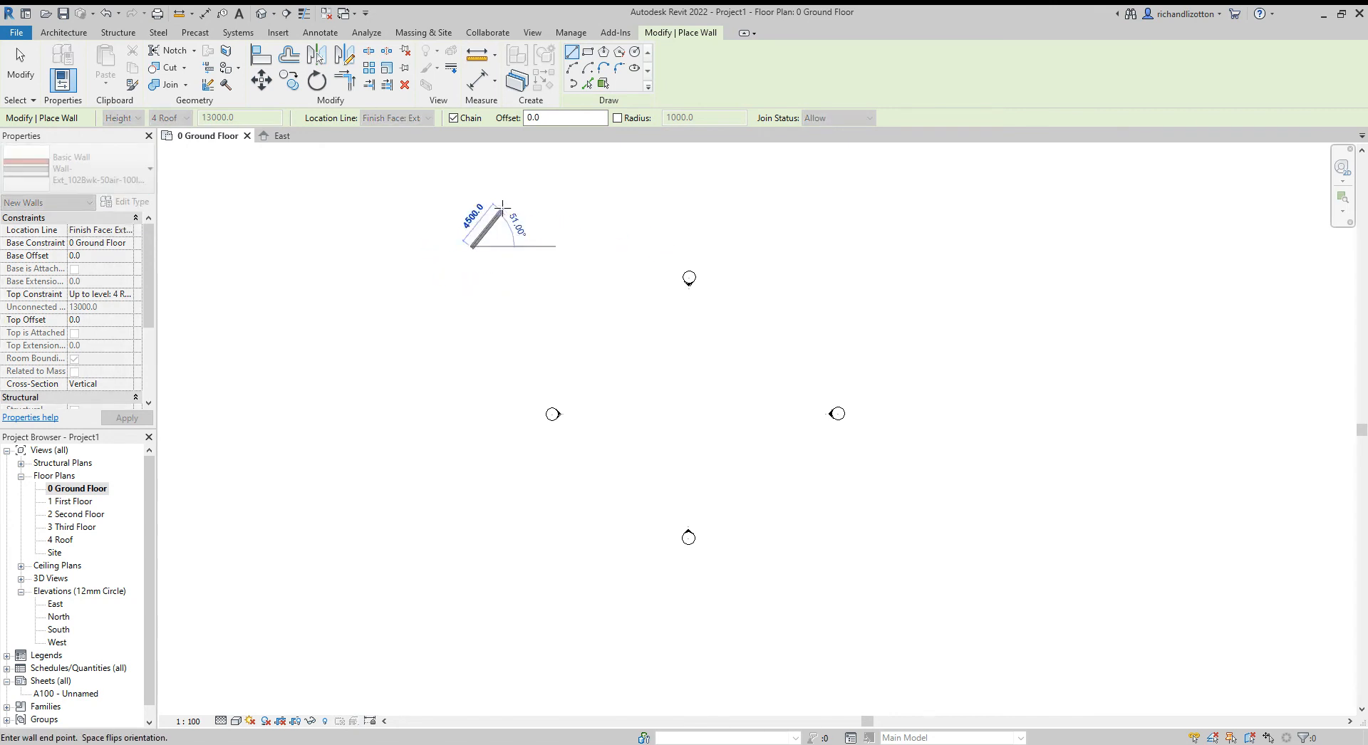
pyautogui.moveTo(607, 215)
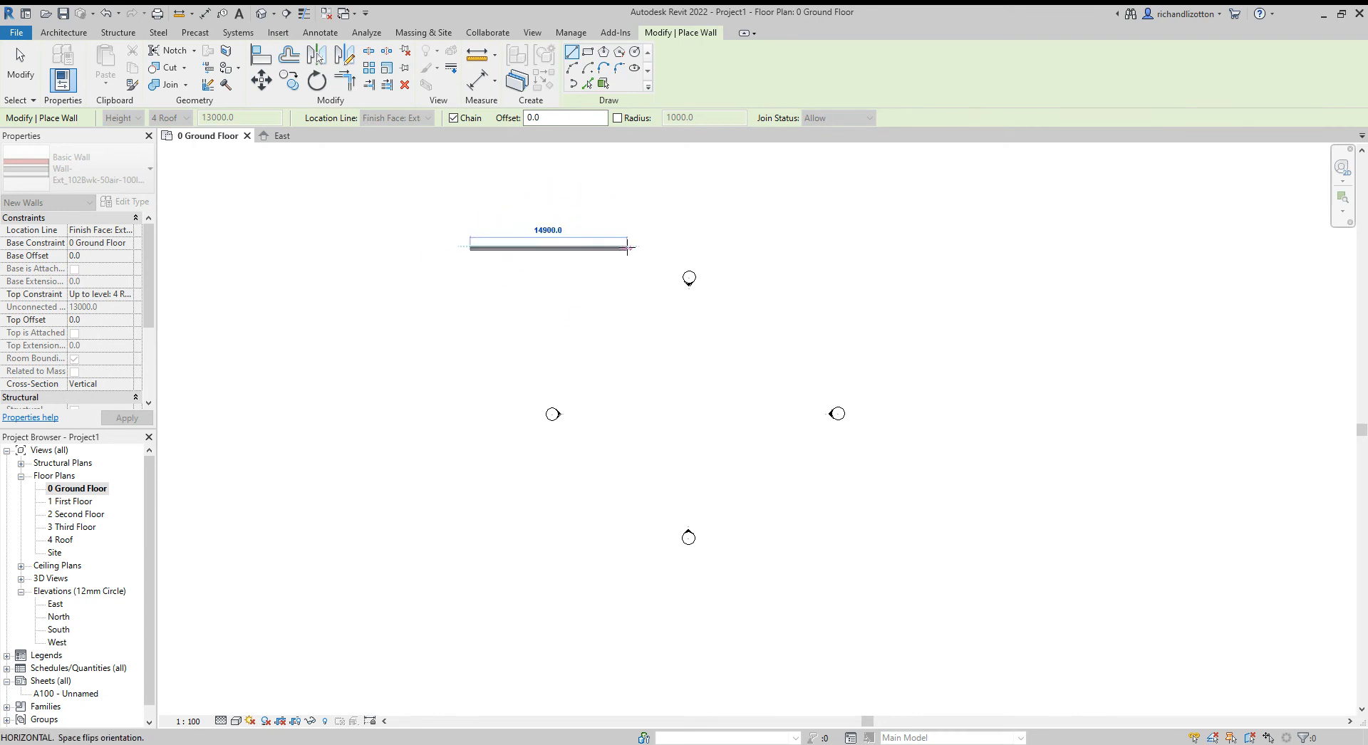
pyautogui.moveTo(624, 188)
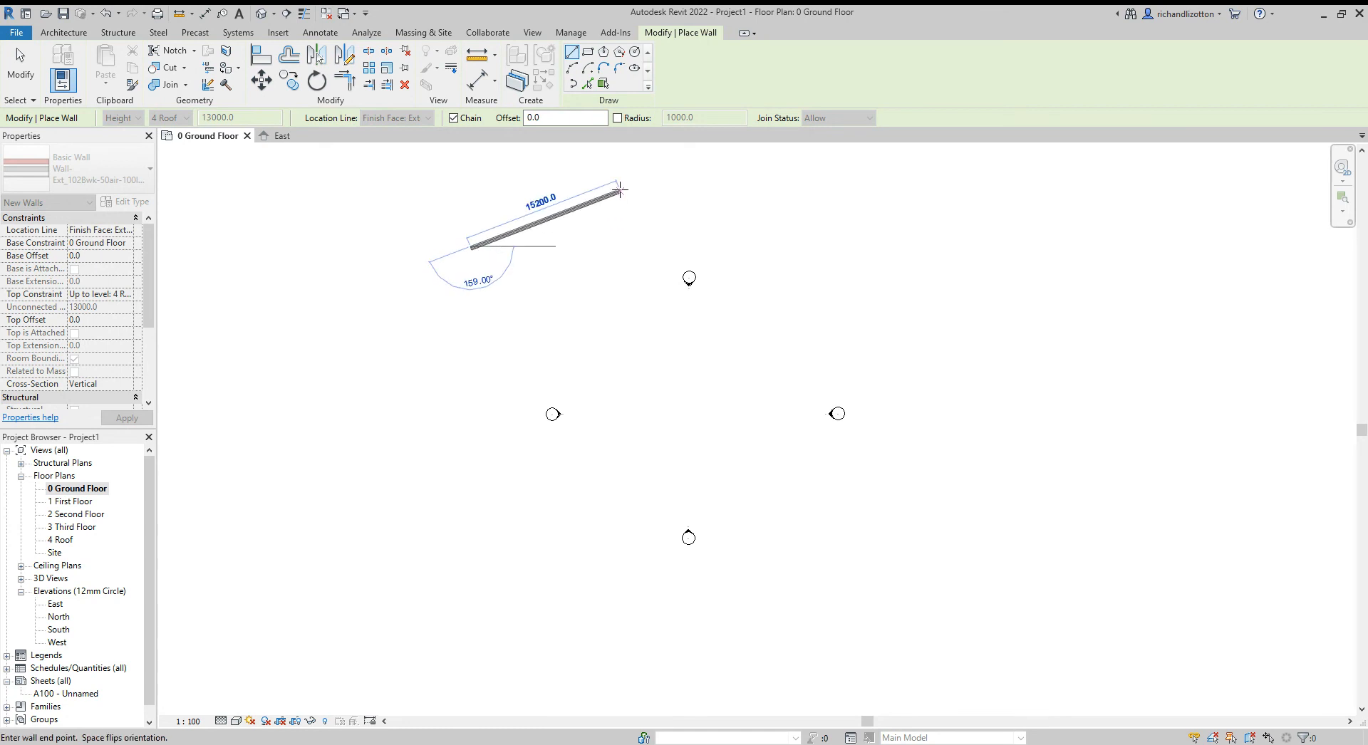
pyautogui.moveTo(623, 193)
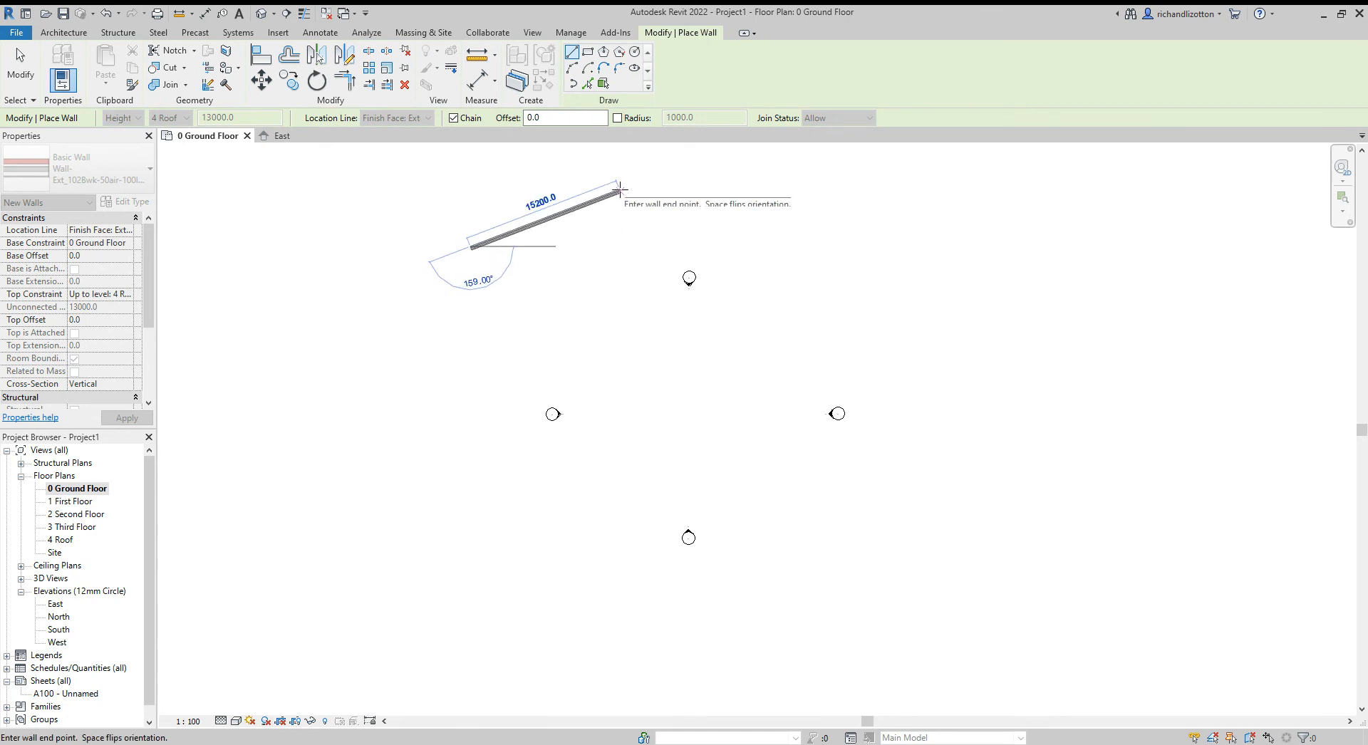
pyautogui.moveTo(620, 229)
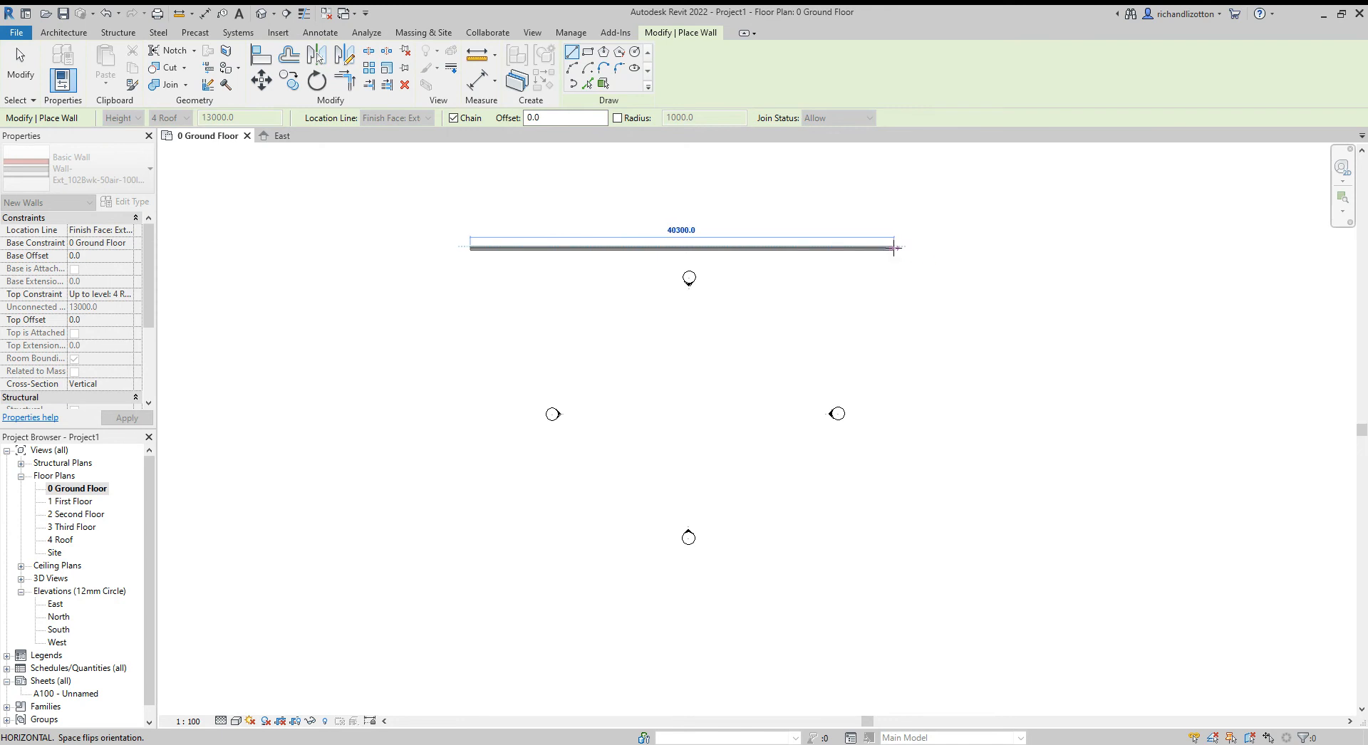
pyautogui.moveTo(894, 246)
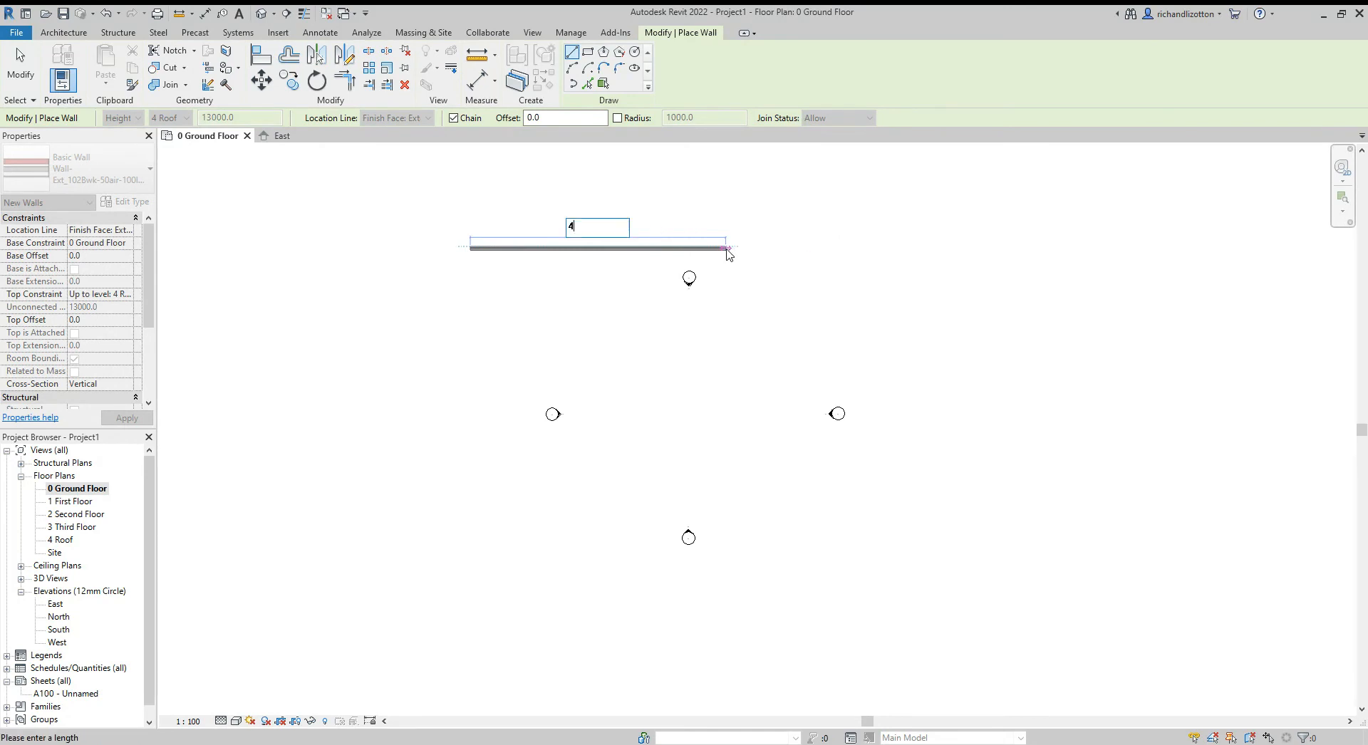
pyautogui.write('40000')
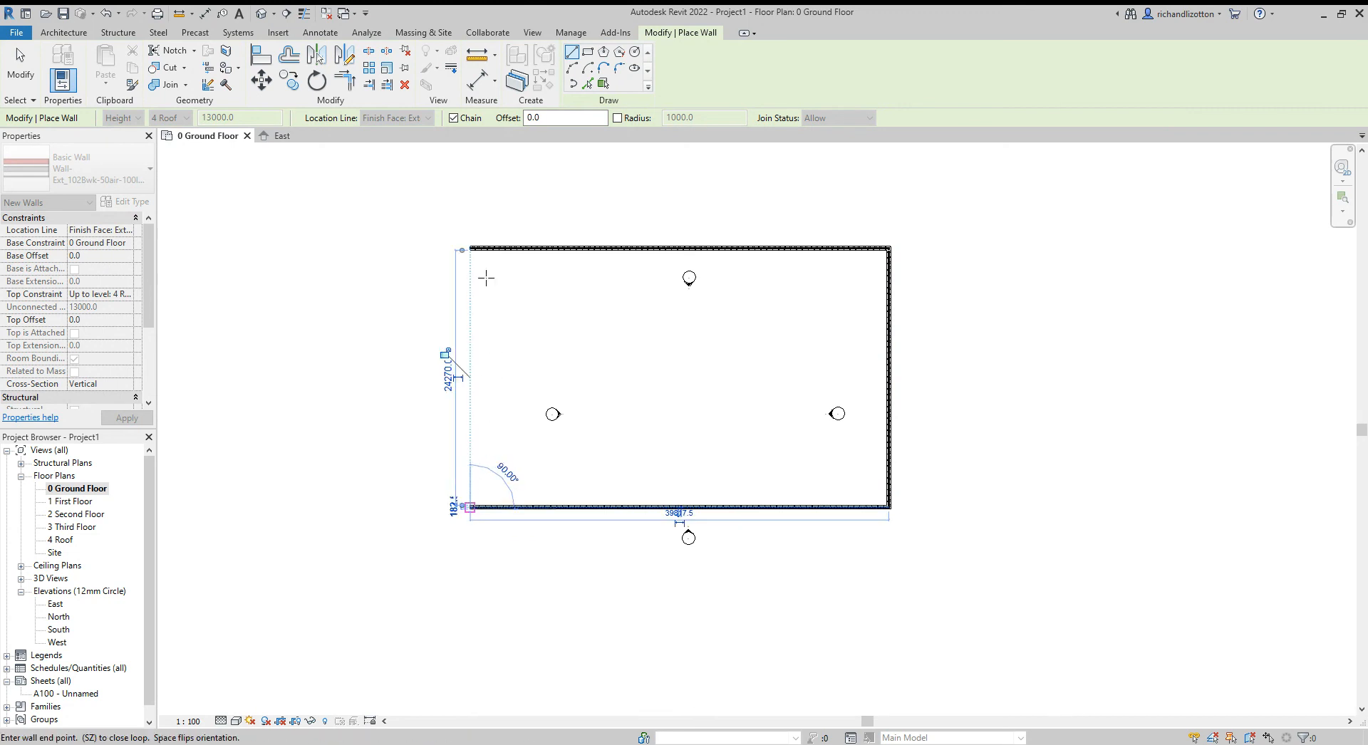
pyautogui.click(486, 258)
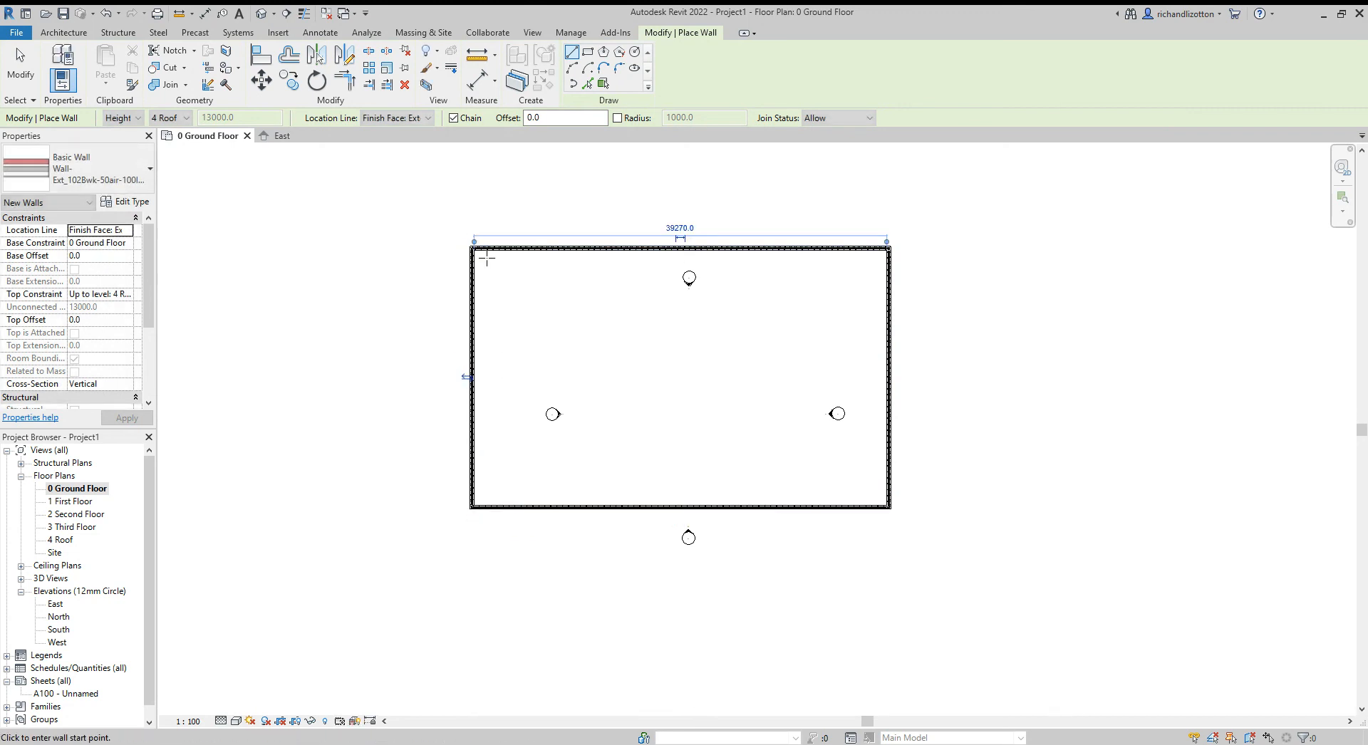
pyautogui.moveTo(570, 315)
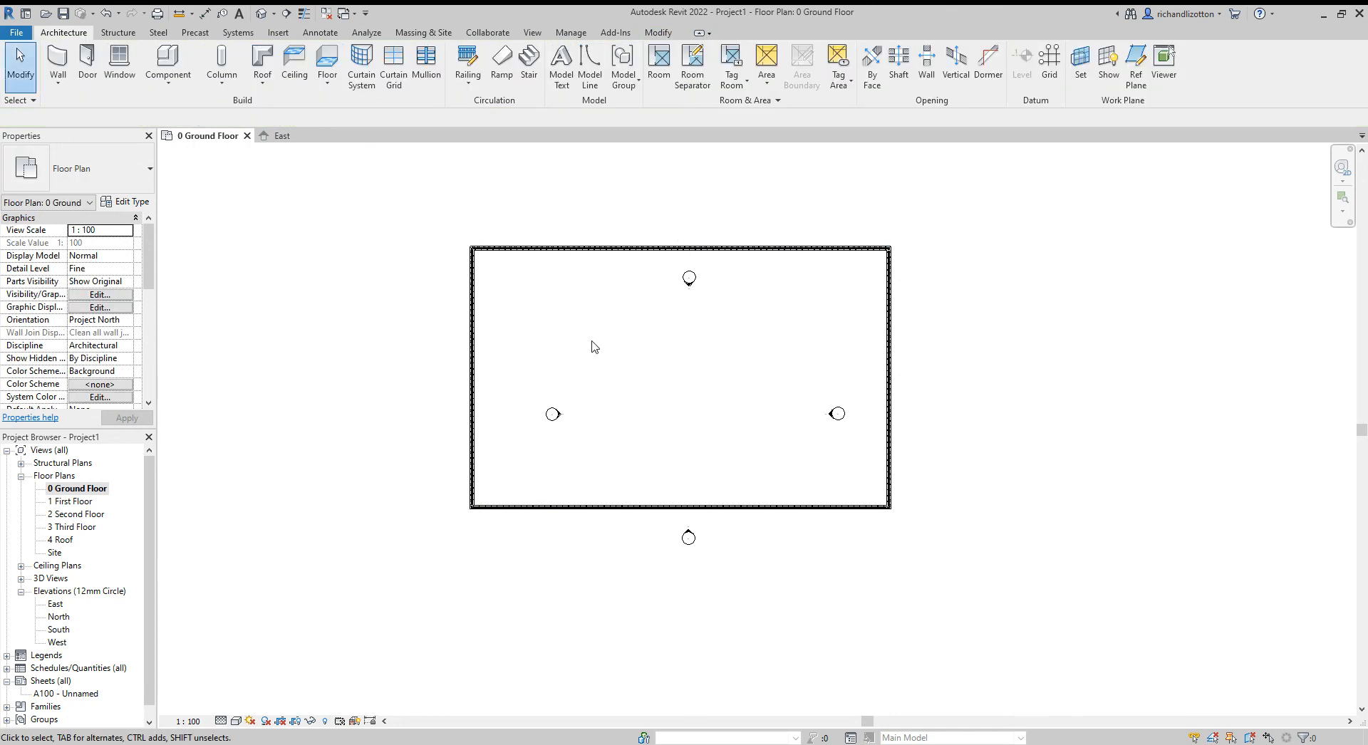
pyautogui.moveTo(460, 243)
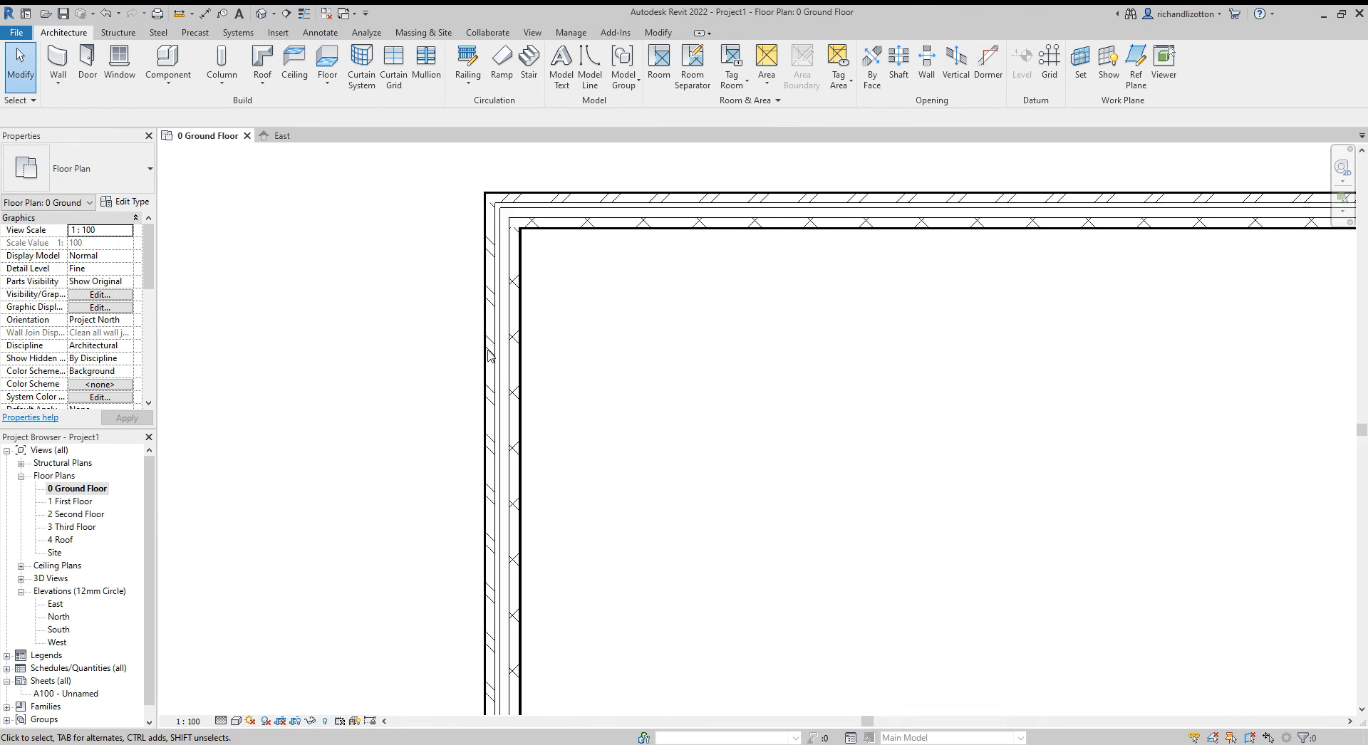
pyautogui.moveTo(492, 284)
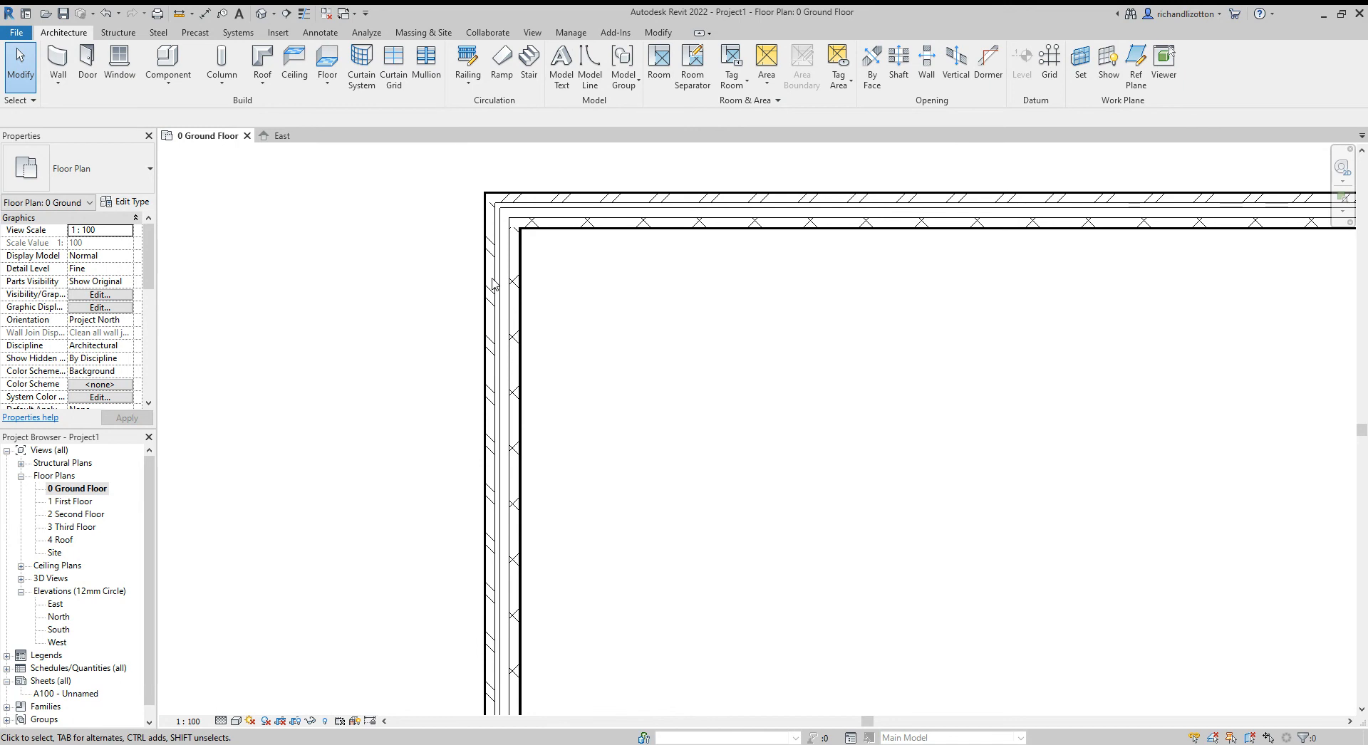
pyautogui.moveTo(515, 356)
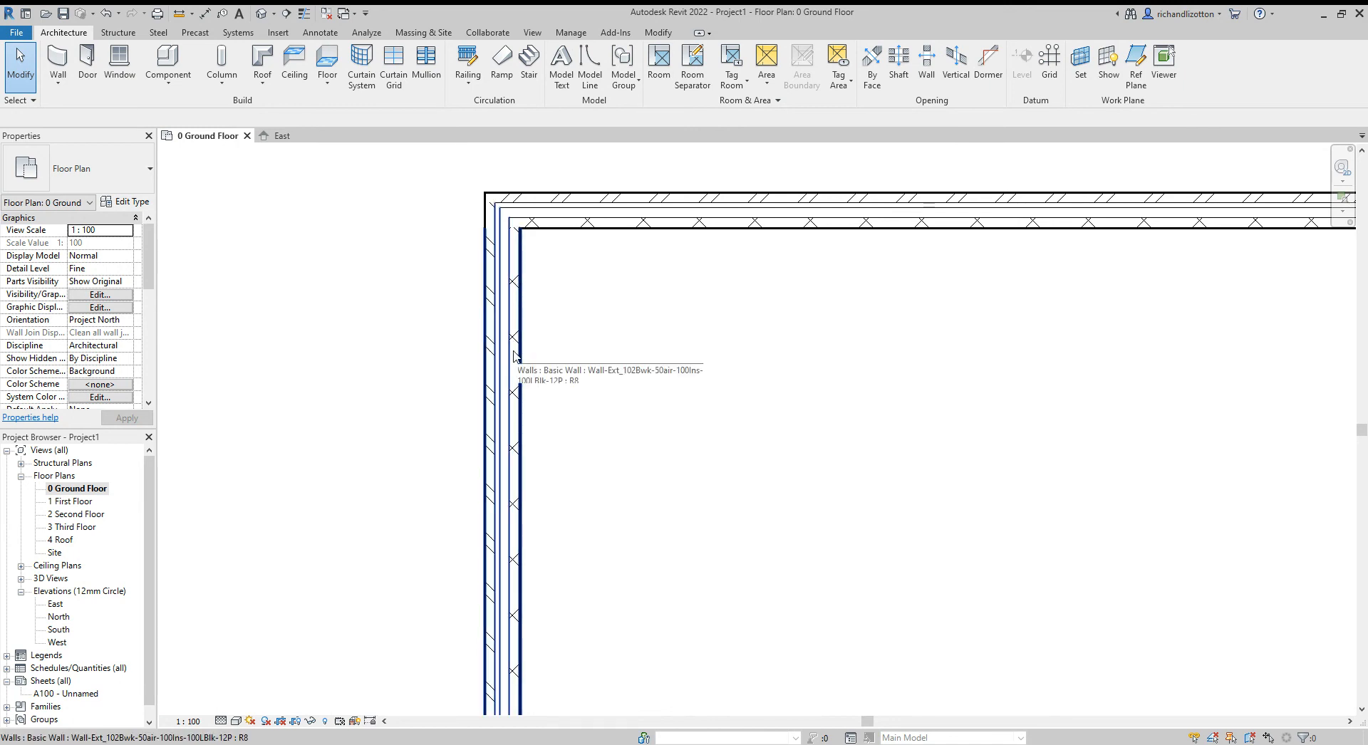
pyautogui.moveTo(669, 336)
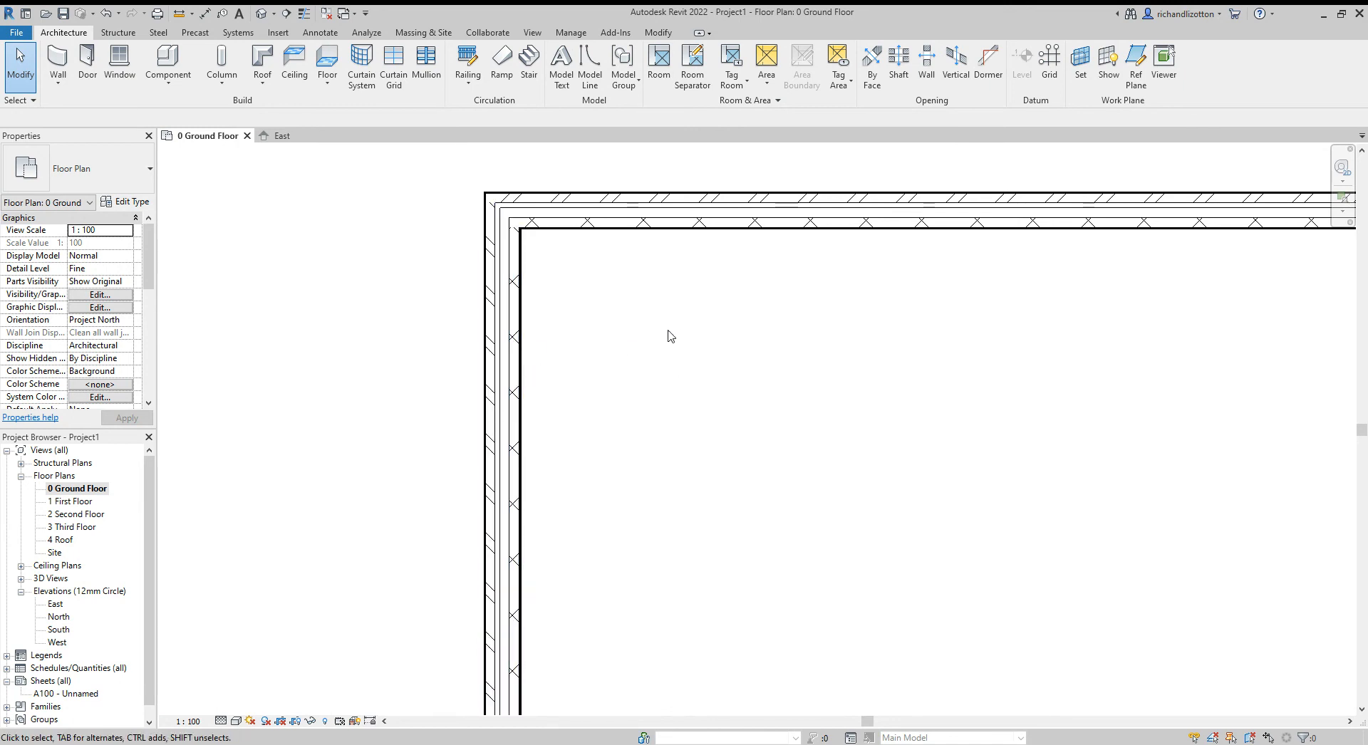
pyautogui.moveTo(800, 469)
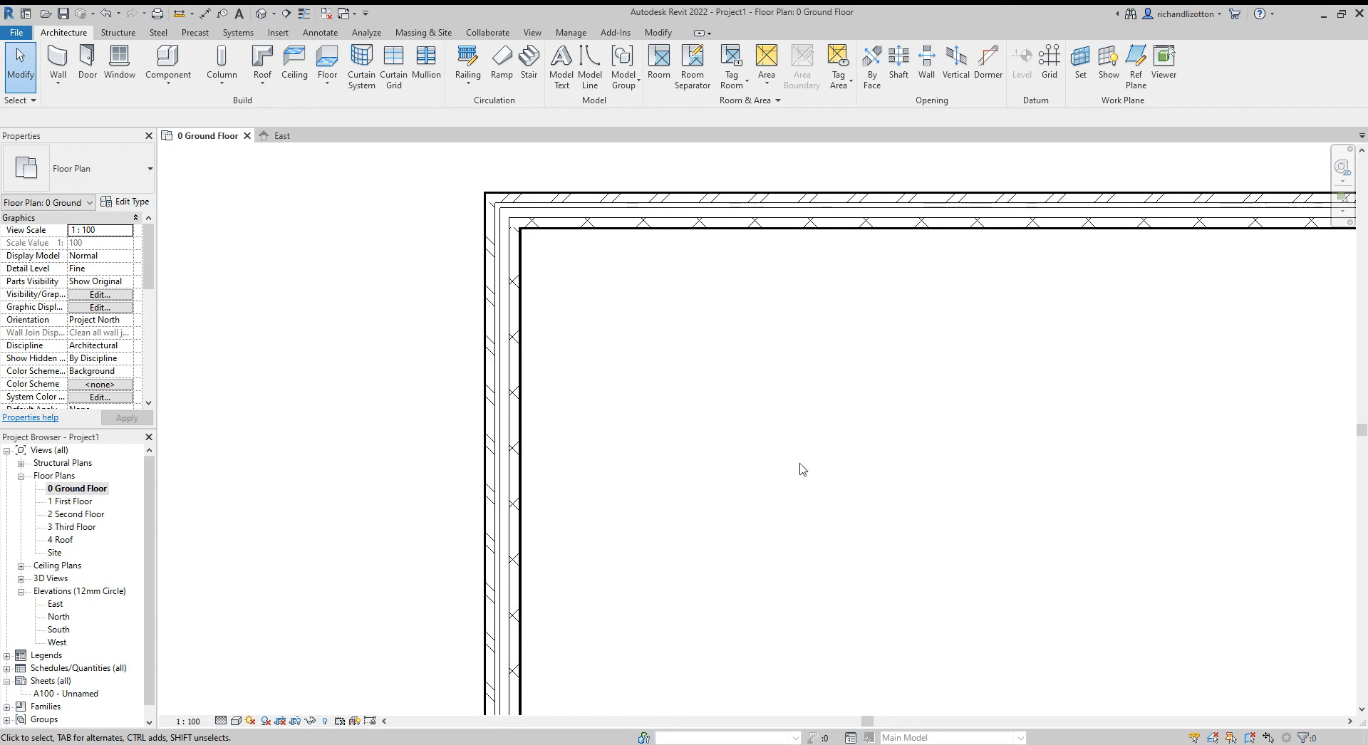
pyautogui.moveTo(492, 384)
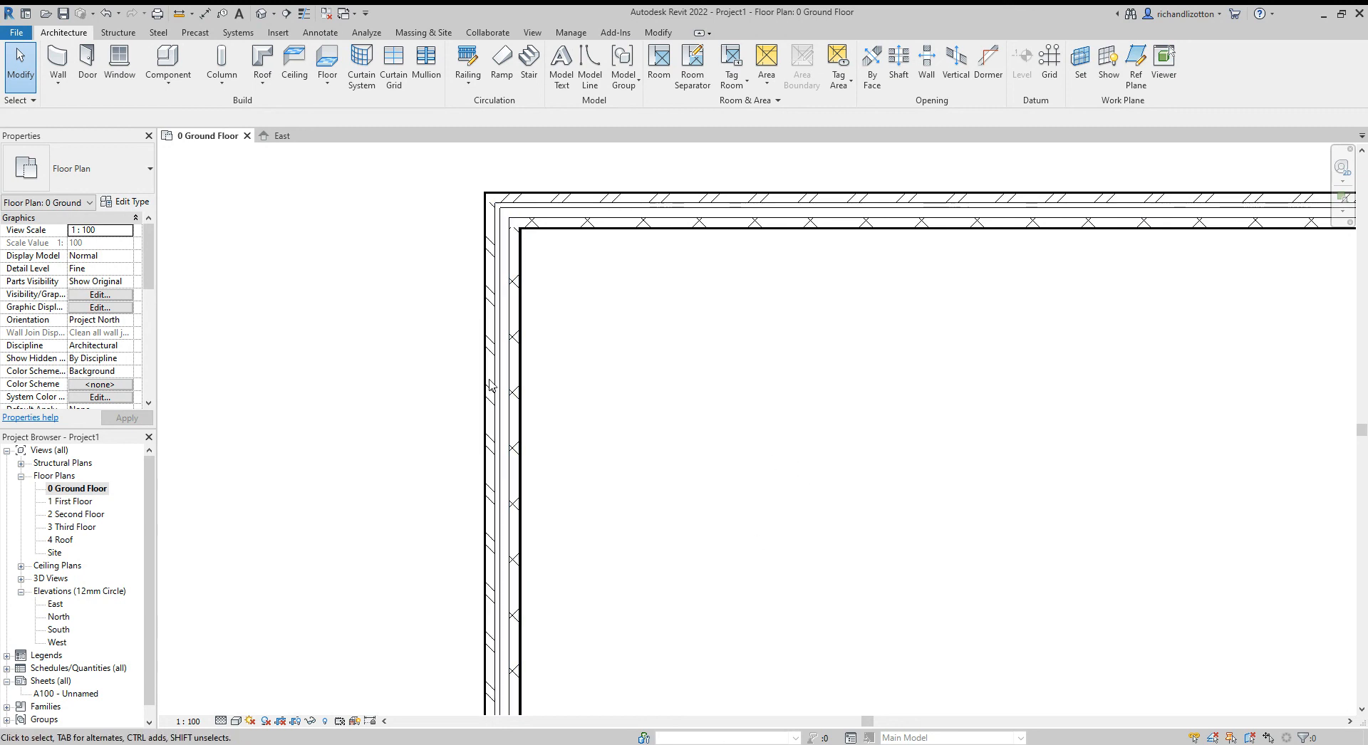
pyautogui.moveTo(534, 389)
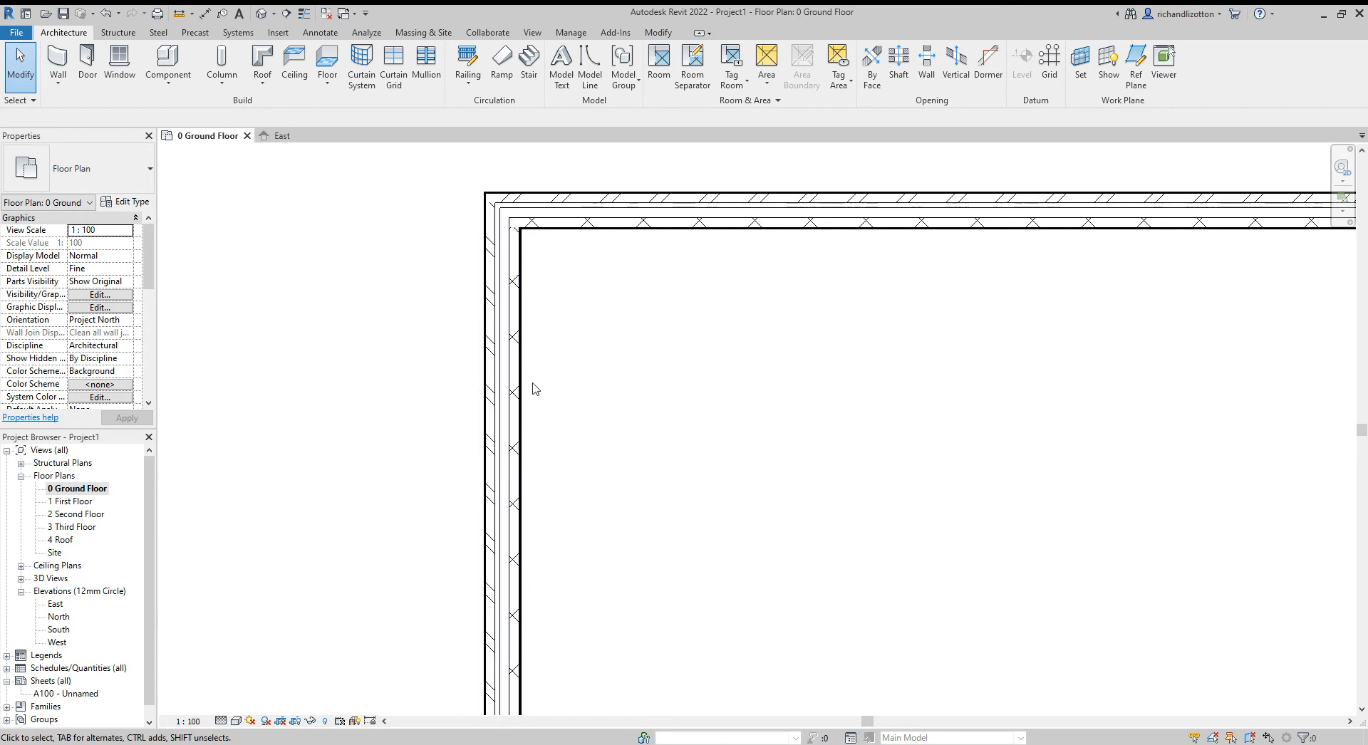
# Select one cavity wall to confirm it spans 0 Ground Floor to 4 Roof.
pyautogui.click(512, 393)
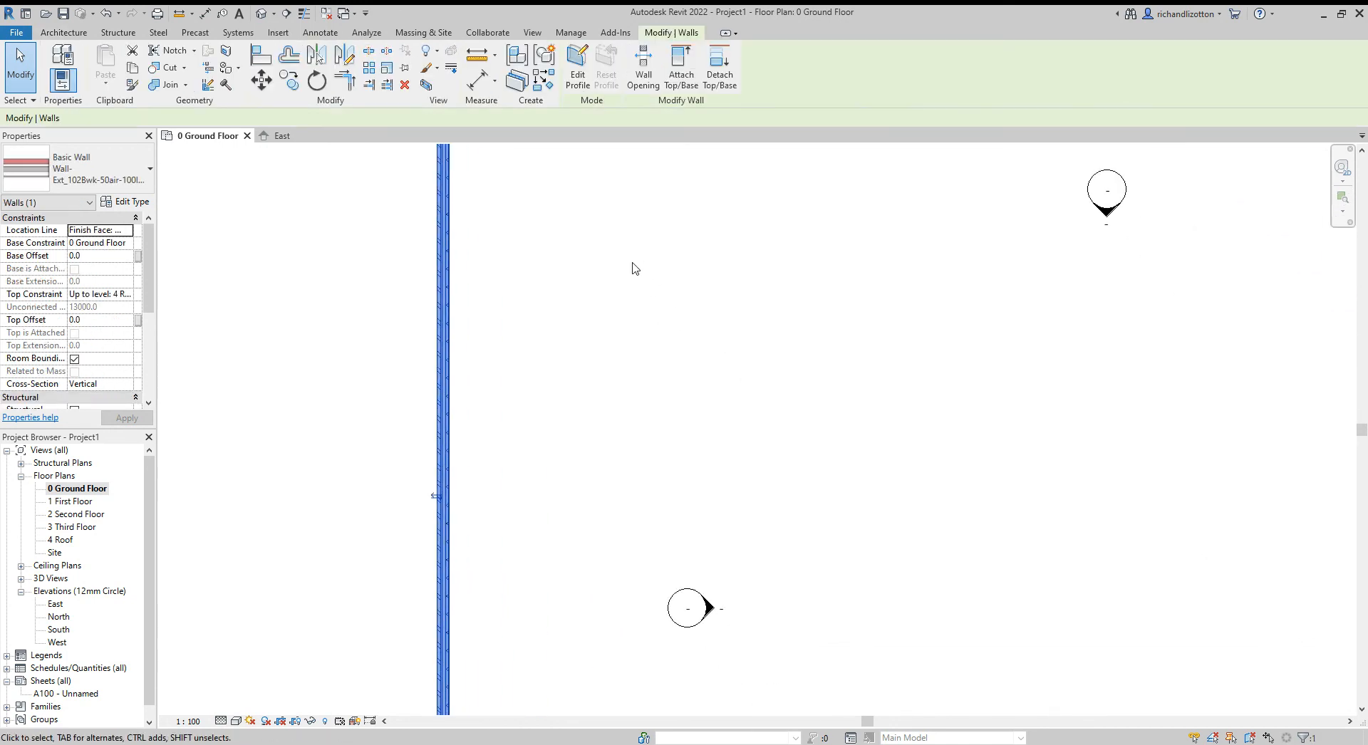
pyautogui.moveTo(433, 497)
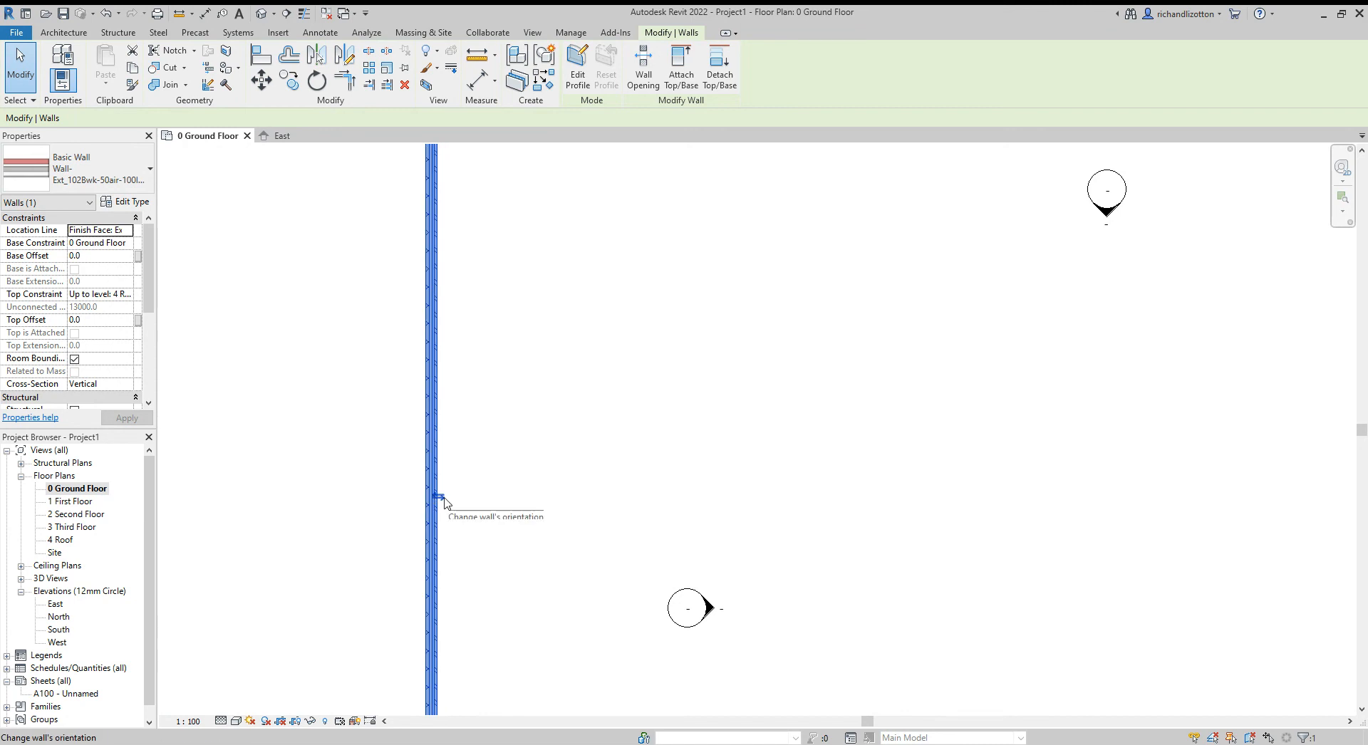
pyautogui.moveTo(588, 479)
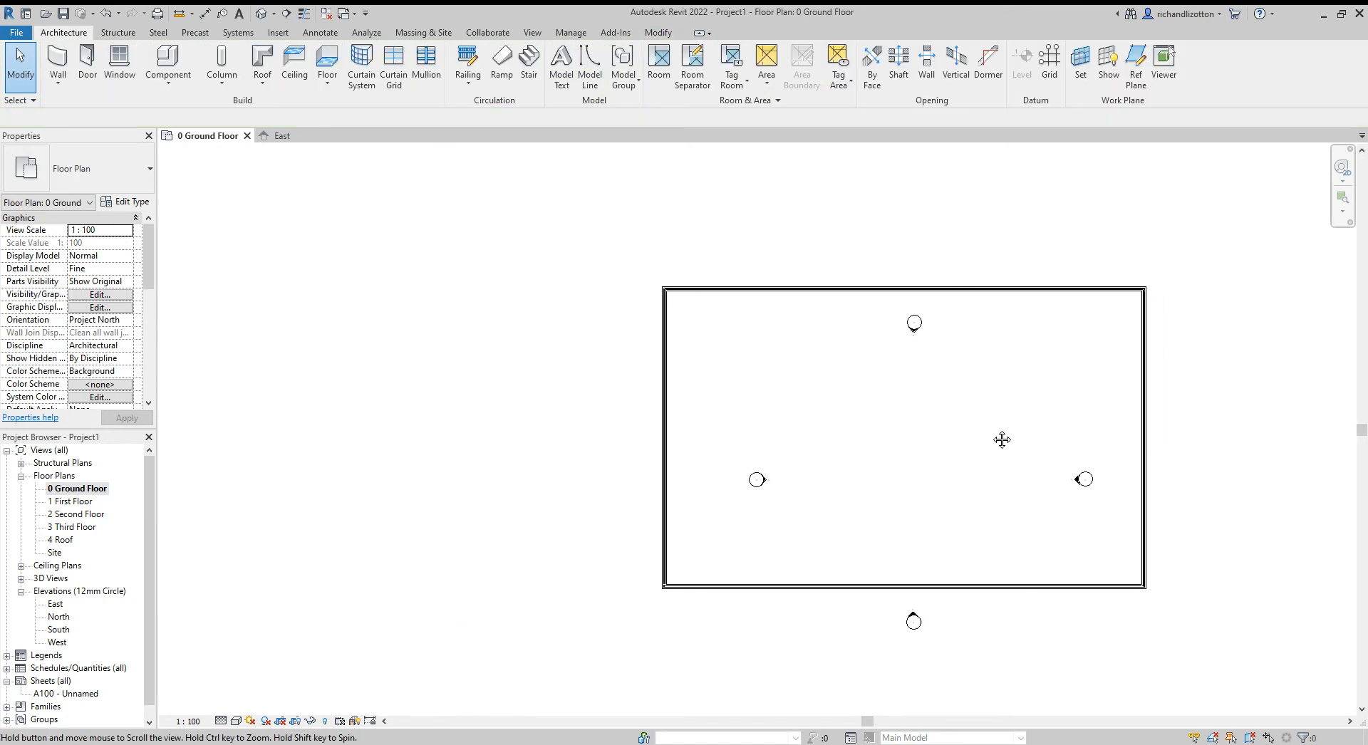
pyautogui.moveTo(880, 323)
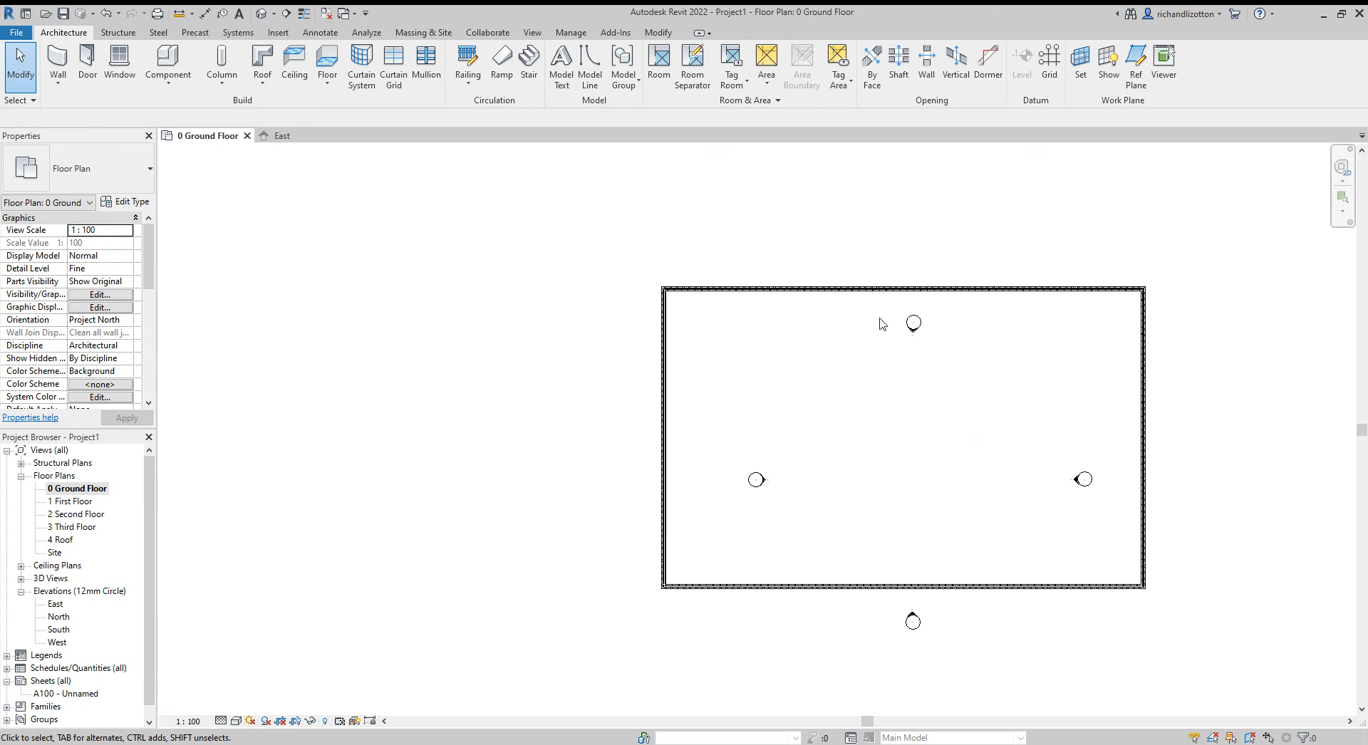
pyautogui.moveTo(930, 332)
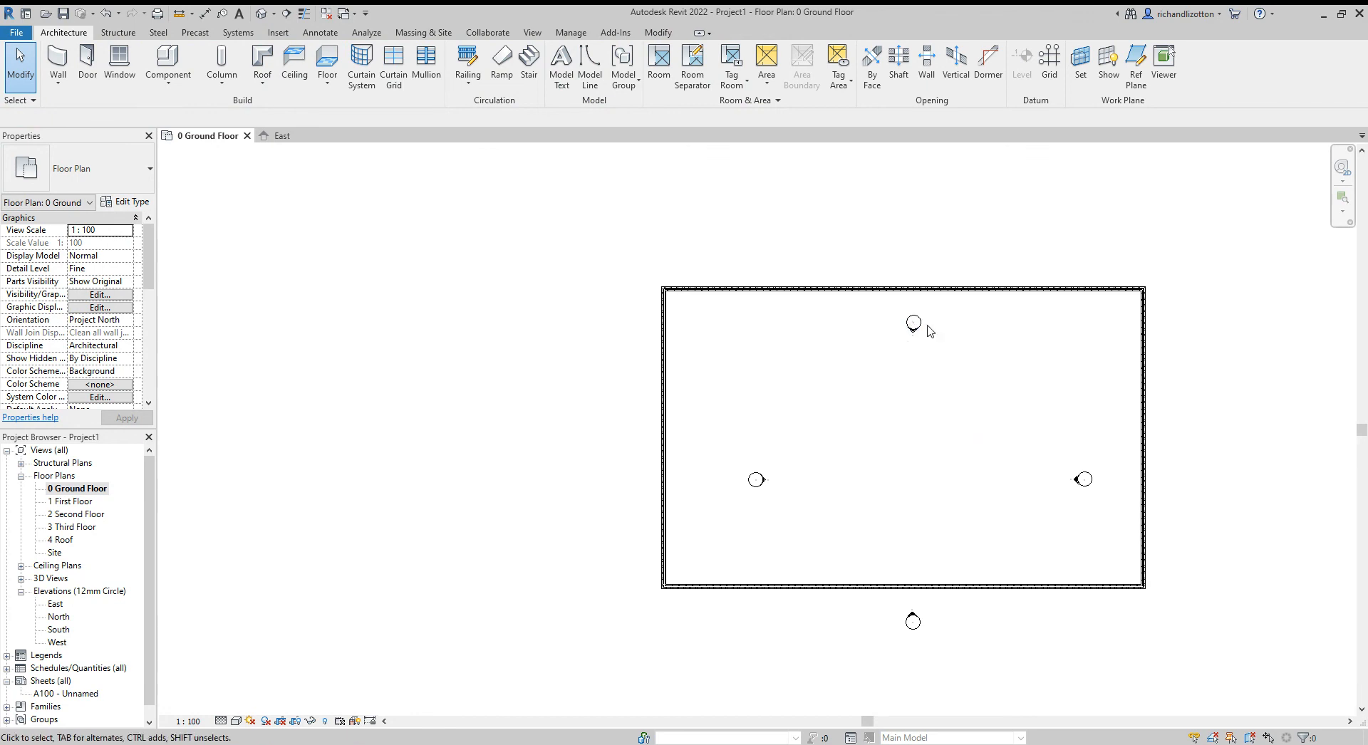
pyautogui.moveTo(888, 306)
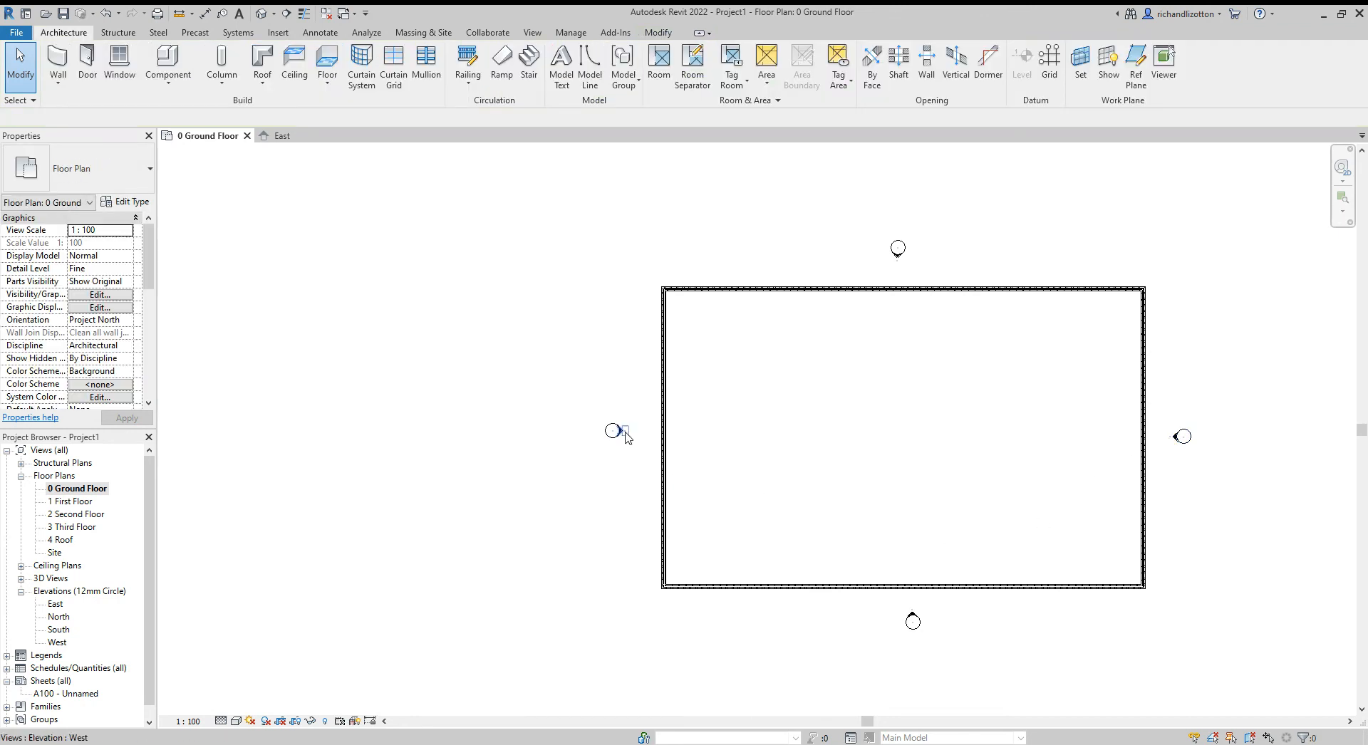
# Drag the west elevation marker outside the wall rectangle and deselect it.
pyautogui.click(616, 432)
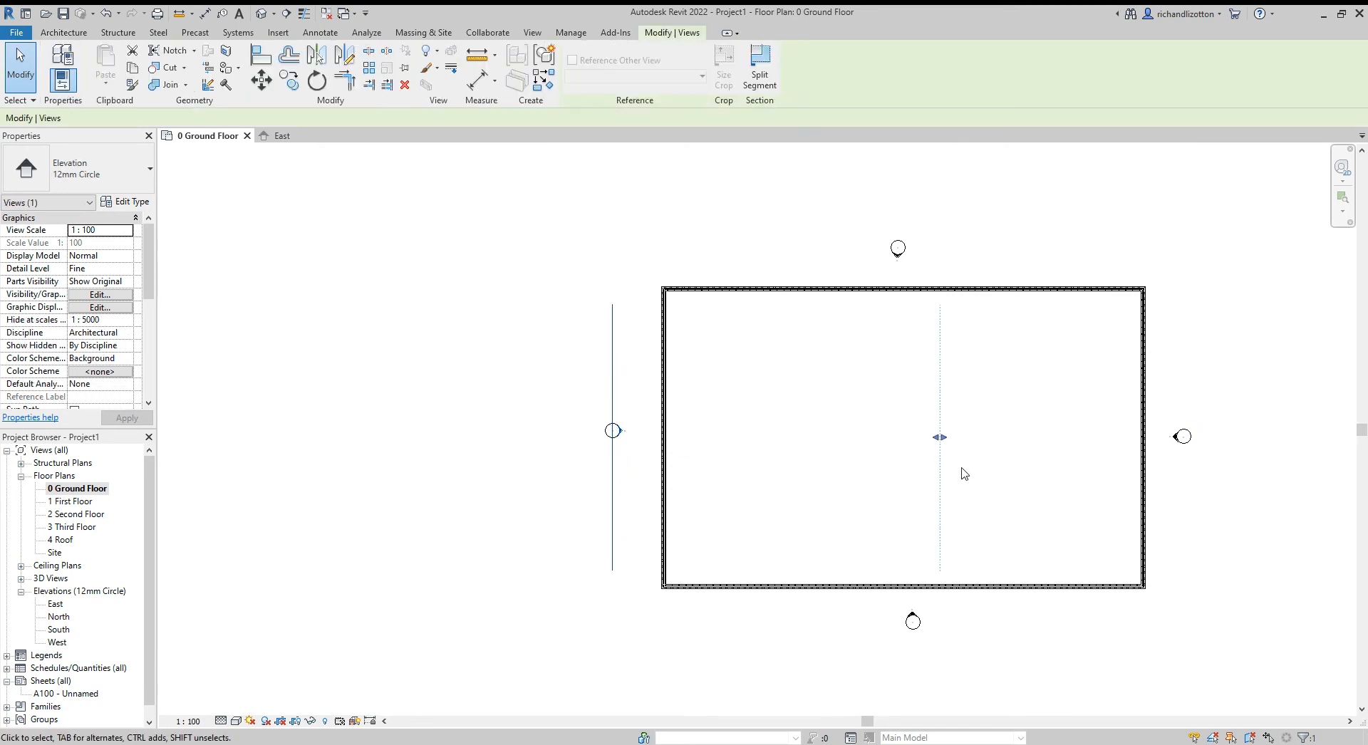
pyautogui.moveTo(910, 495)
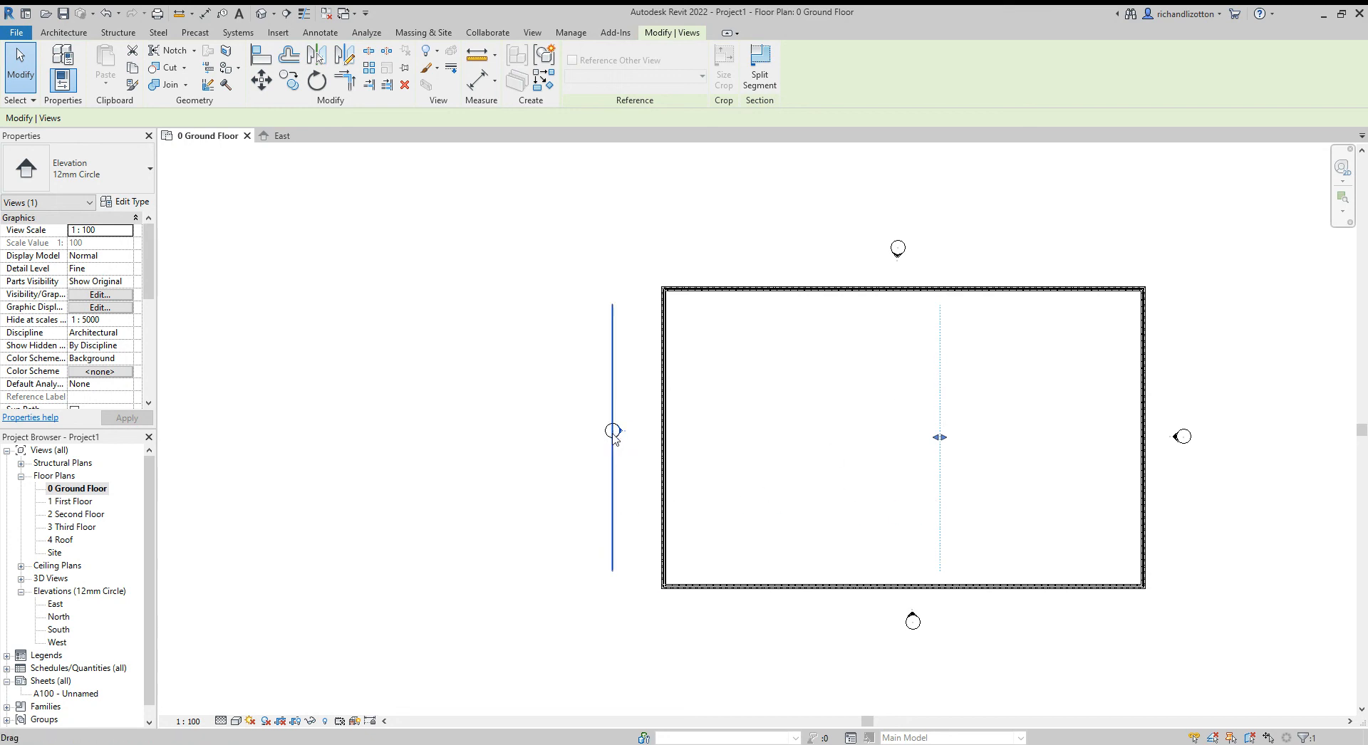
pyautogui.click(838, 461)
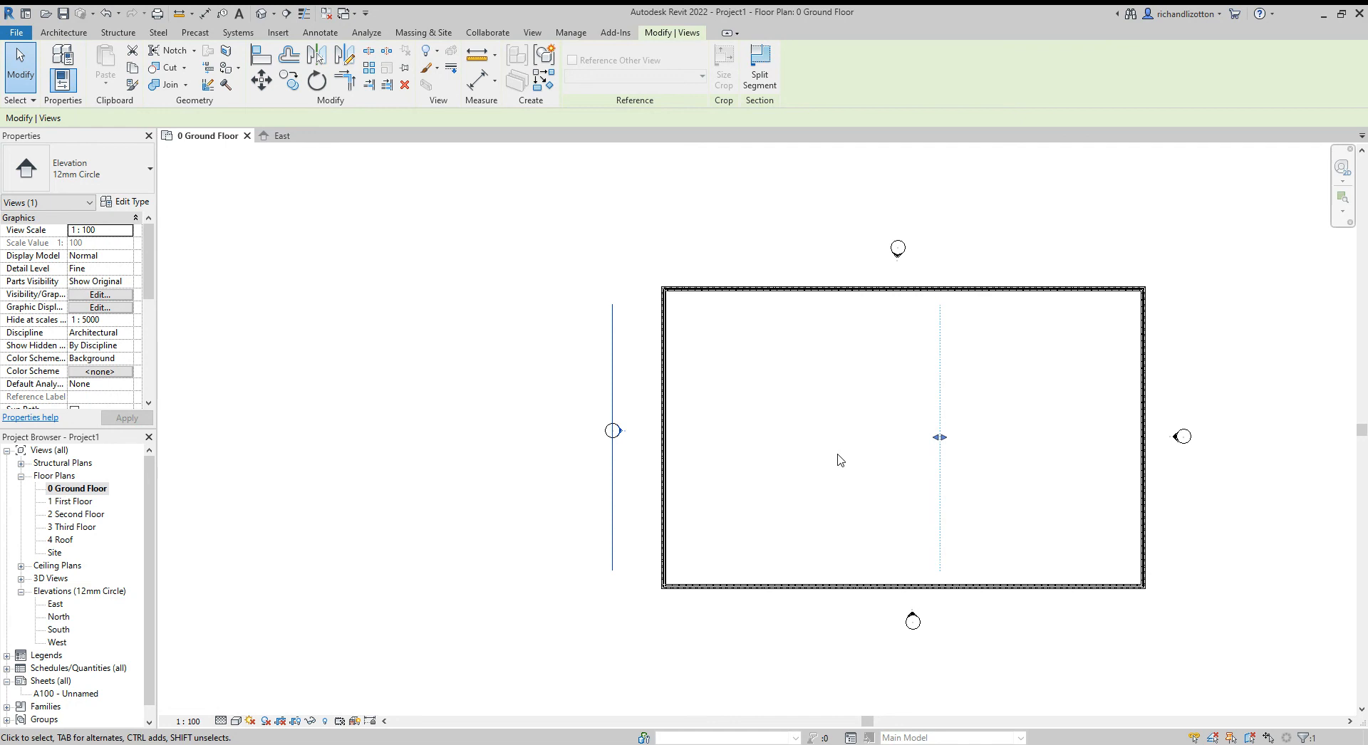
pyautogui.click(912, 620)
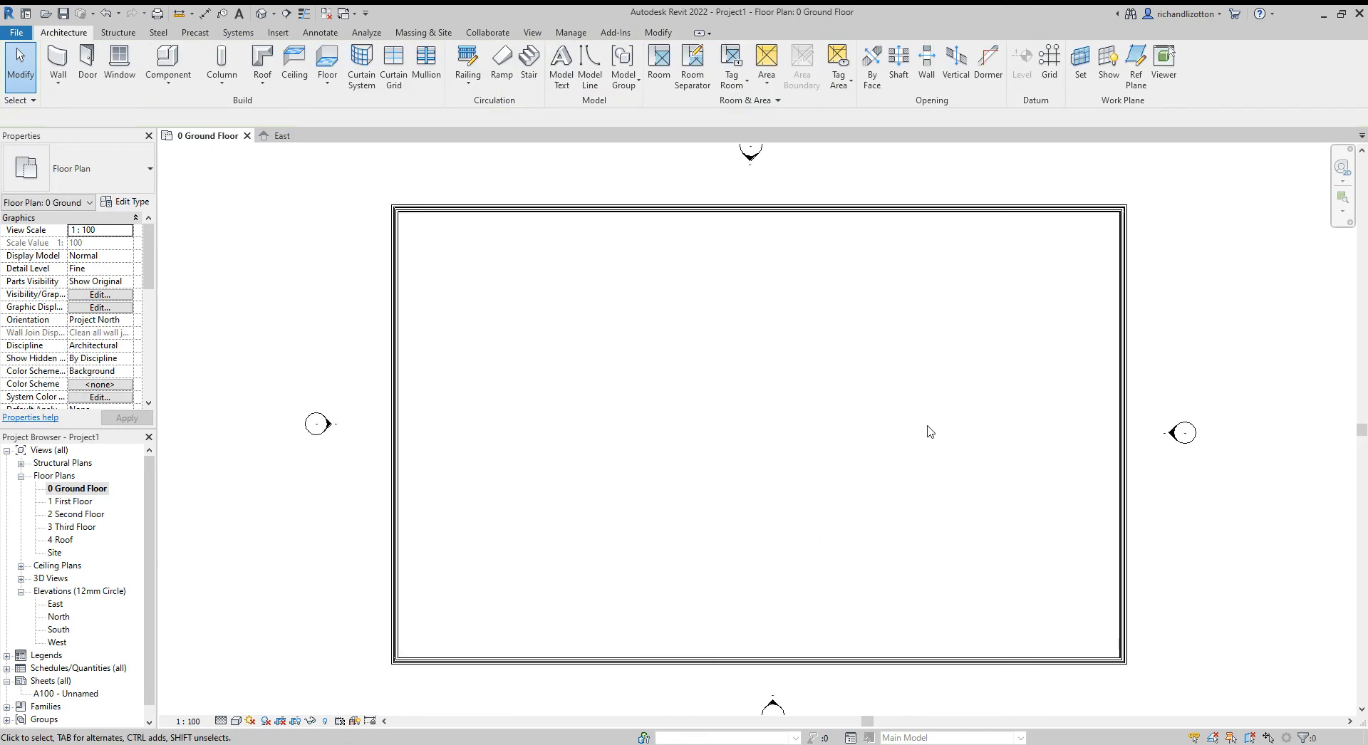
# Expand 3D Views in the Project Browser and open the {3D} view.
pyautogui.scroll(-3)
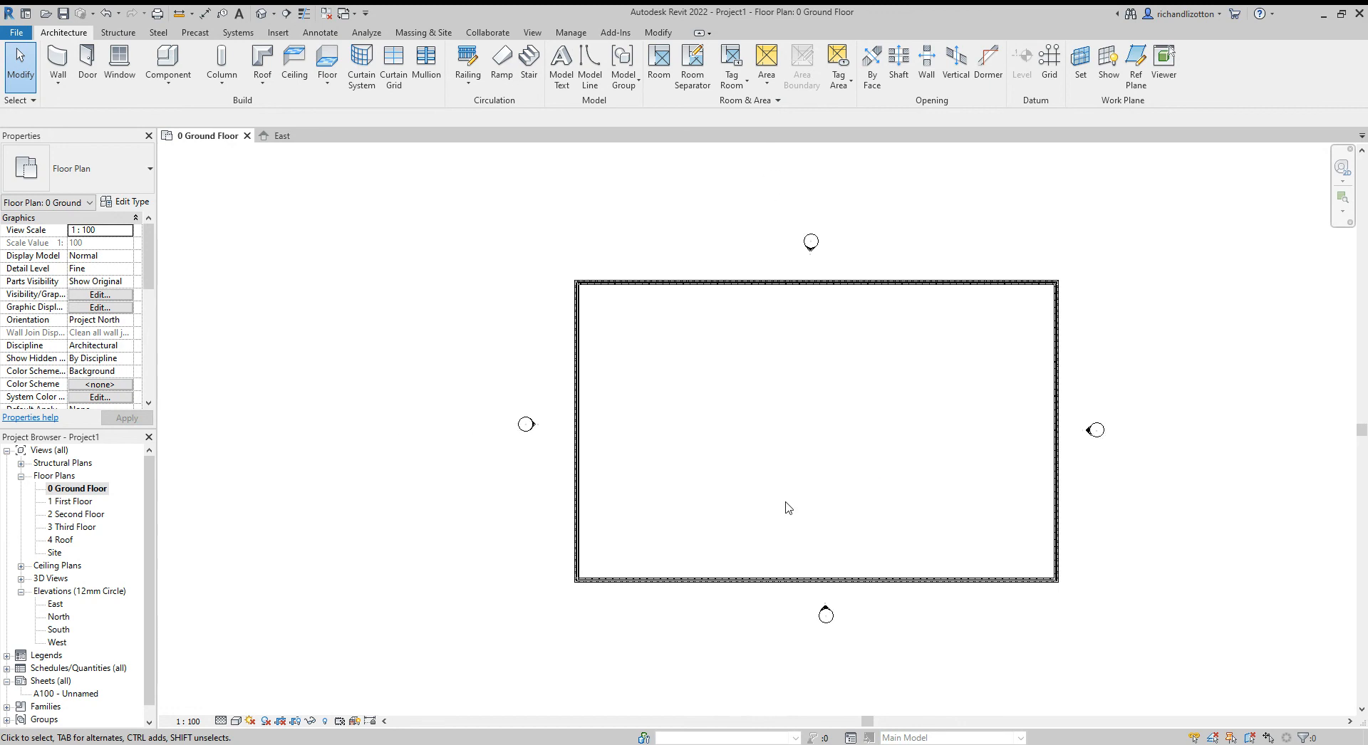
pyautogui.moveTo(840, 476)
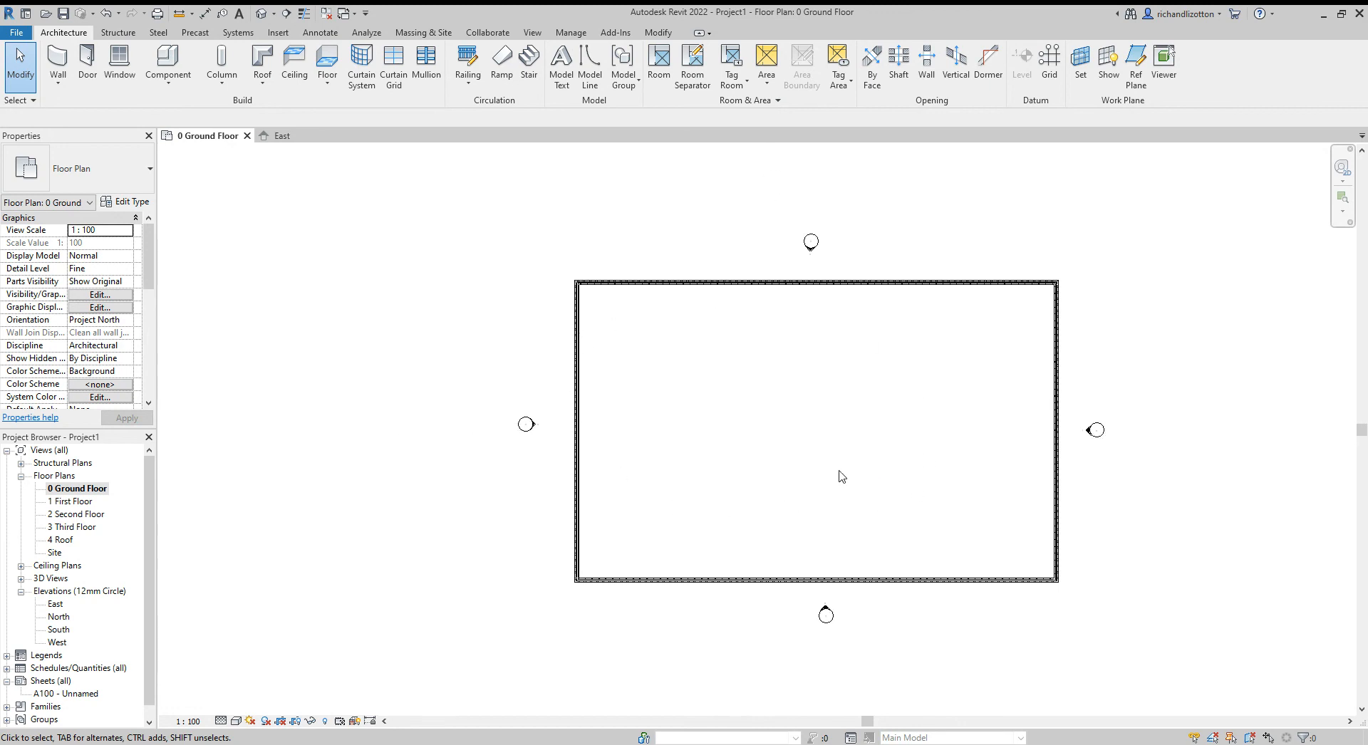
pyautogui.moveTo(835, 471)
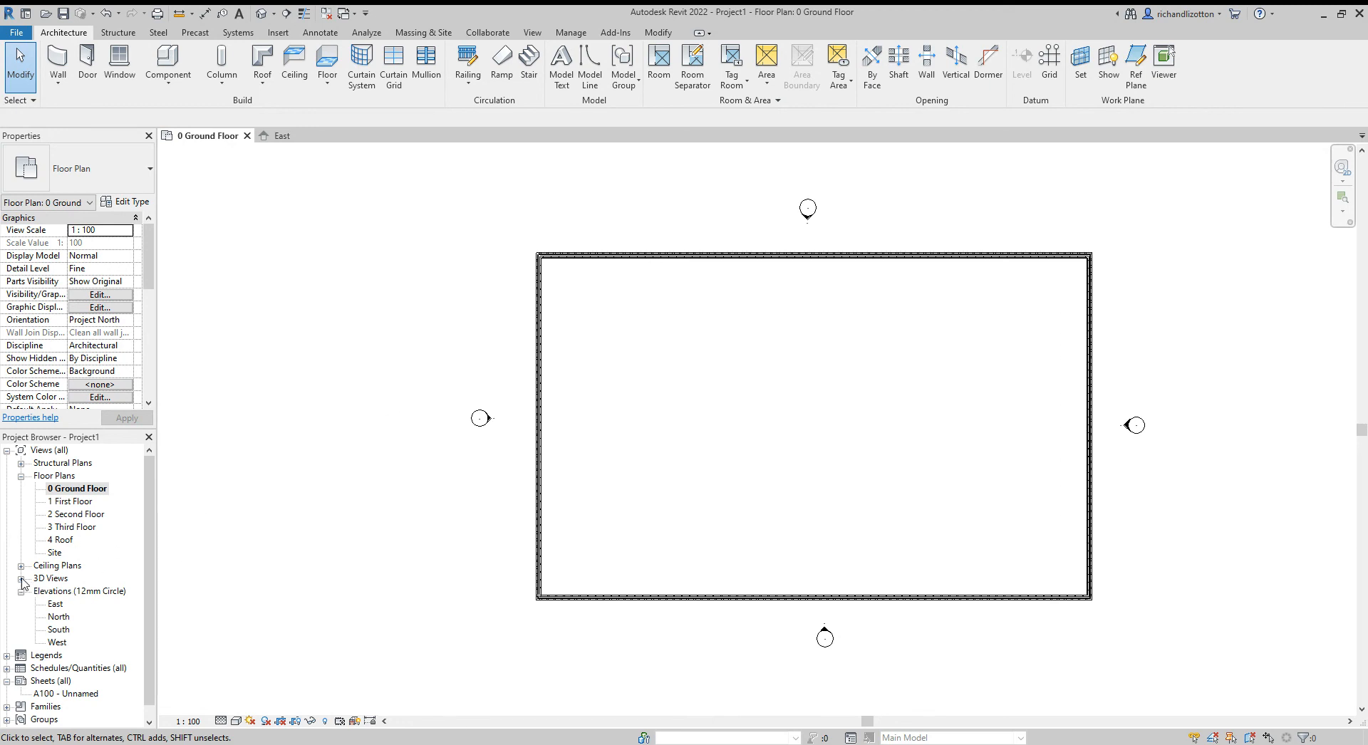
pyautogui.click(22, 577)
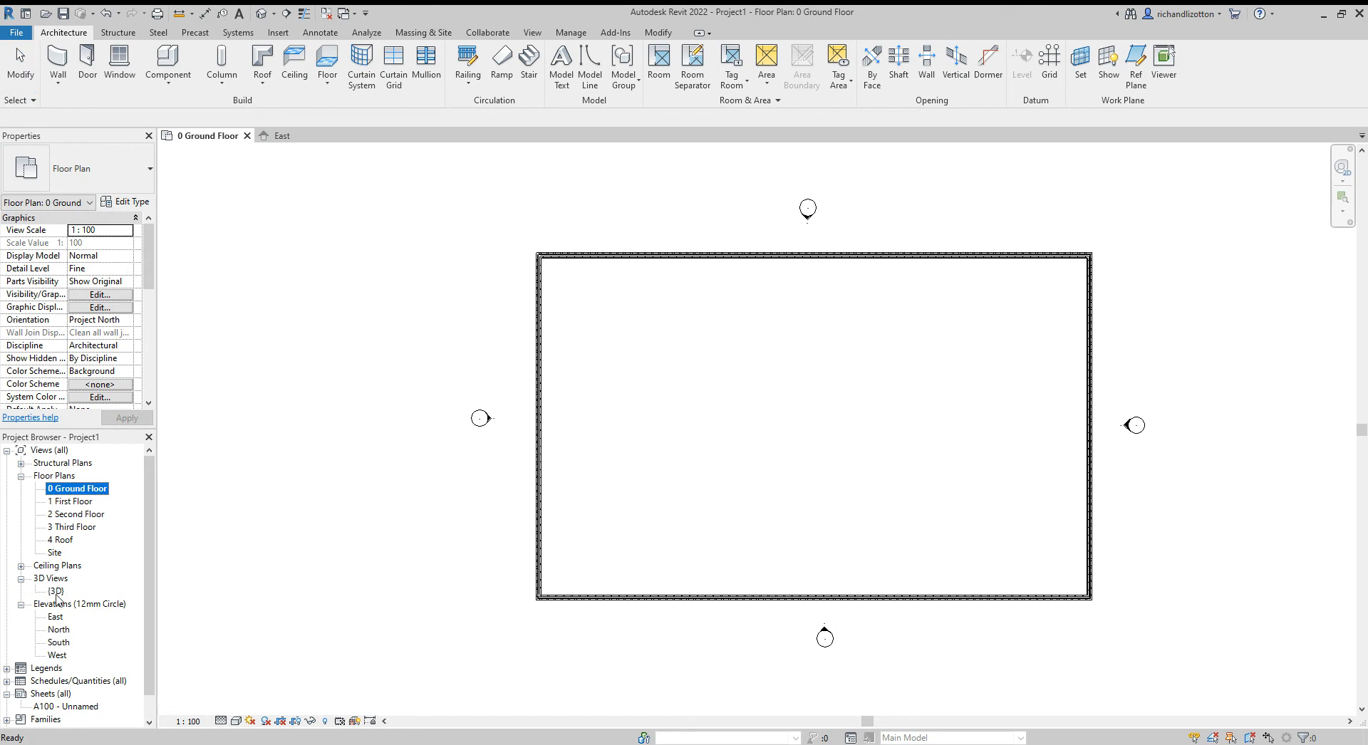
pyautogui.doubleClick(57, 591)
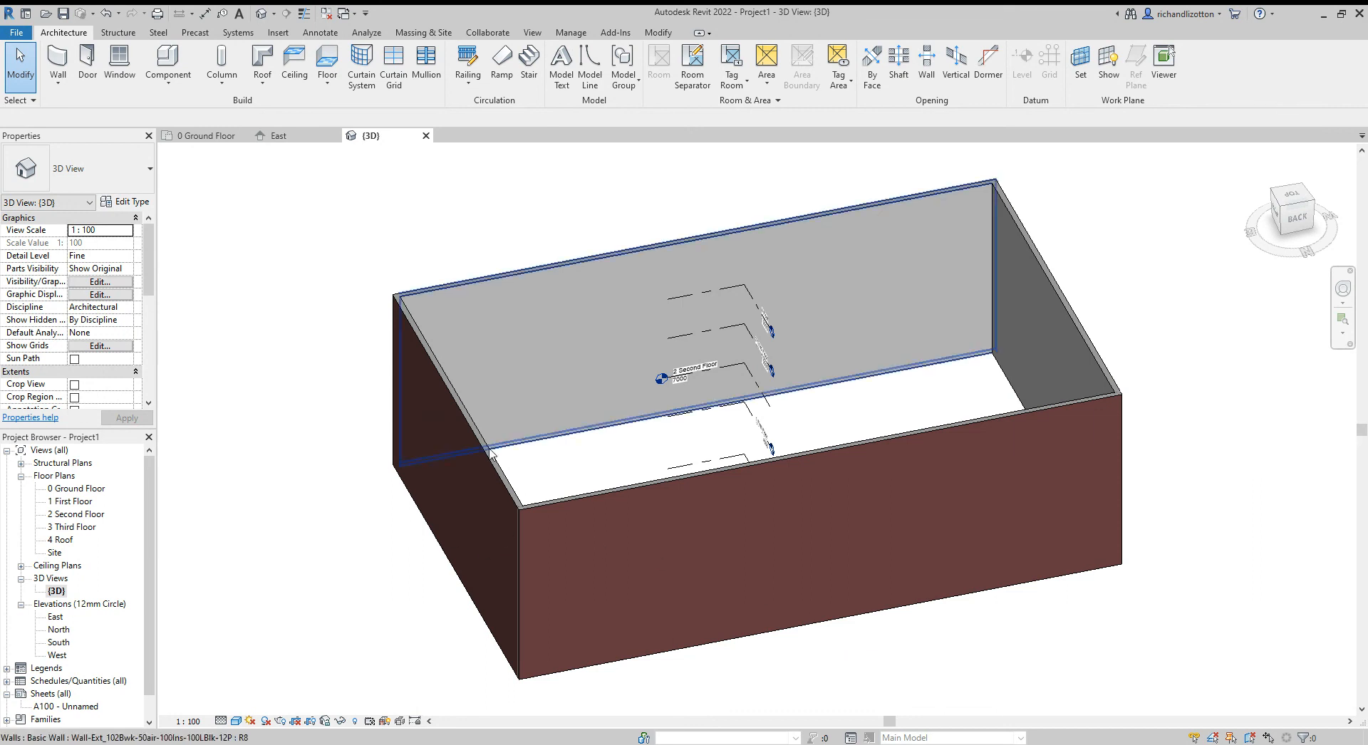
# Select one of the exterior cavity walls in the 3D view to check it.
pyautogui.click(510, 485)
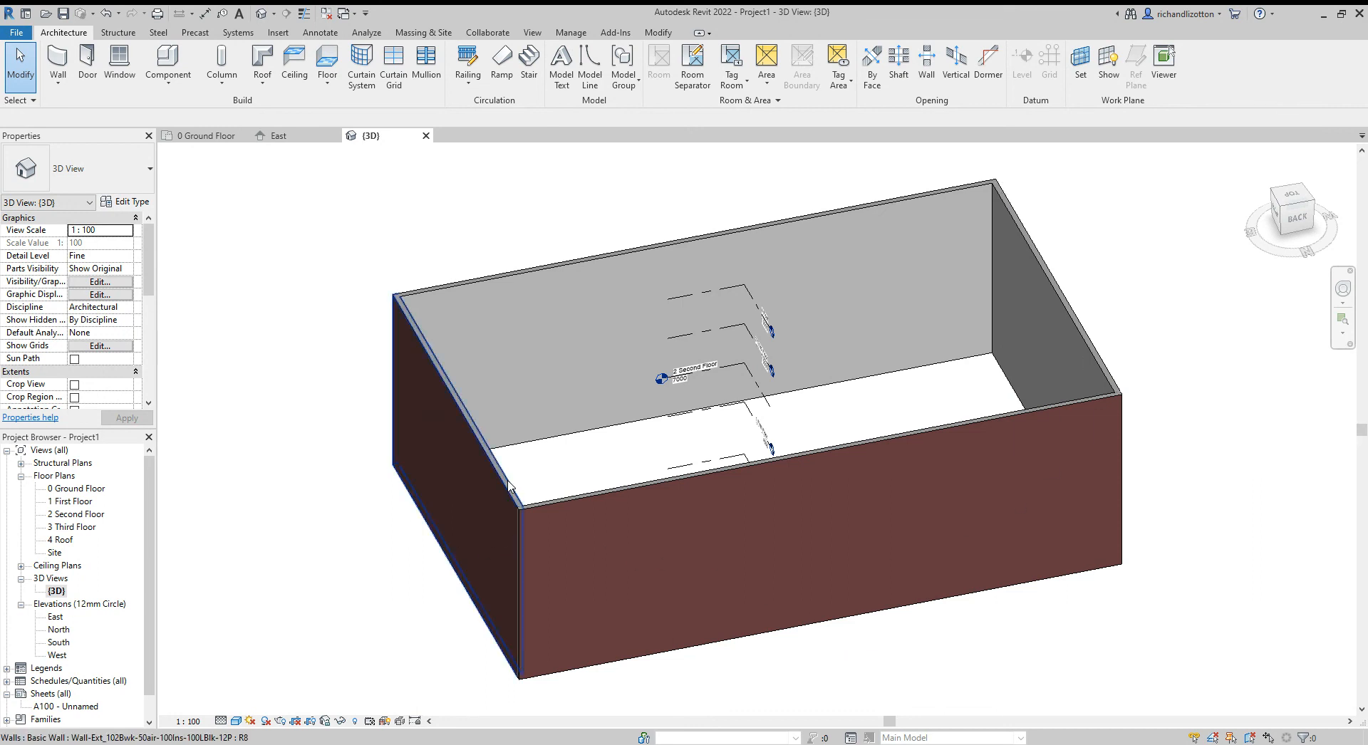